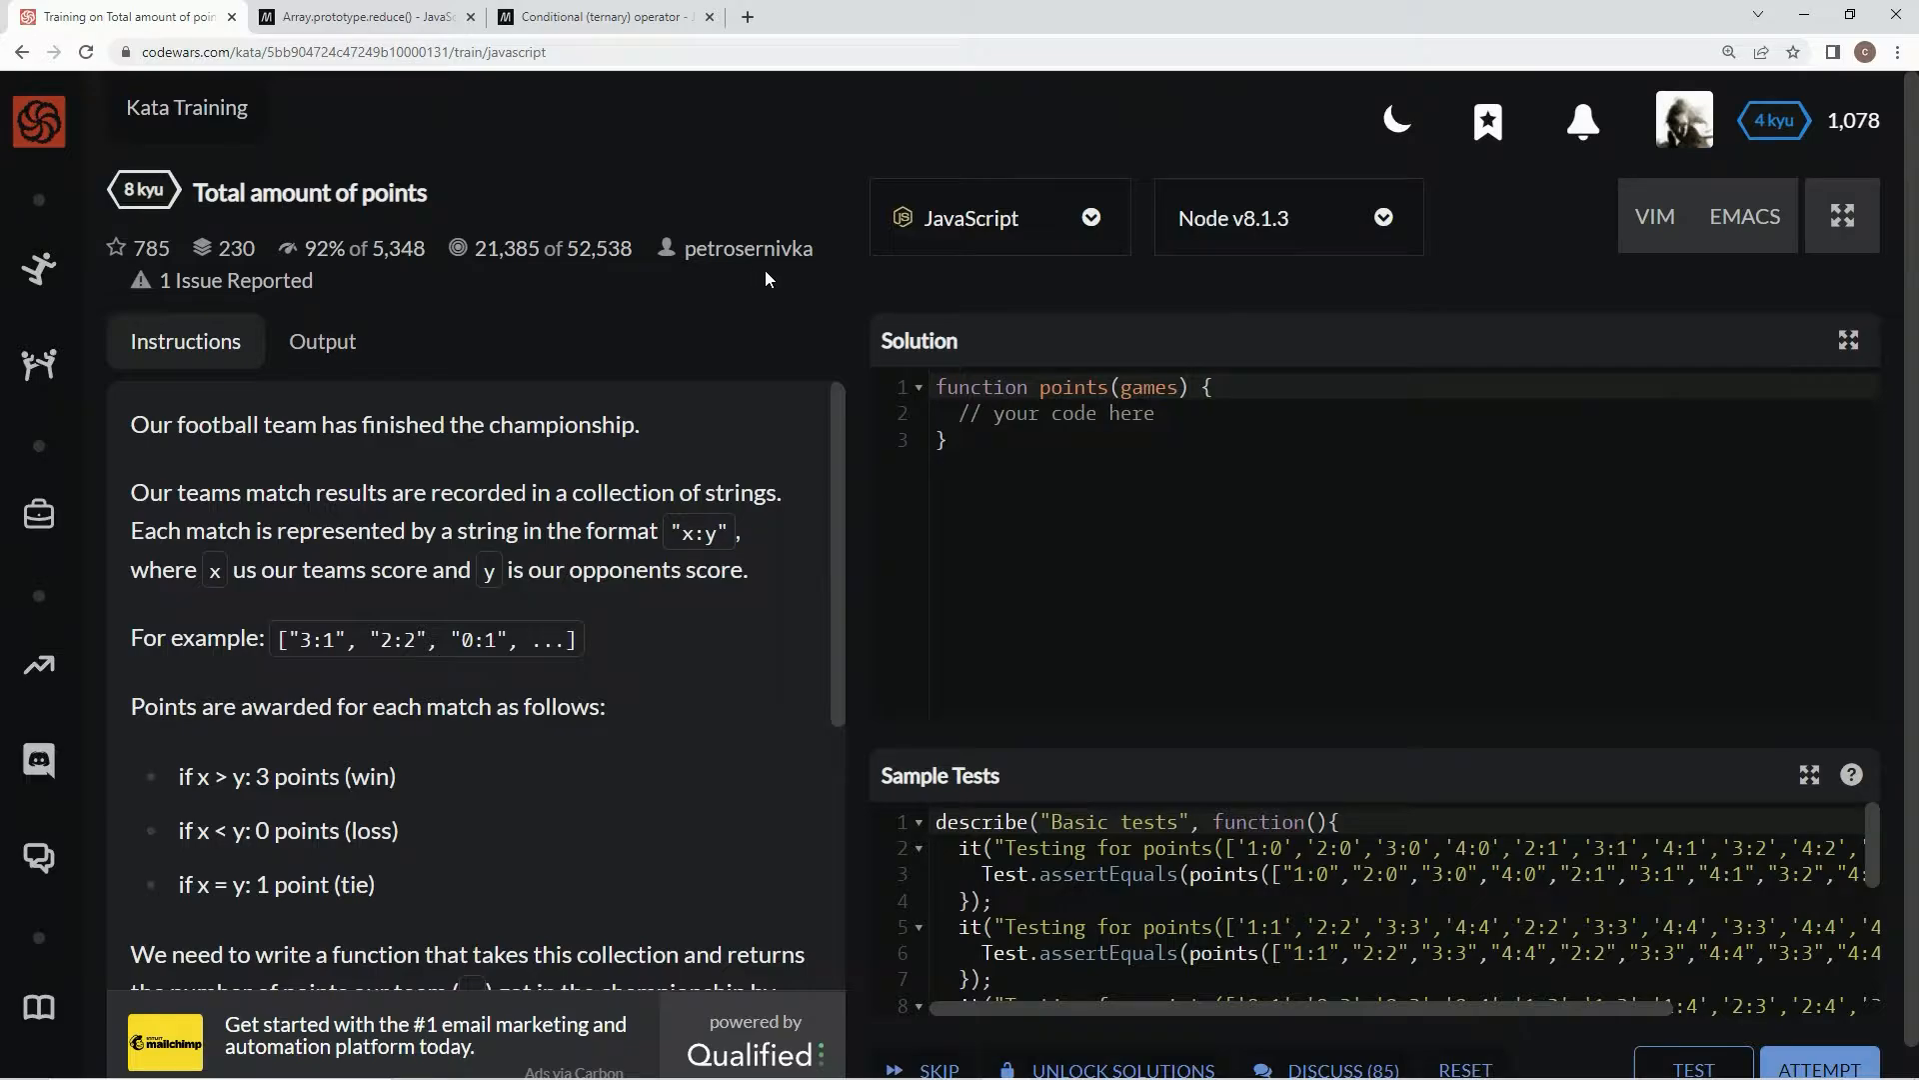
pyautogui.moveTo(238, 280)
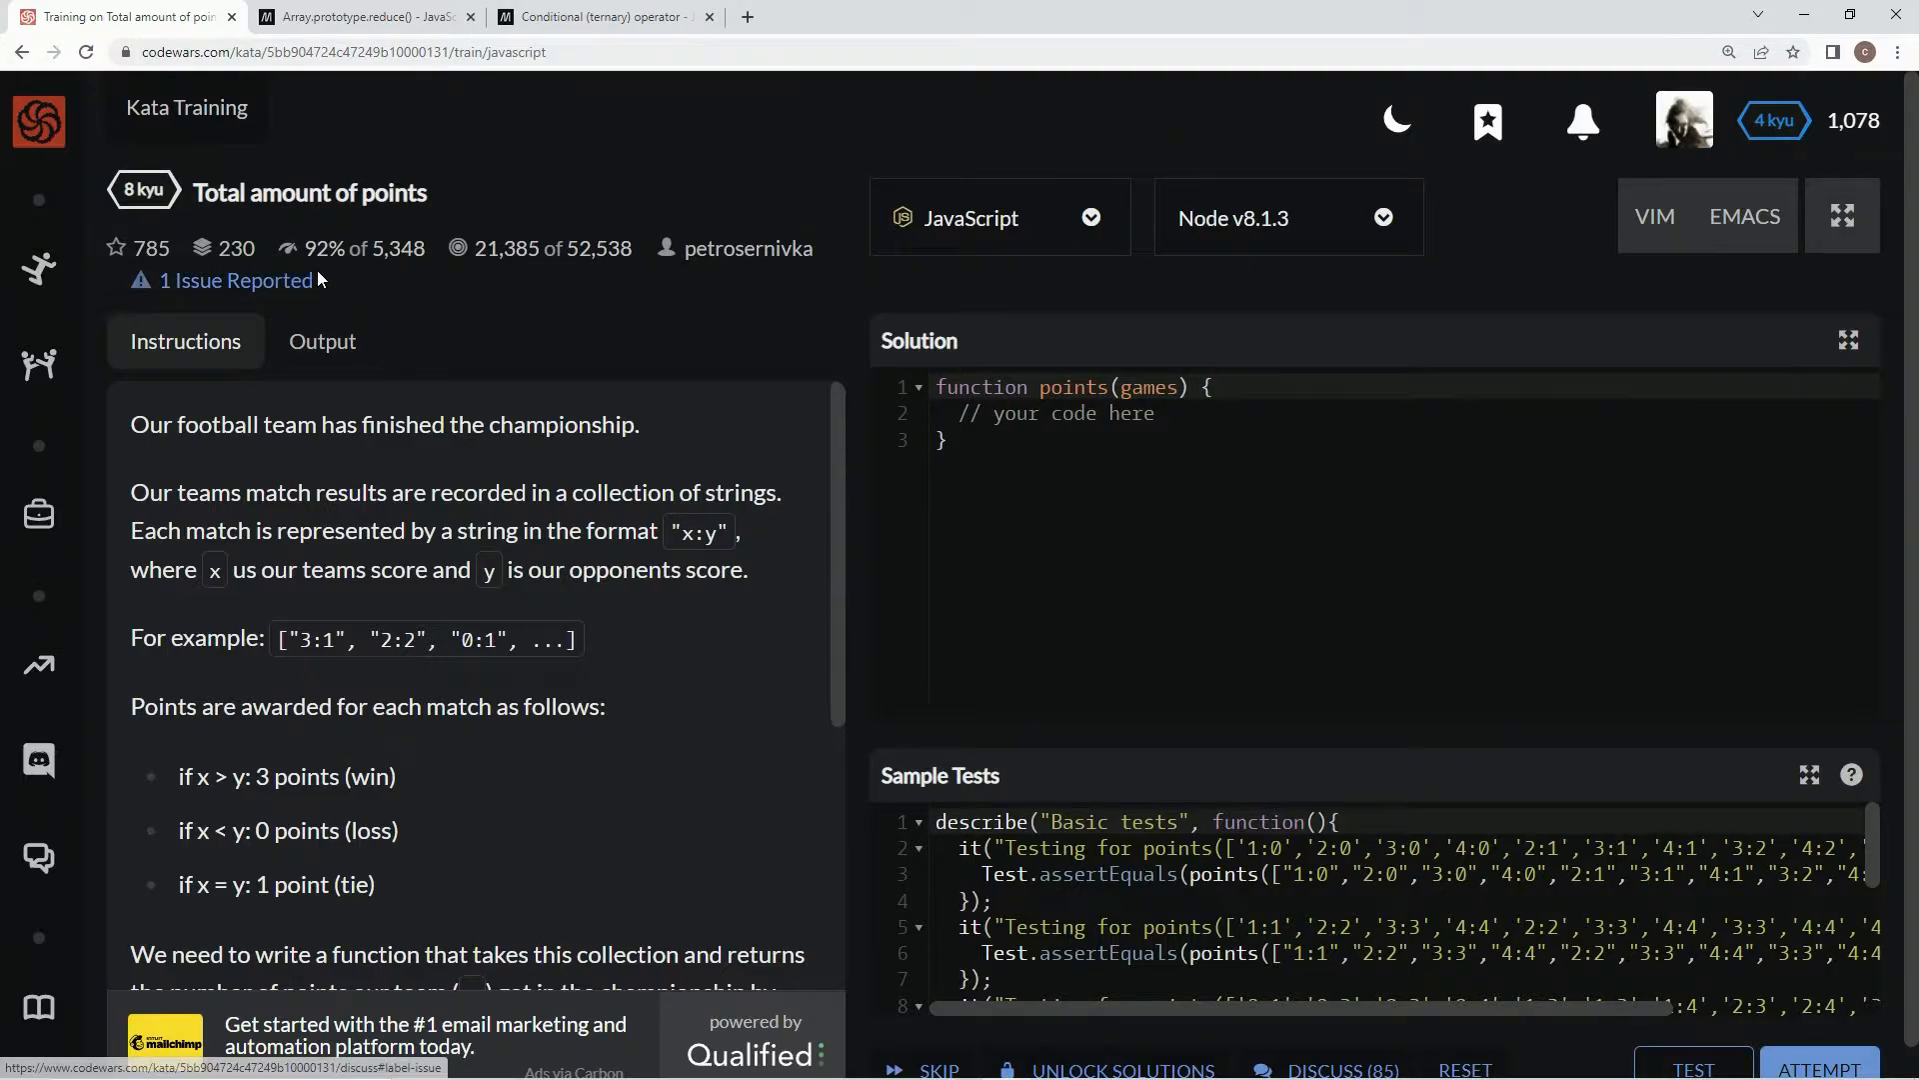
pyautogui.moveTo(198, 468)
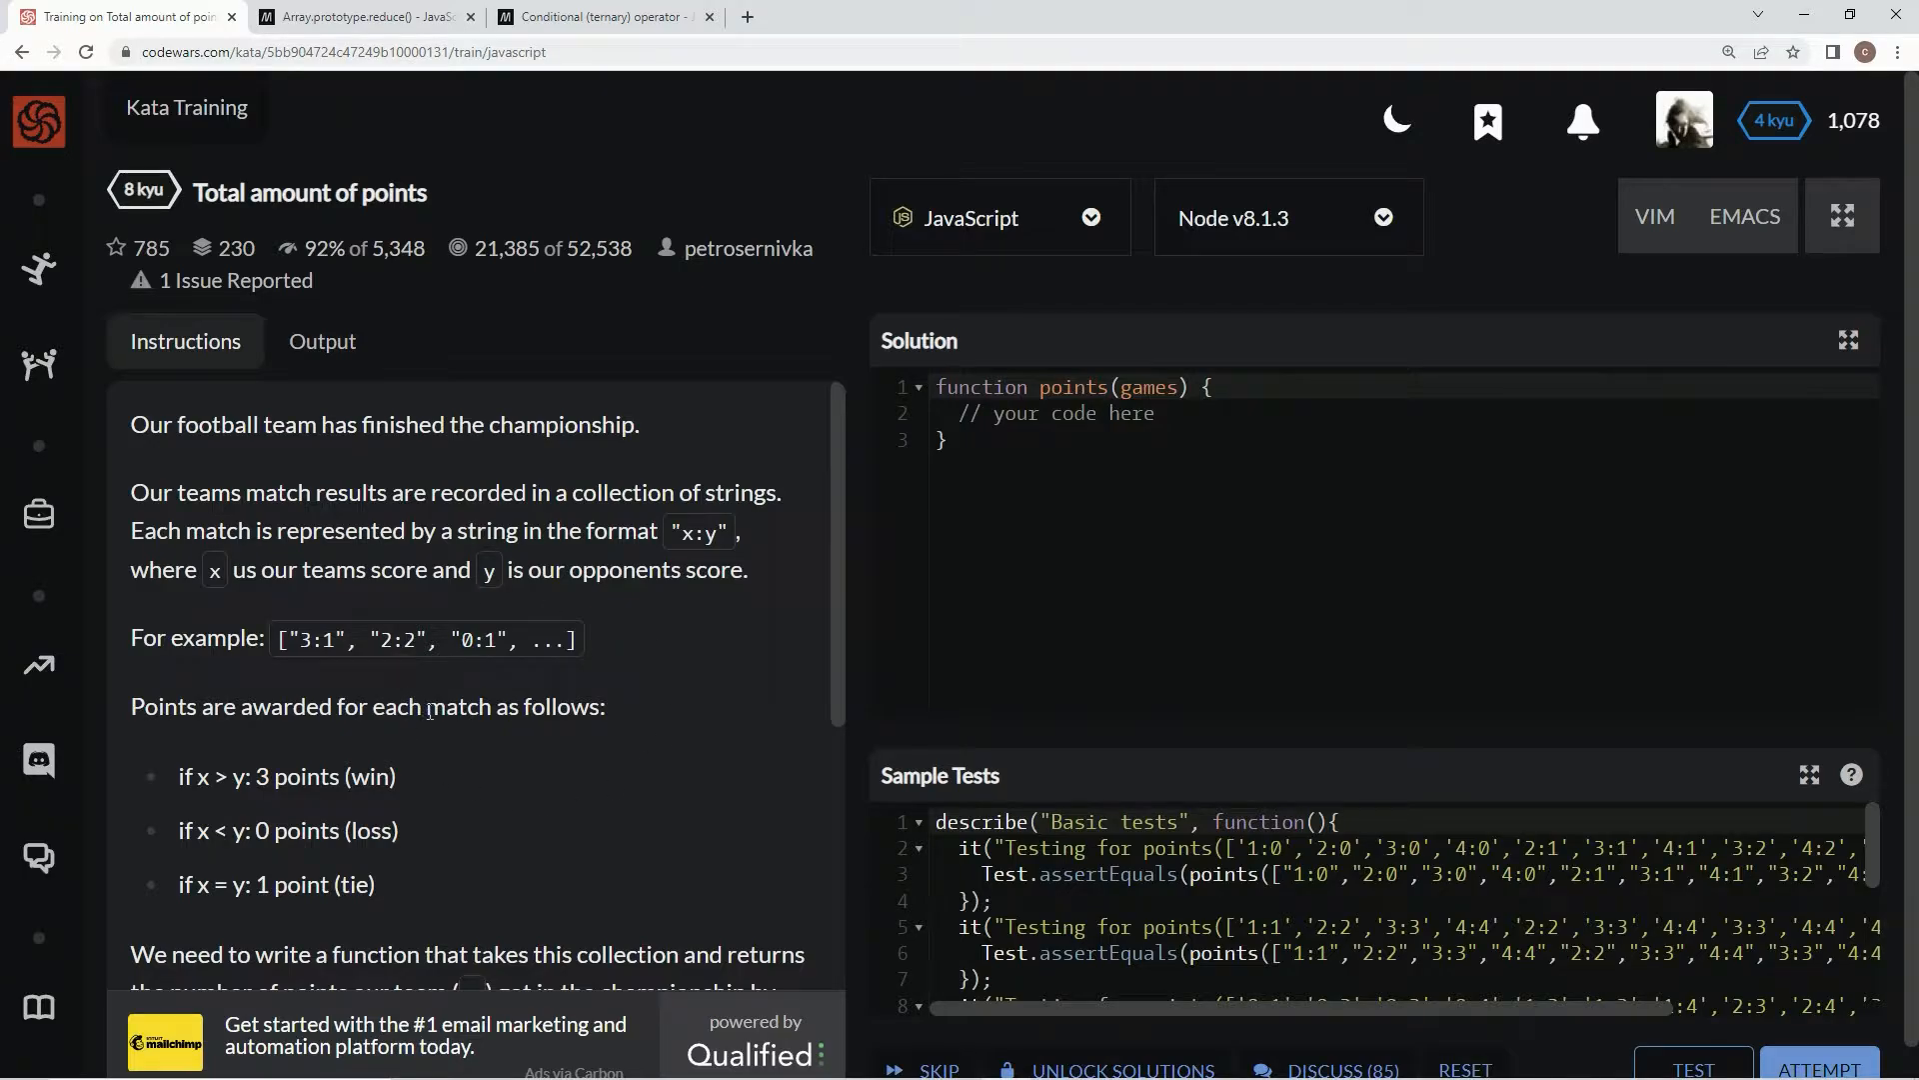
# - Replace the starter stub with `const points = games =>` containing an open `console.log(` with a blank line
pyautogui.scroll(-3)
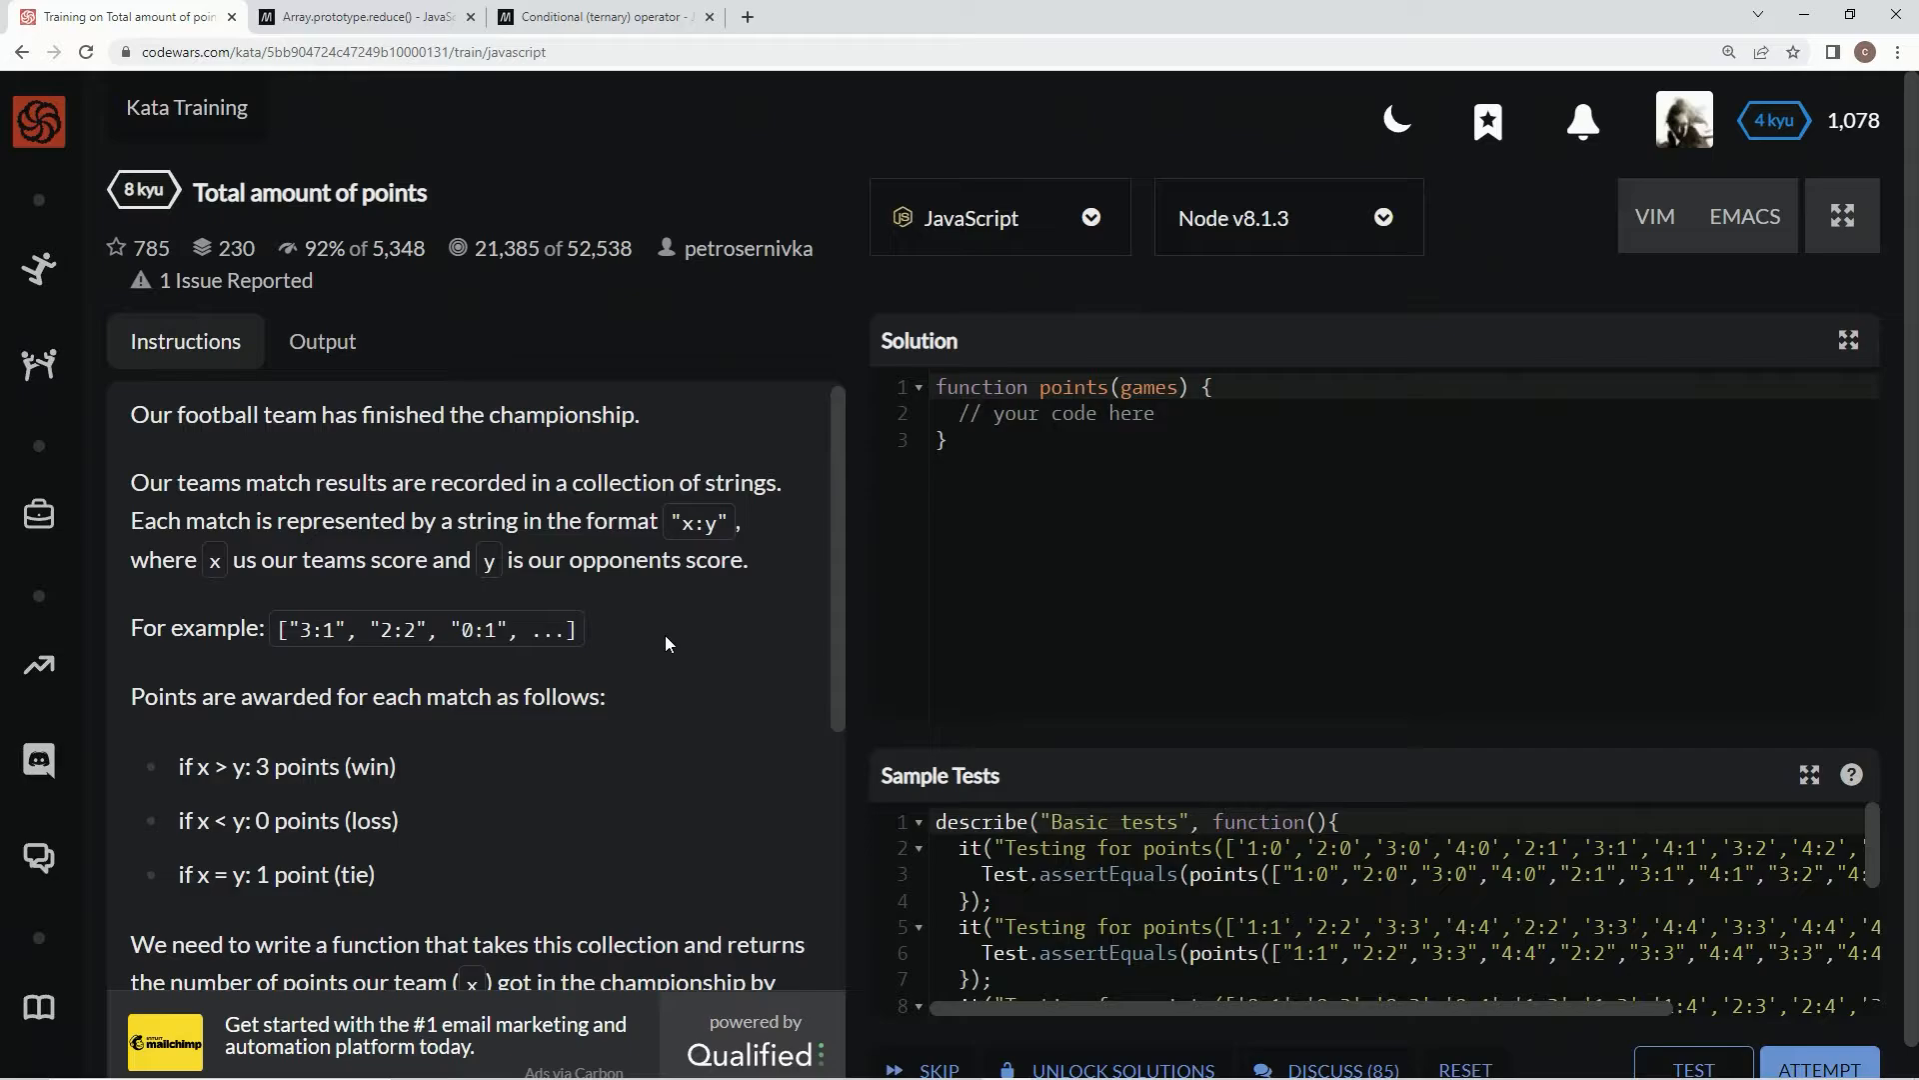
pyautogui.scroll(-3)
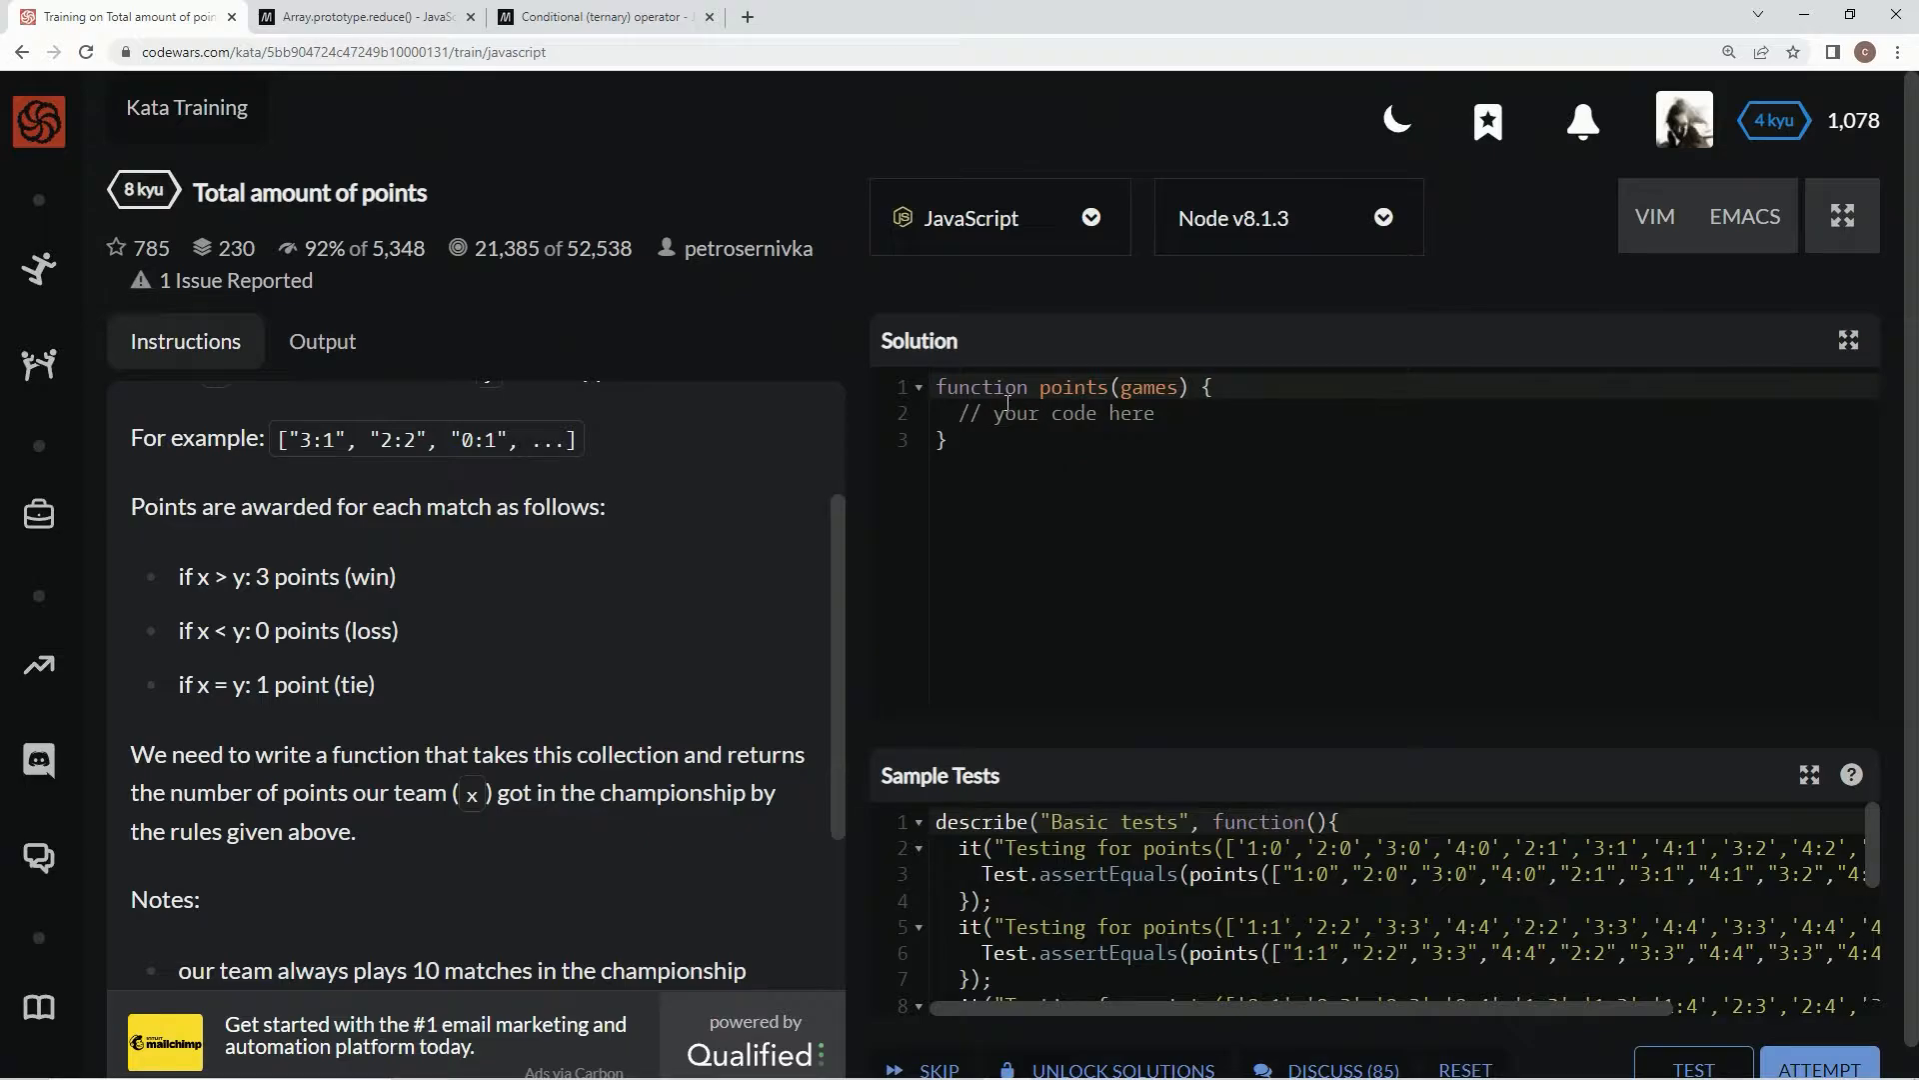
pyautogui.doubleClick(981, 387)
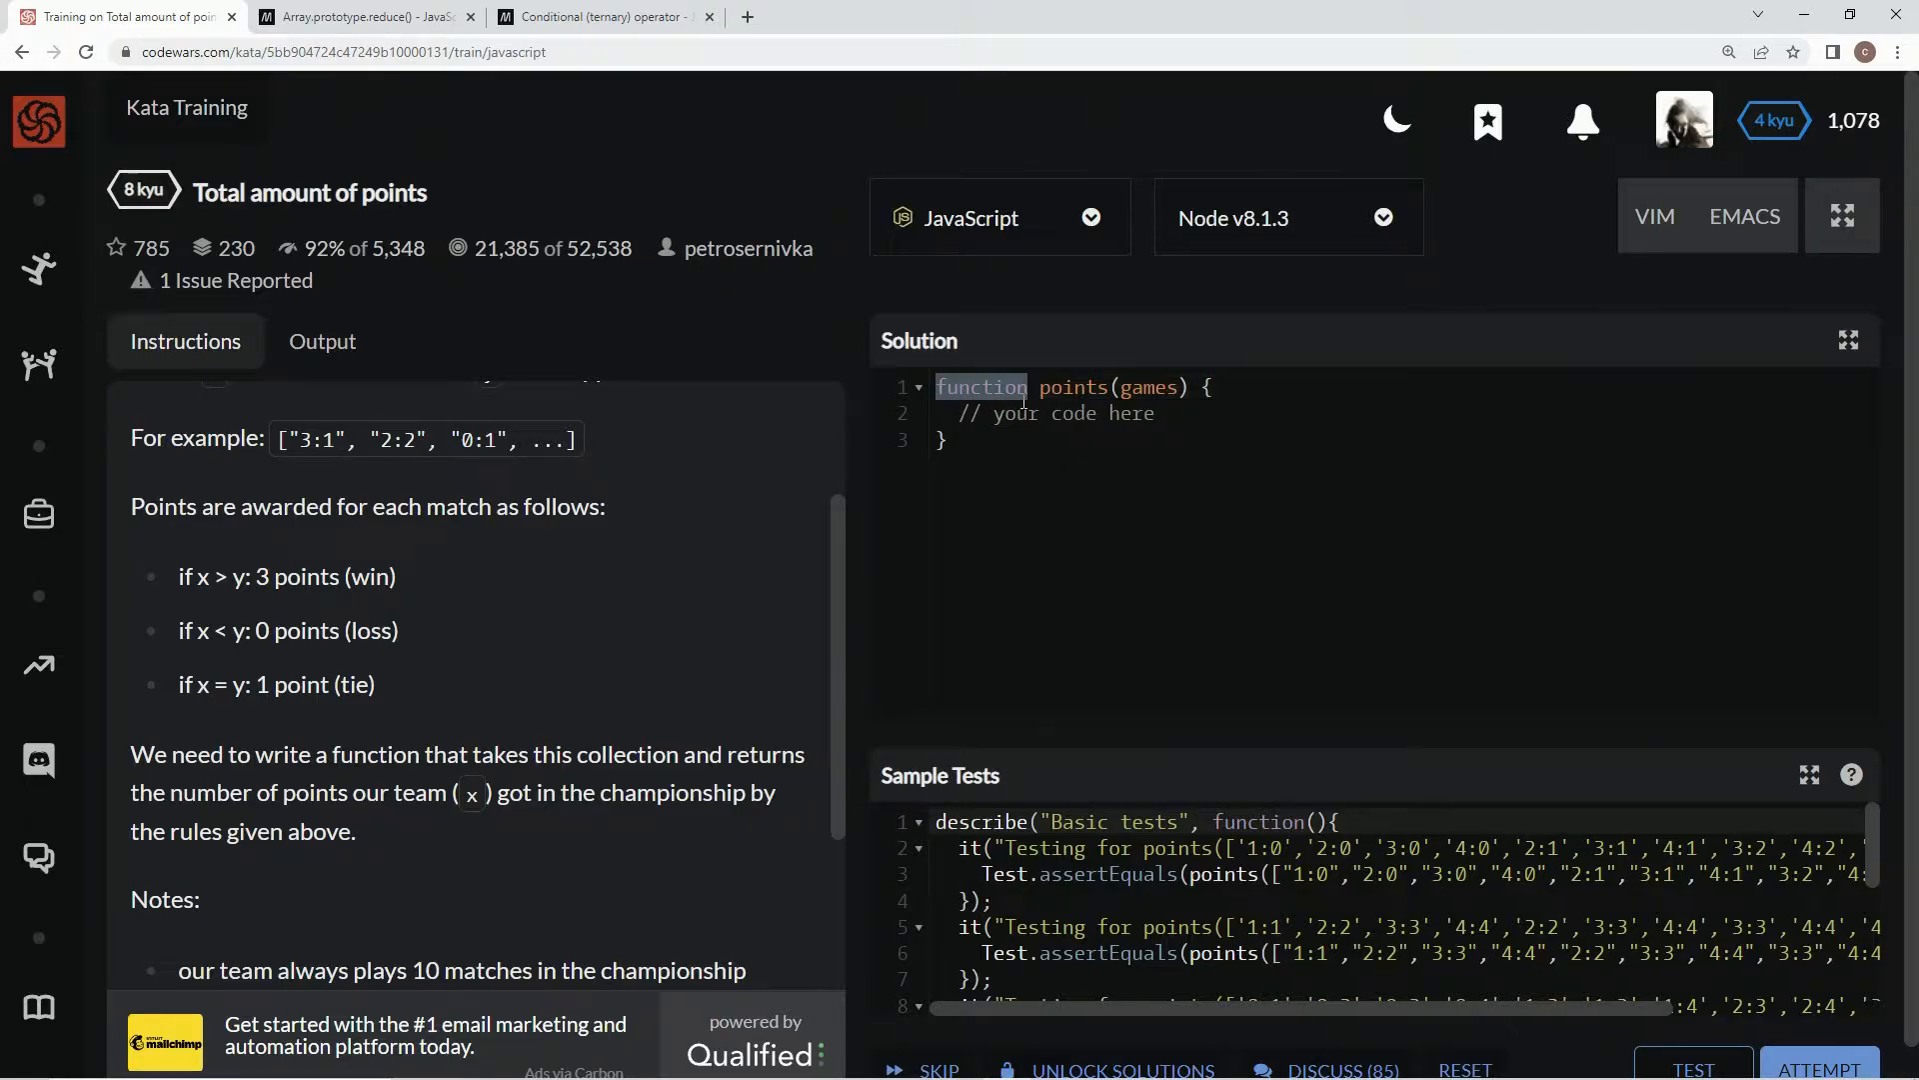
pyautogui.write('const')
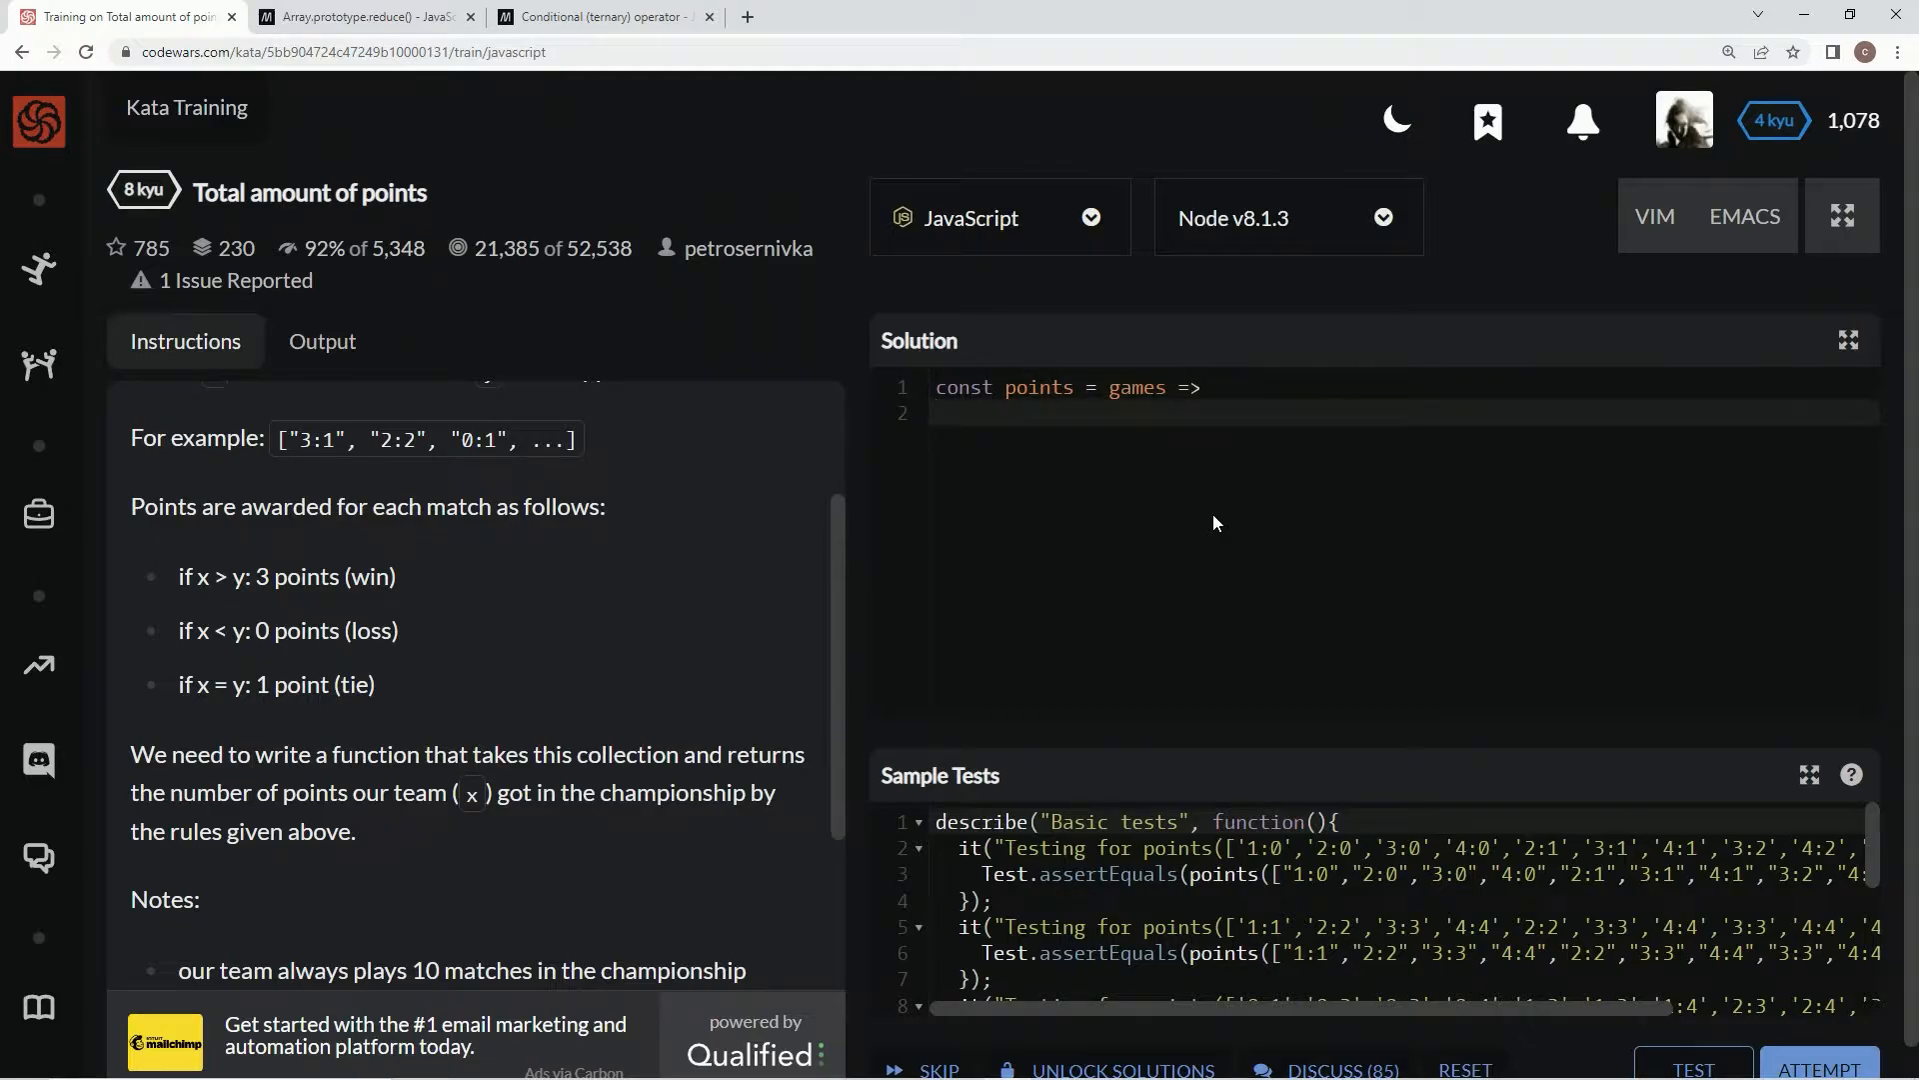
pyautogui.write('console.log(')
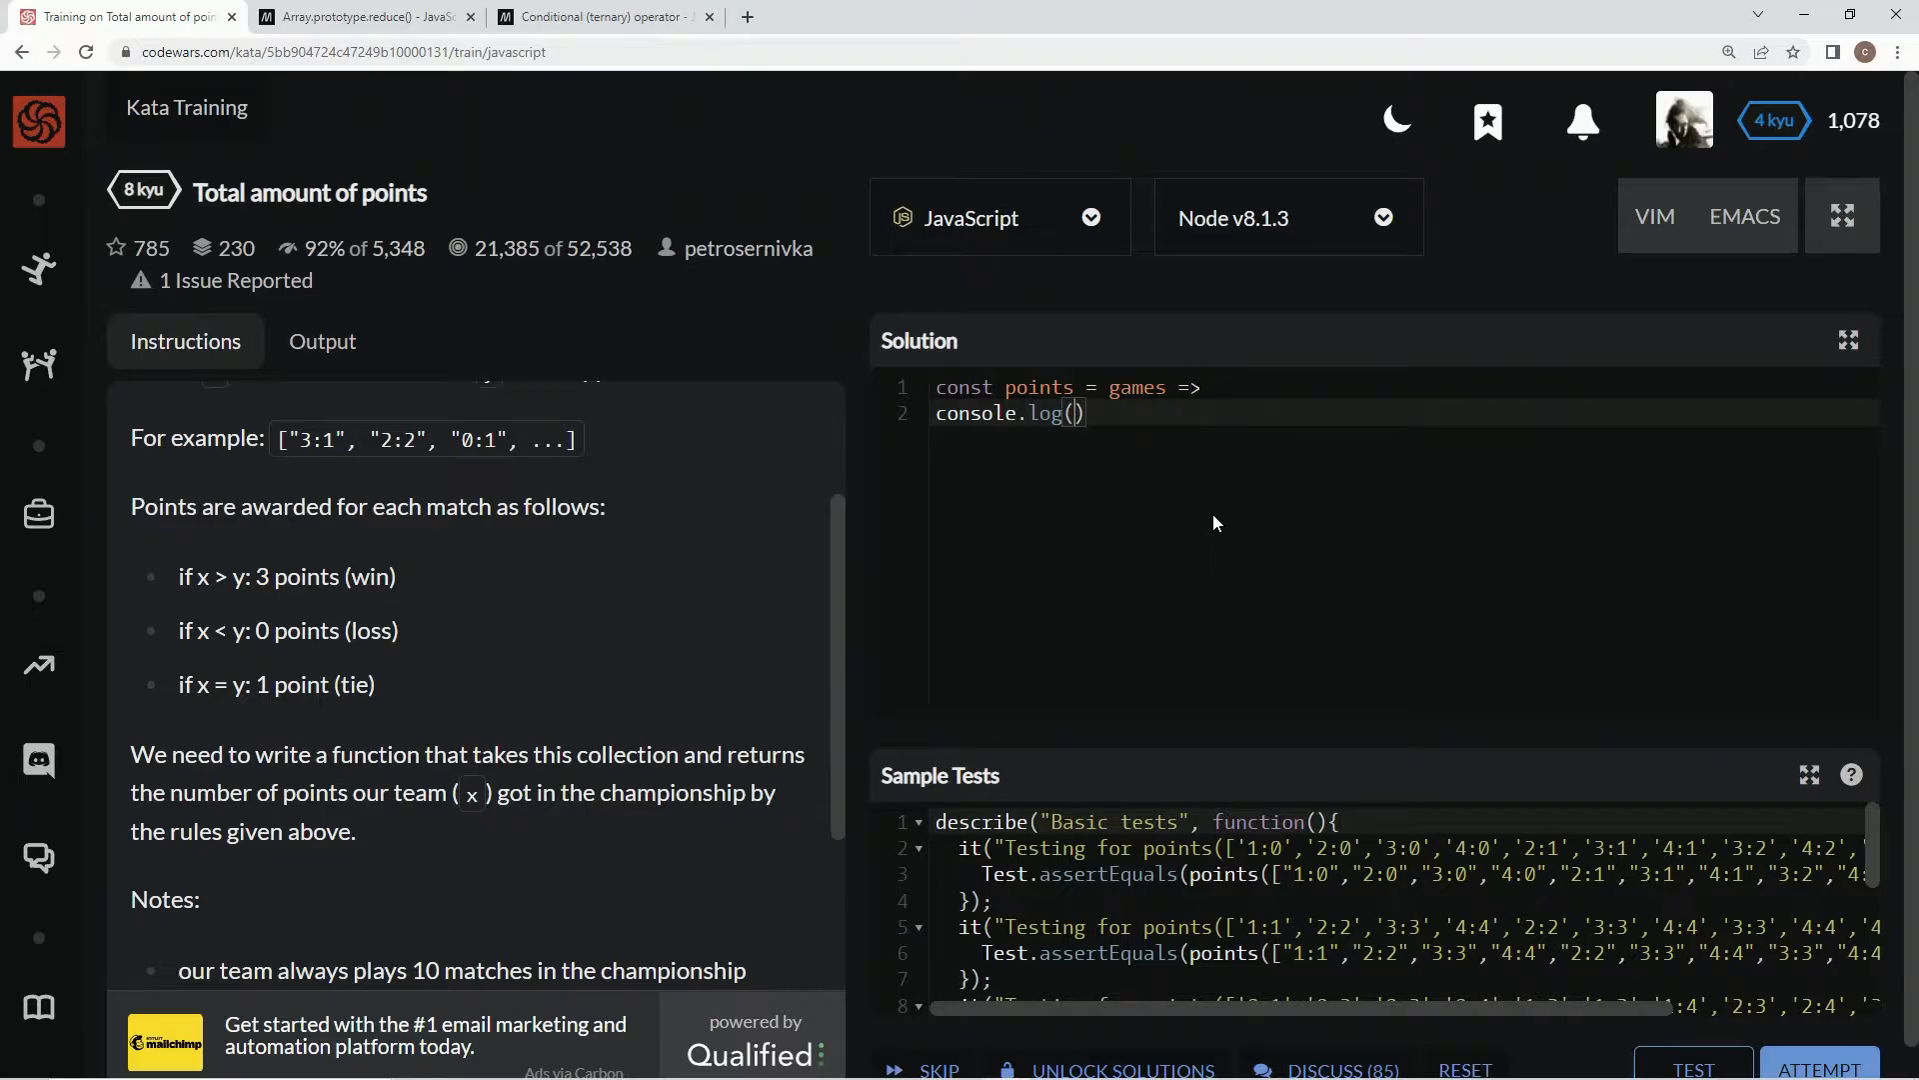
pyautogui.press('Enter')
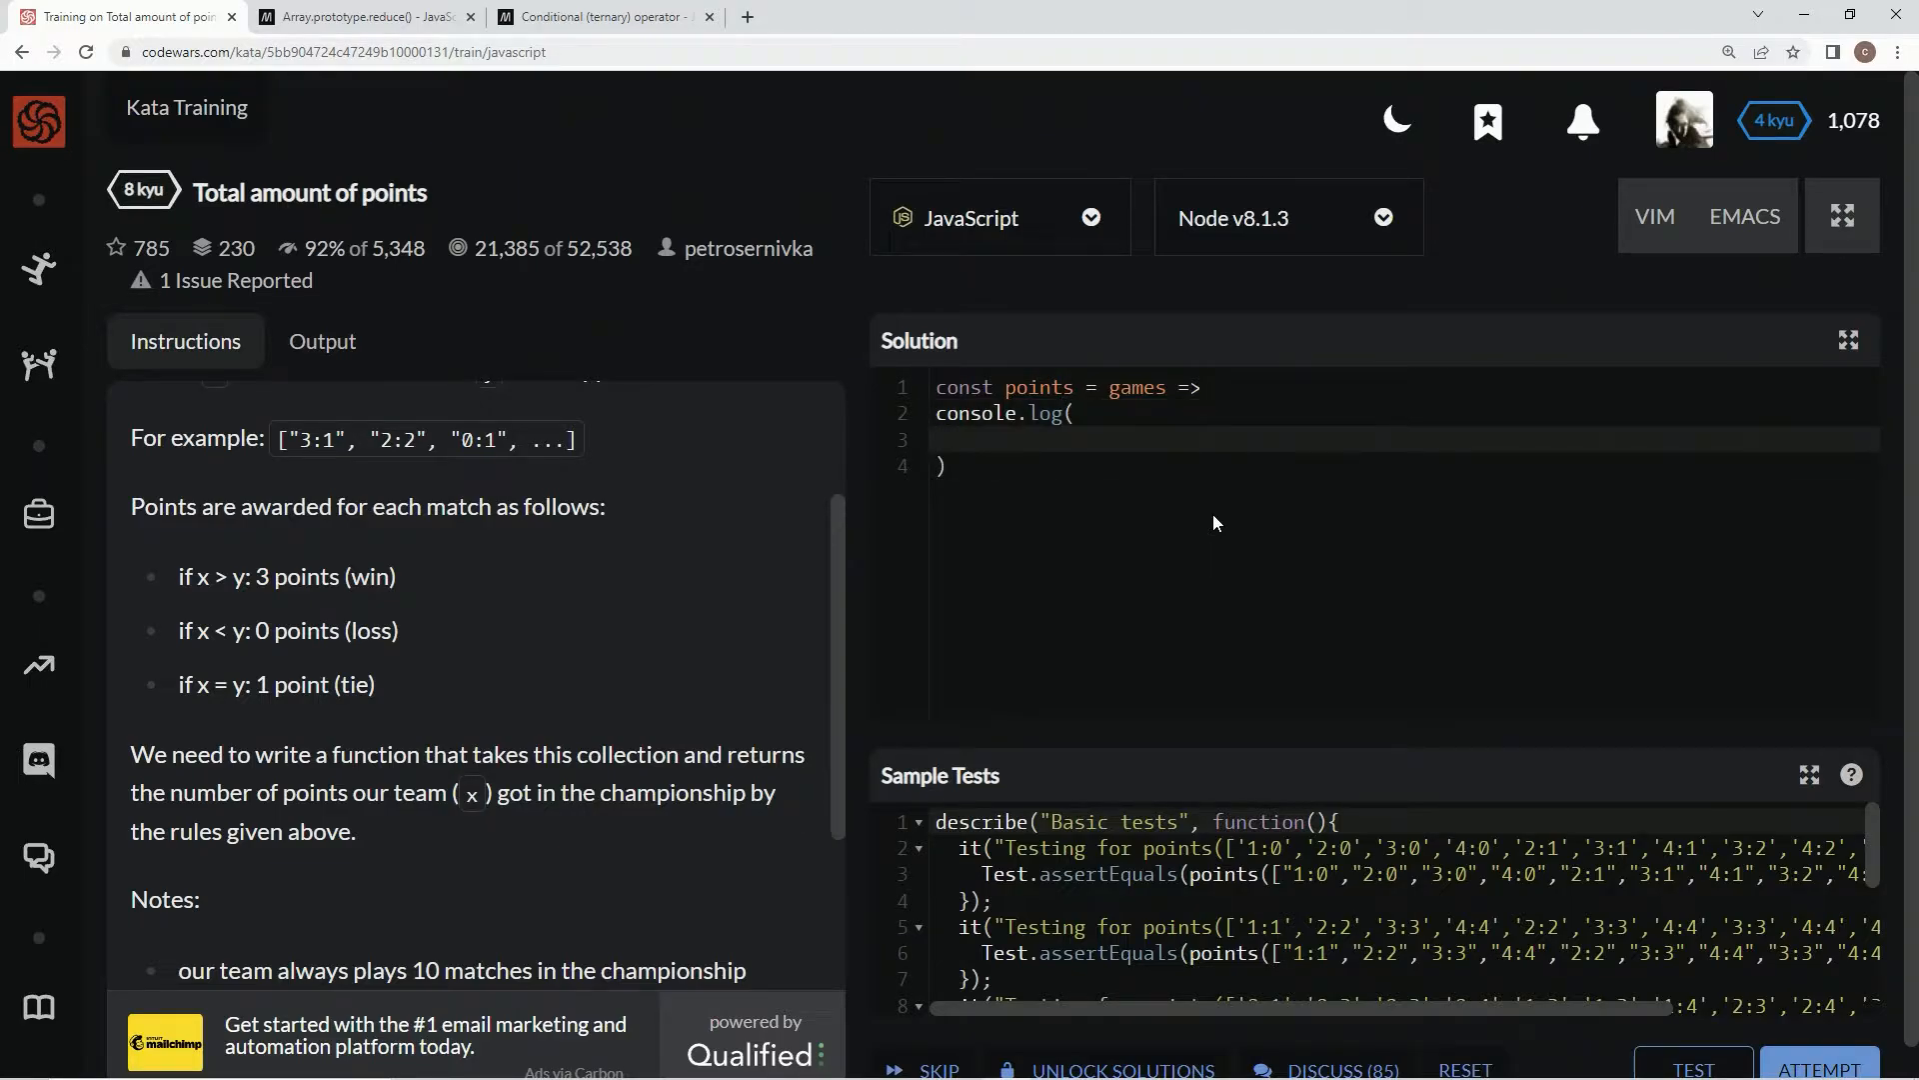
pyautogui.moveTo(1337, 740)
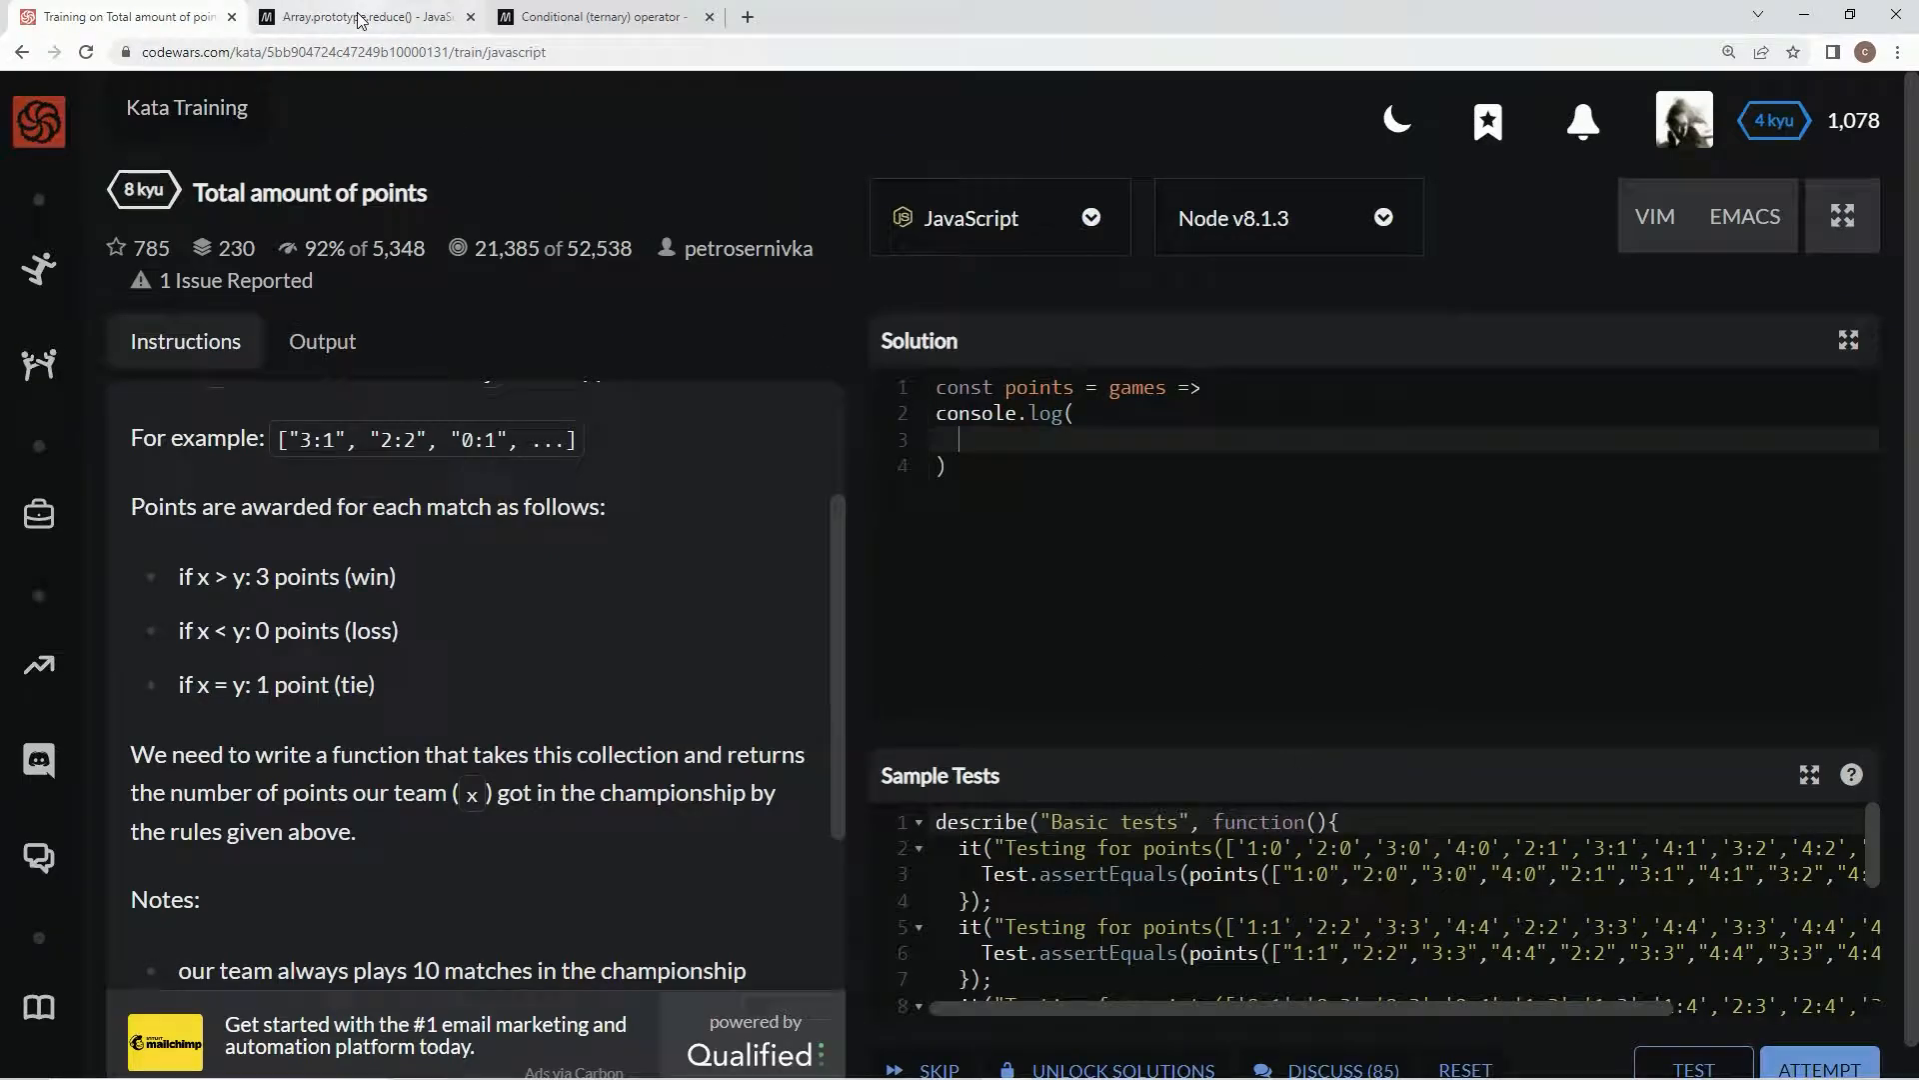
# - Read the MDN reduce() Syntax section, highlighting the initialValue parameter, then return to the kata
pyautogui.click(355, 16)
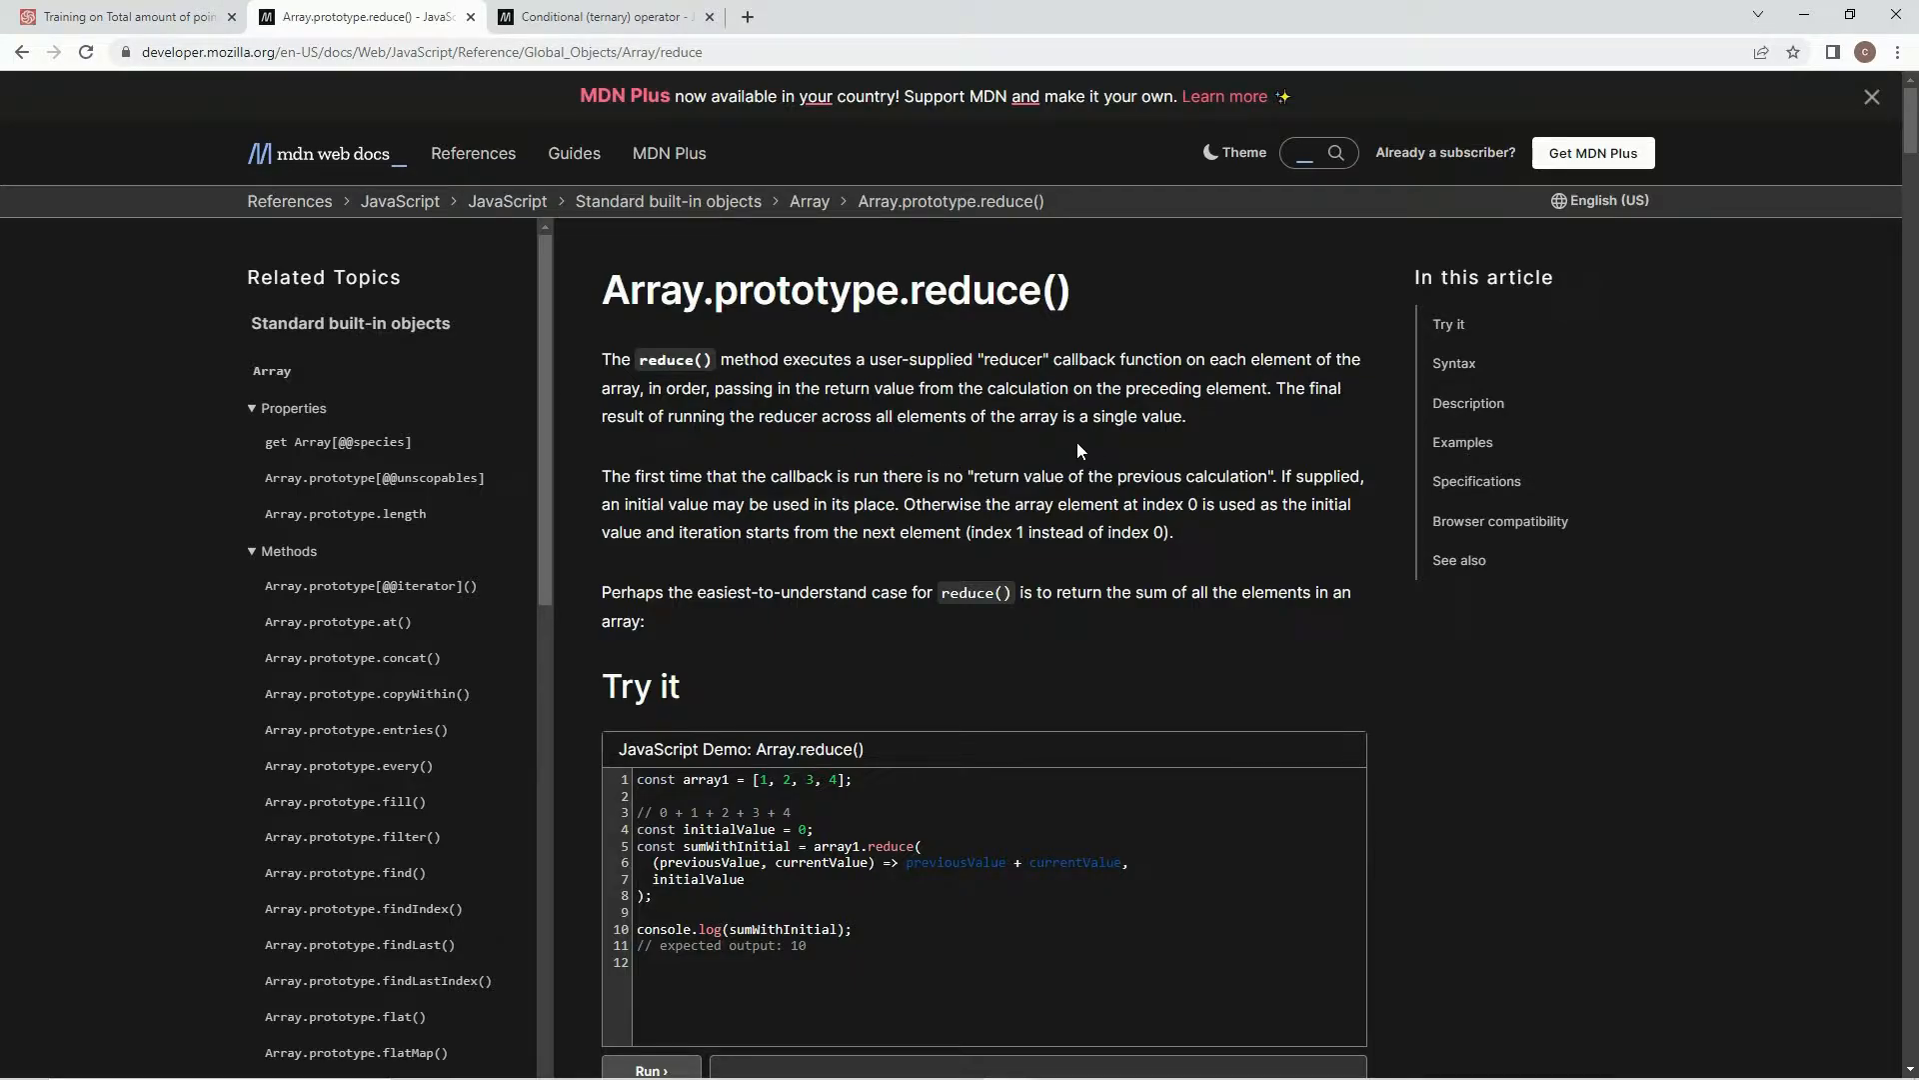
pyautogui.moveTo(828, 447)
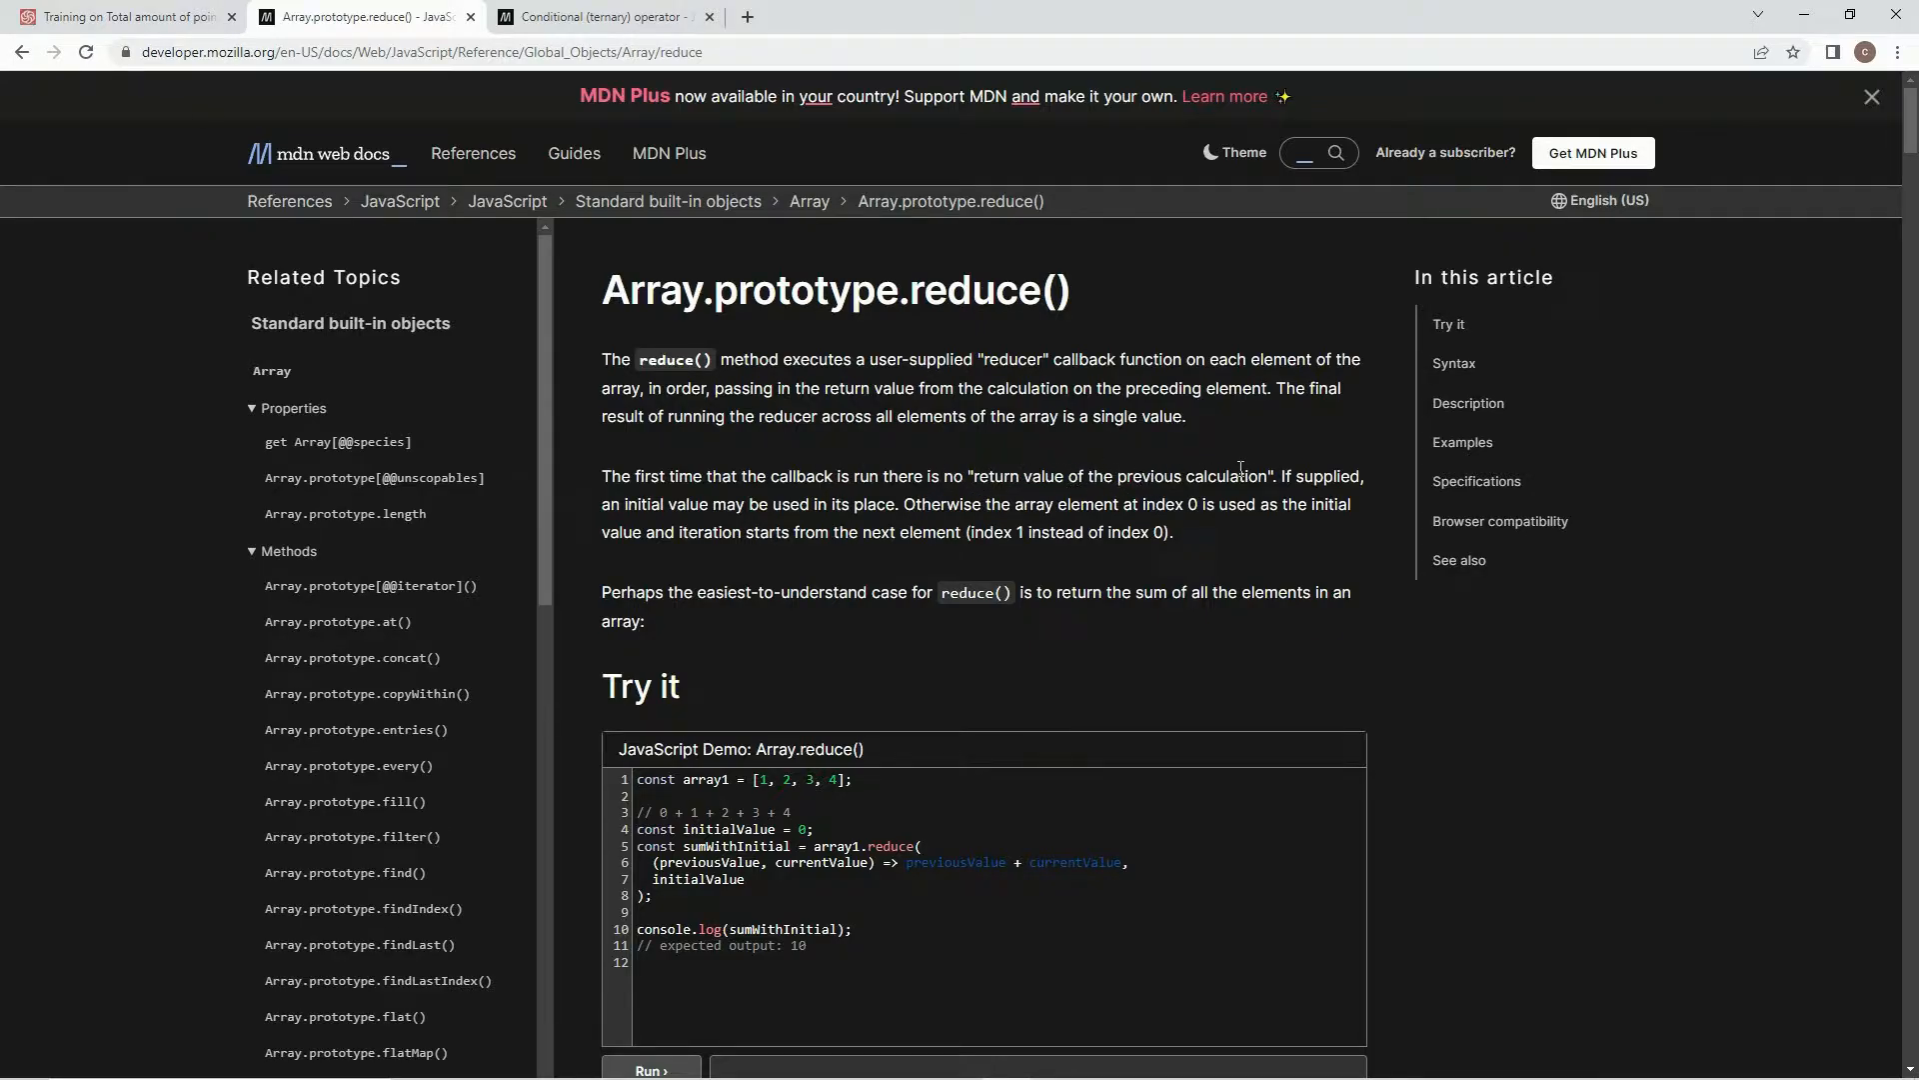
pyautogui.moveTo(790, 506)
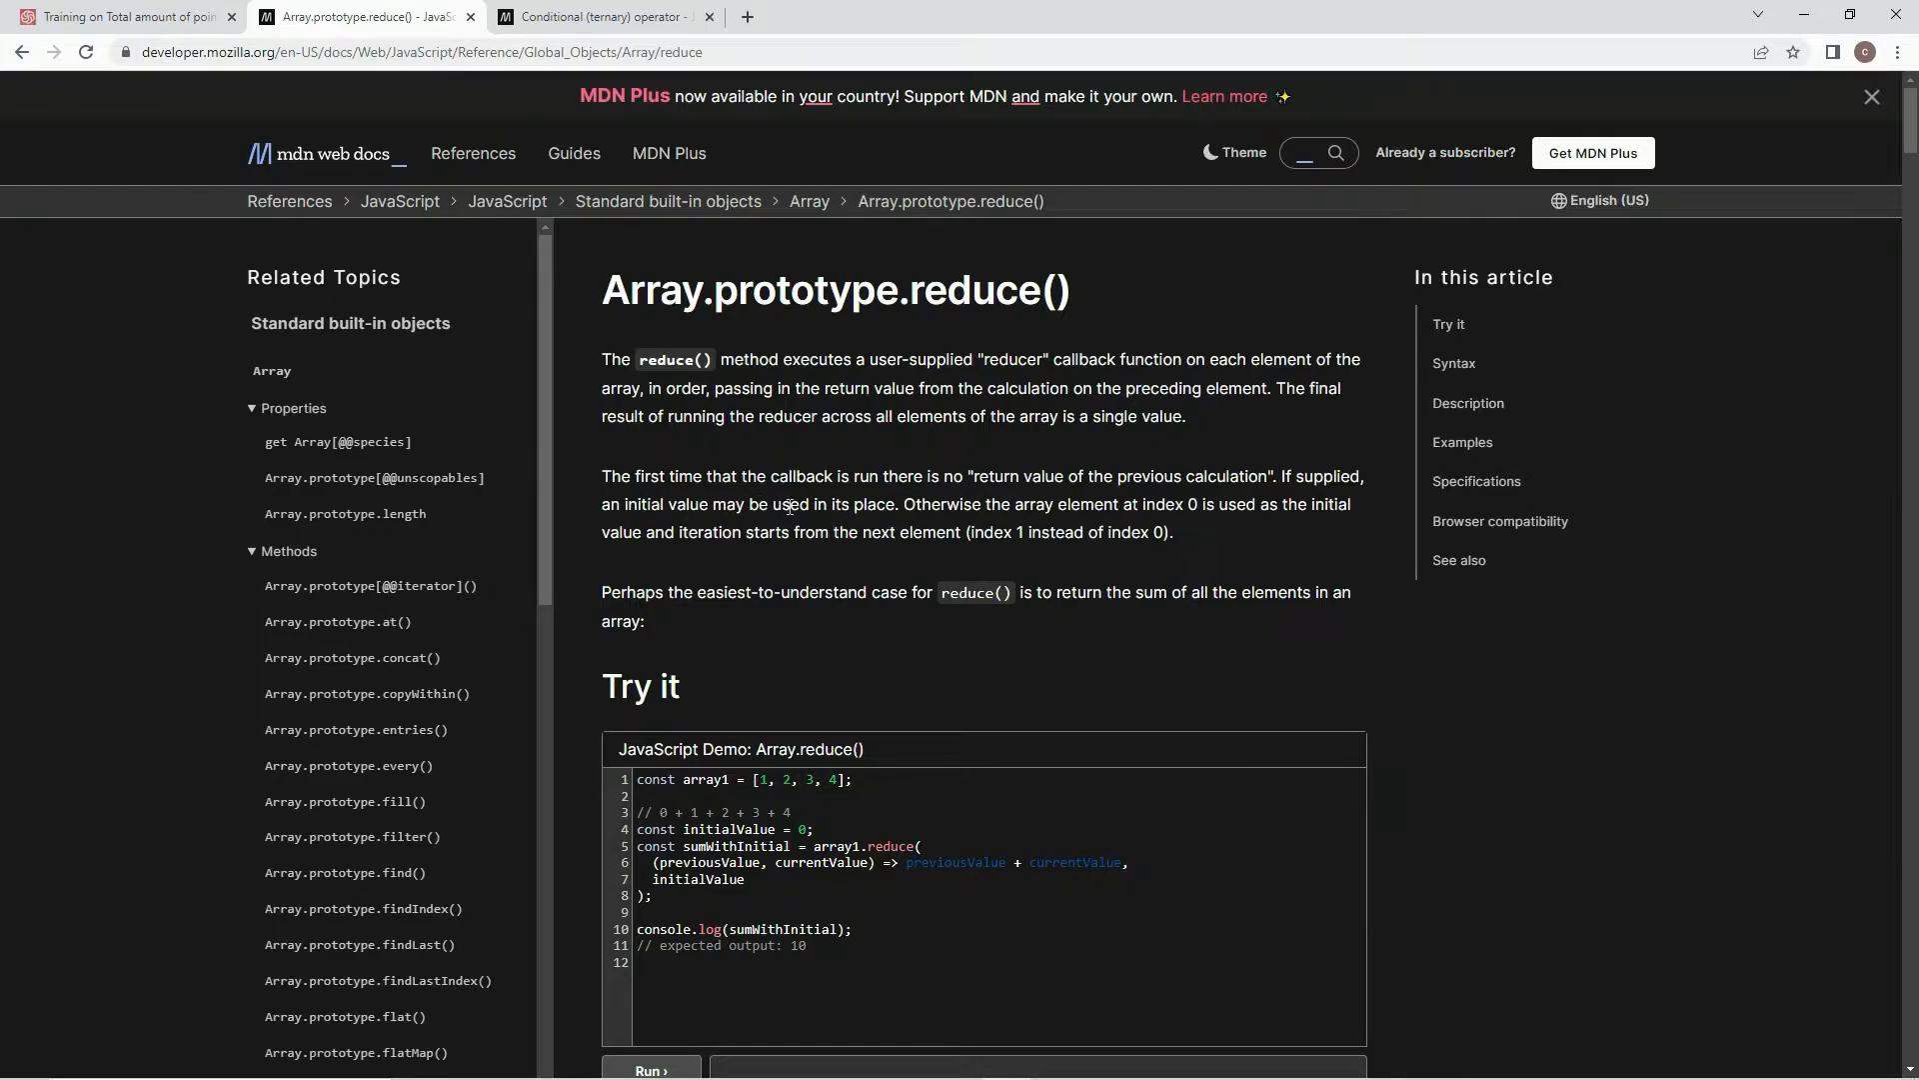
pyautogui.moveTo(887, 524)
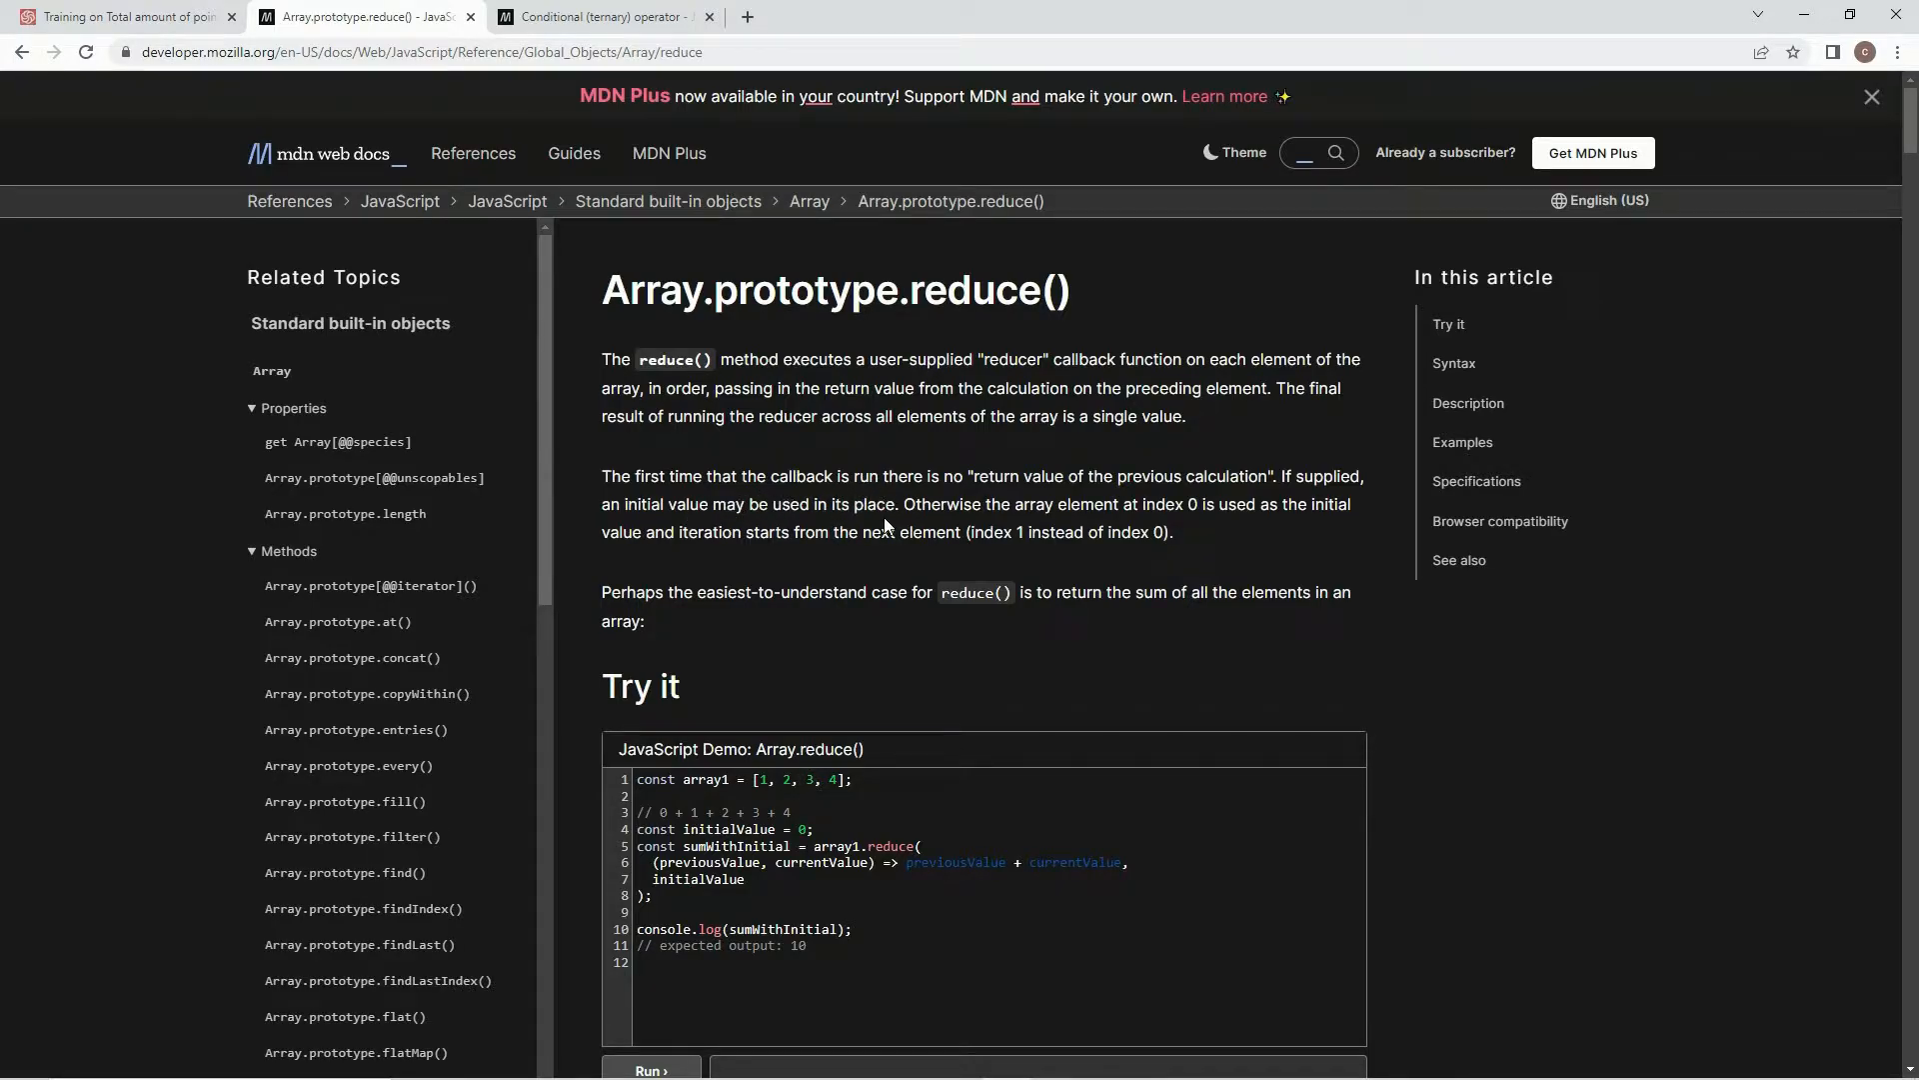
pyautogui.scroll(-3)
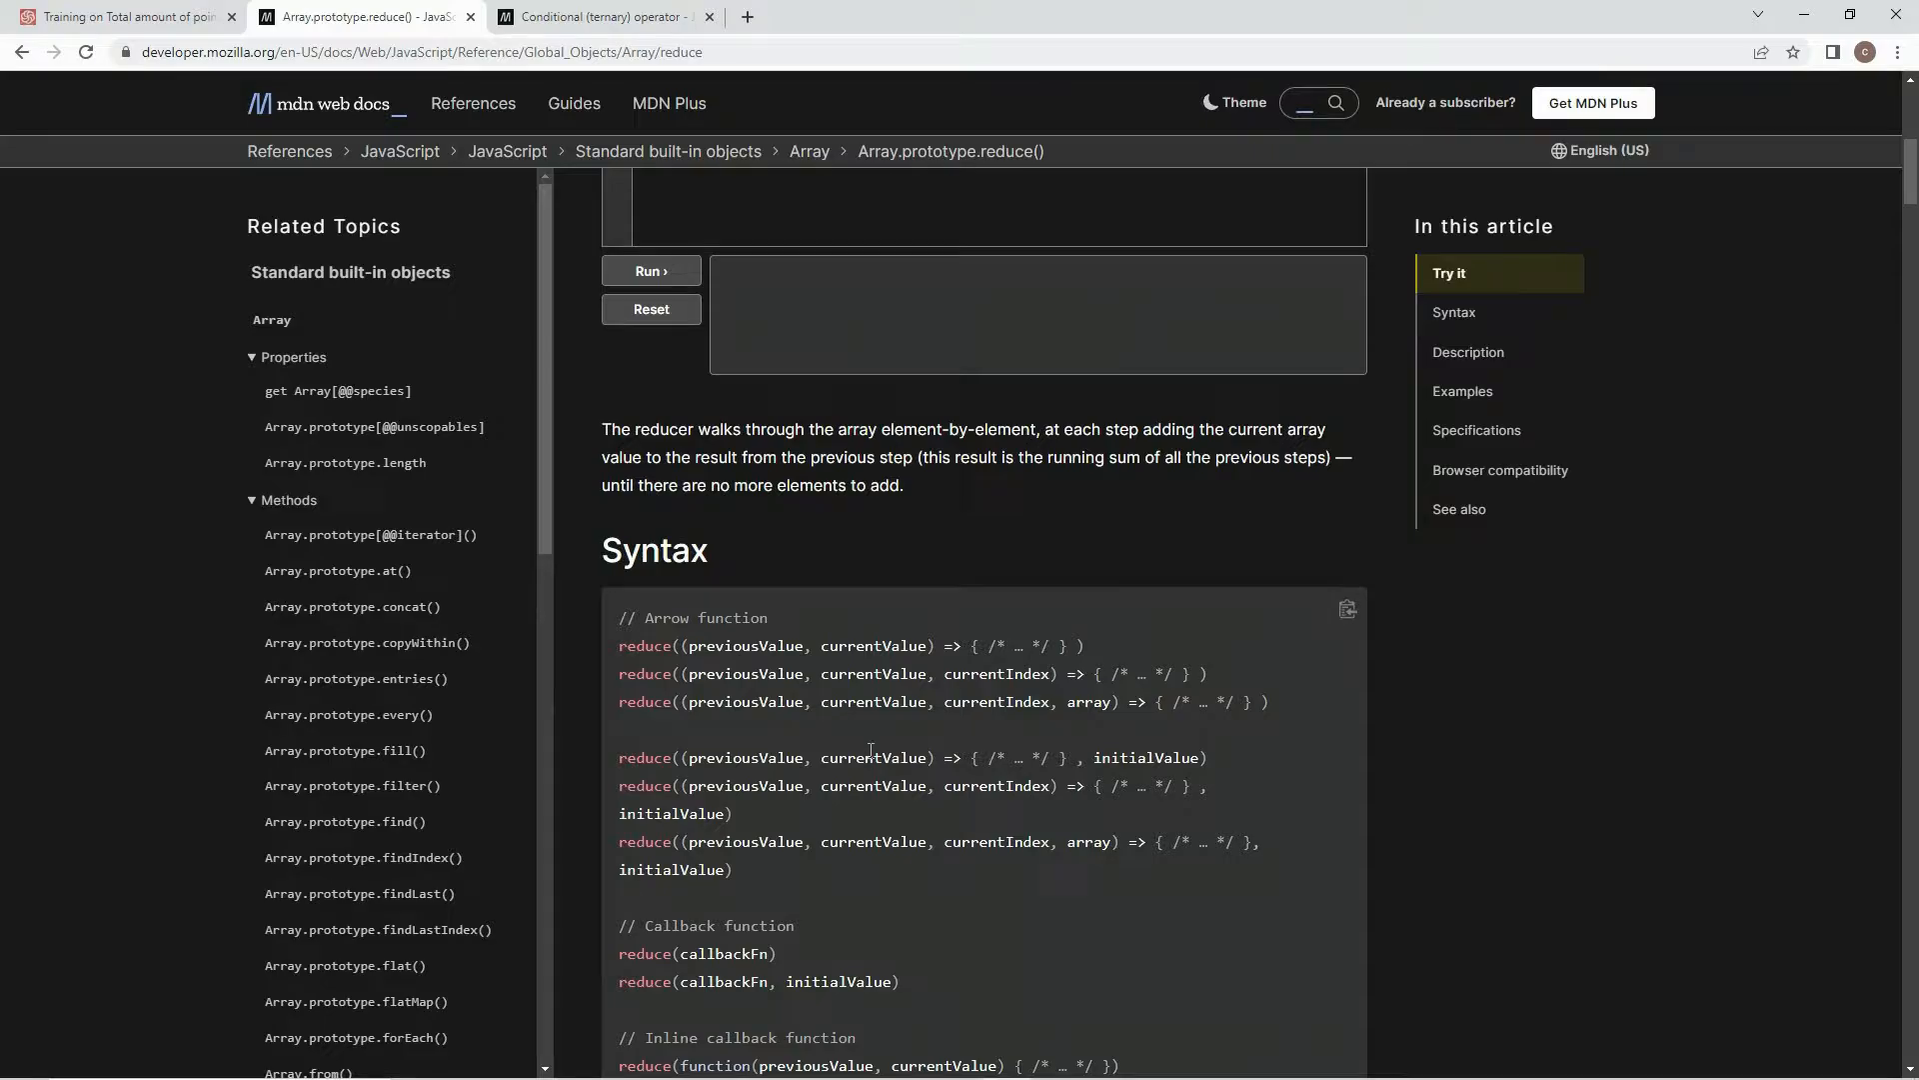
pyautogui.doubleClick(949, 757)
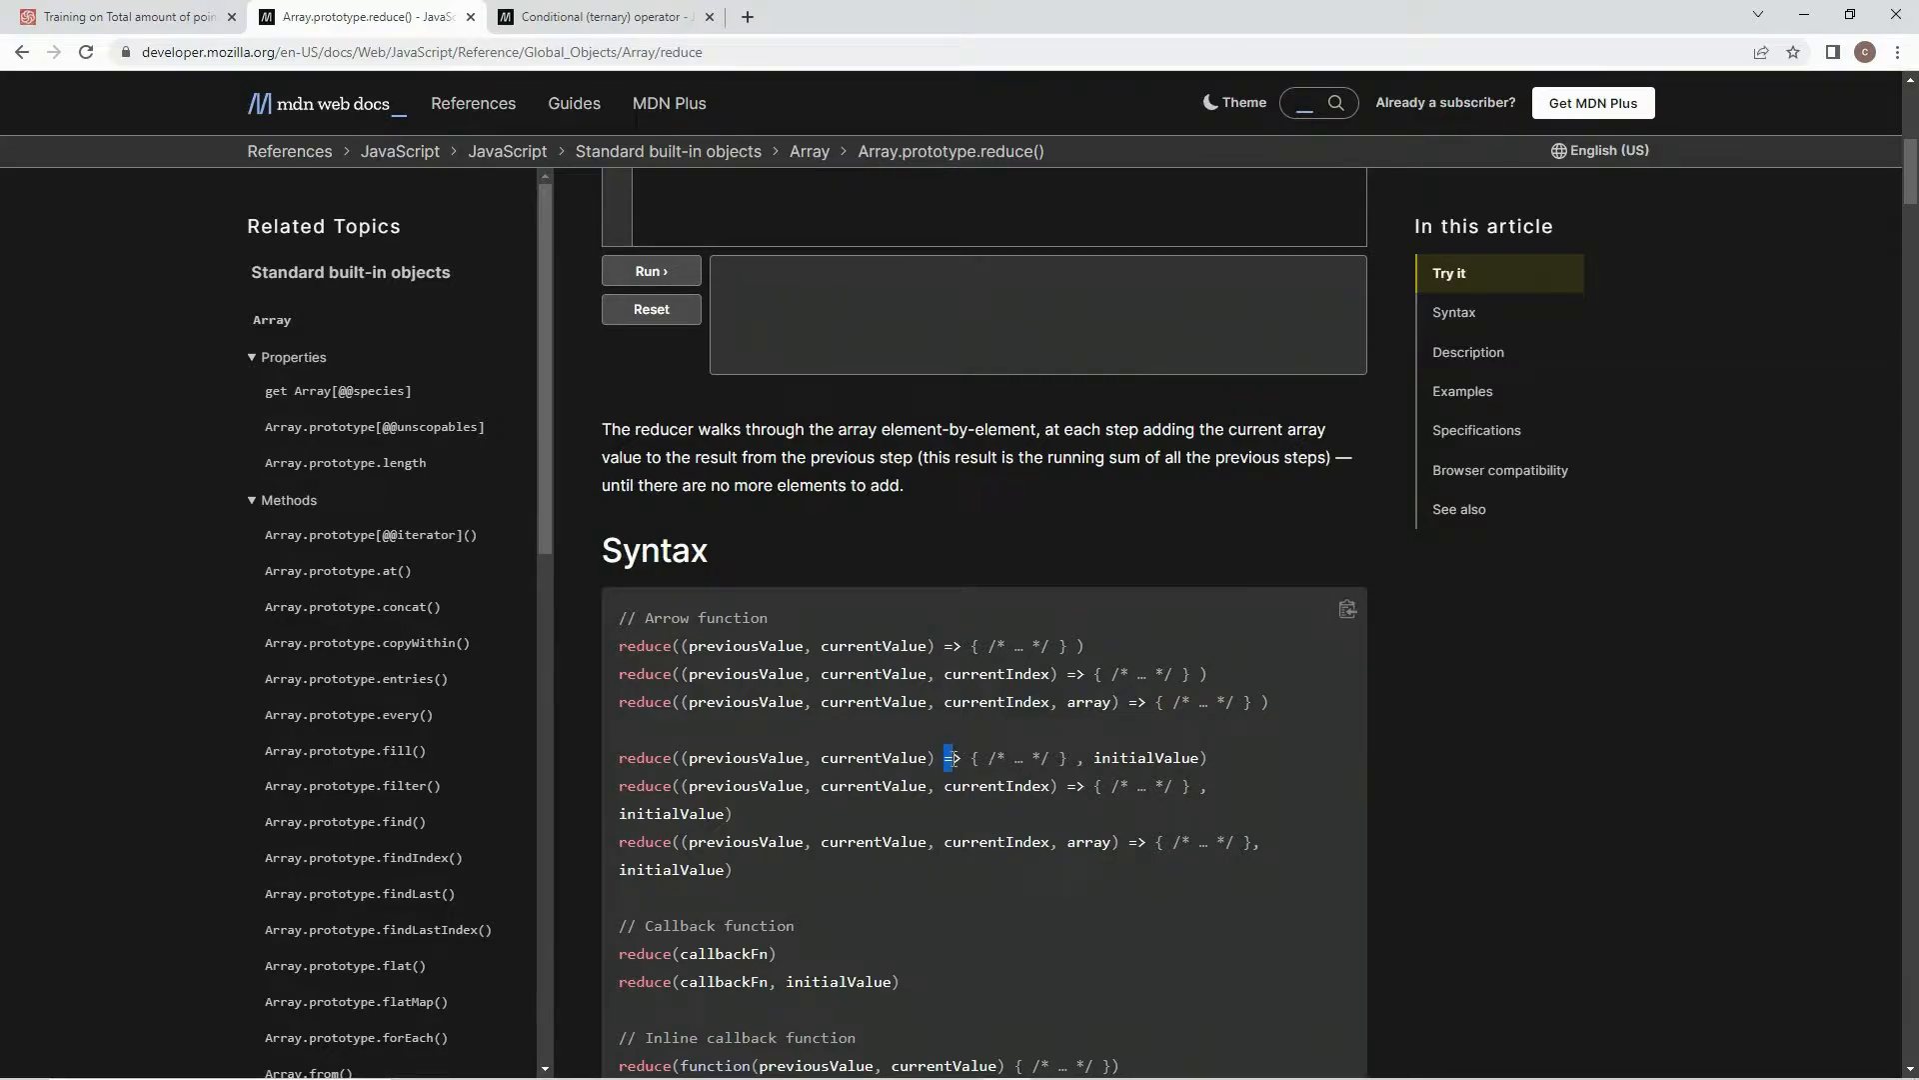
pyautogui.moveTo(969, 757); pyautogui.dragTo(1068, 757)
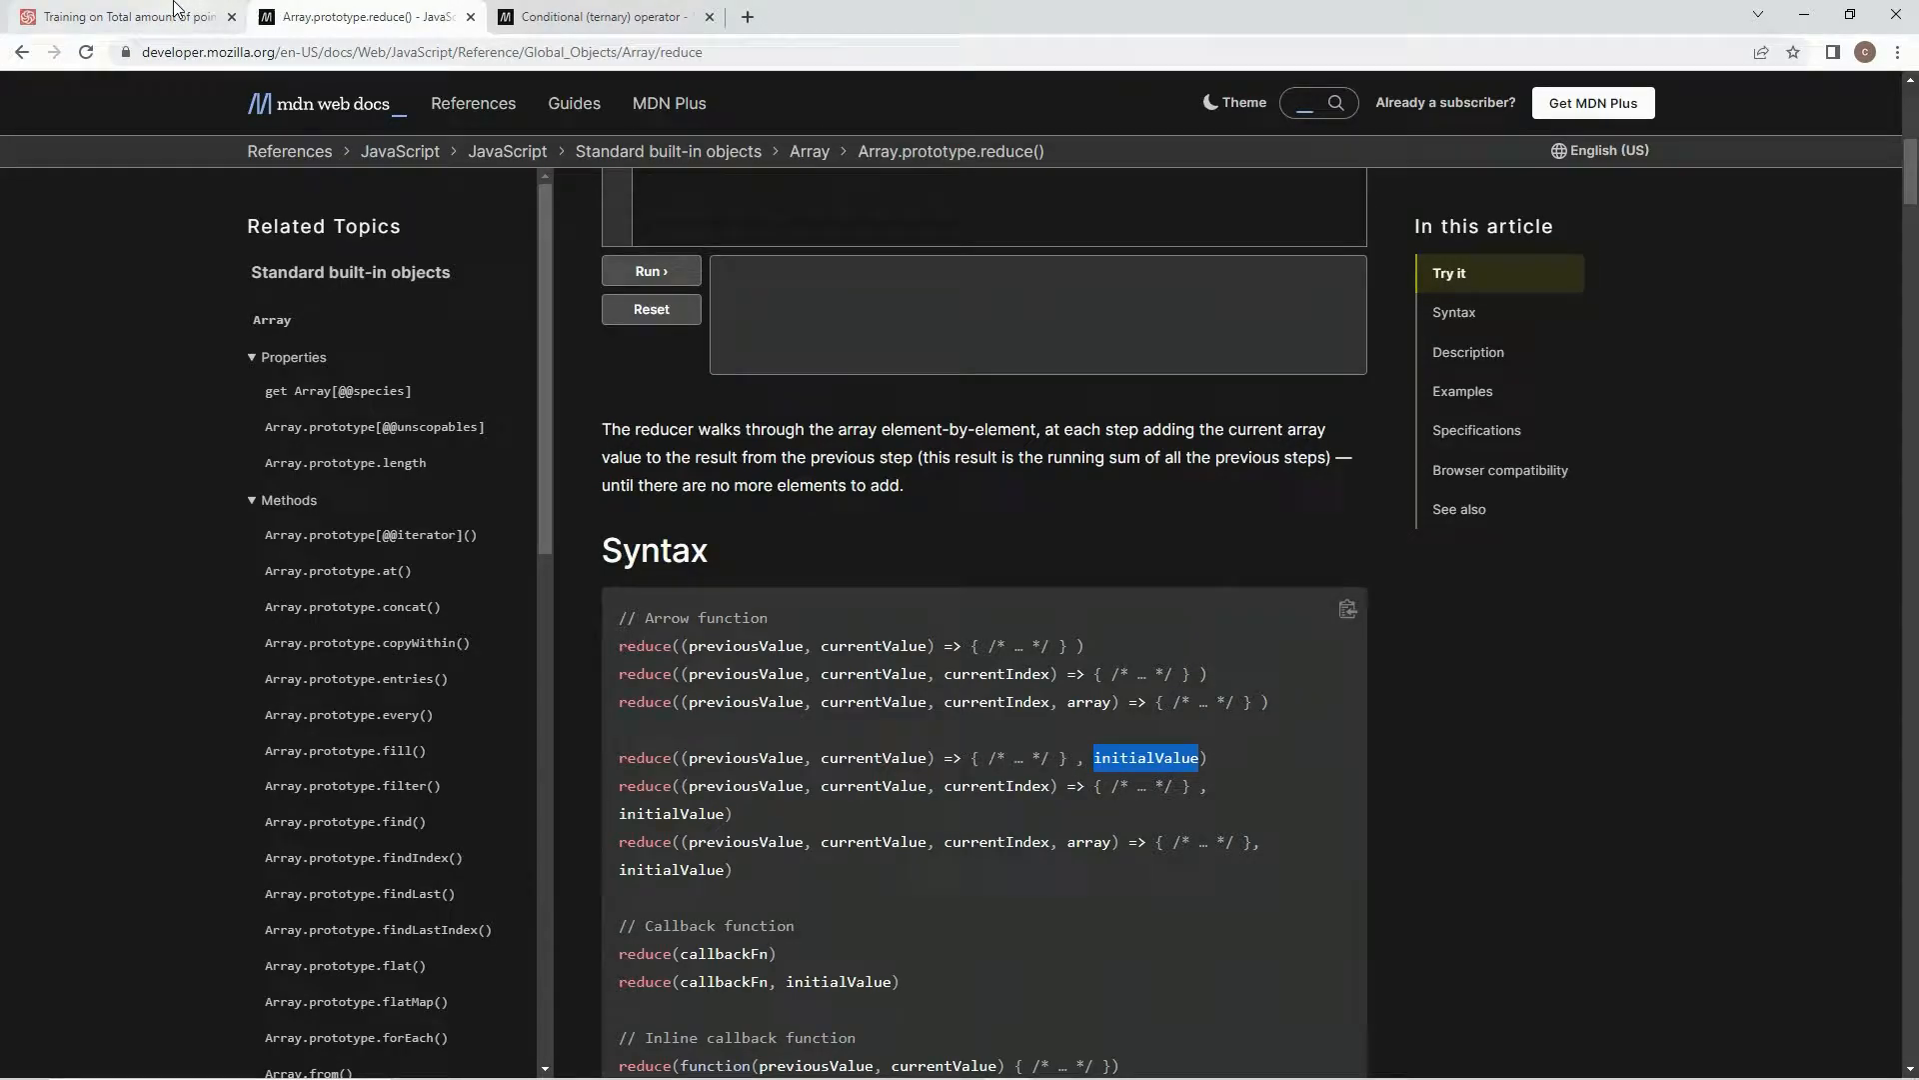
pyautogui.click(122, 16)
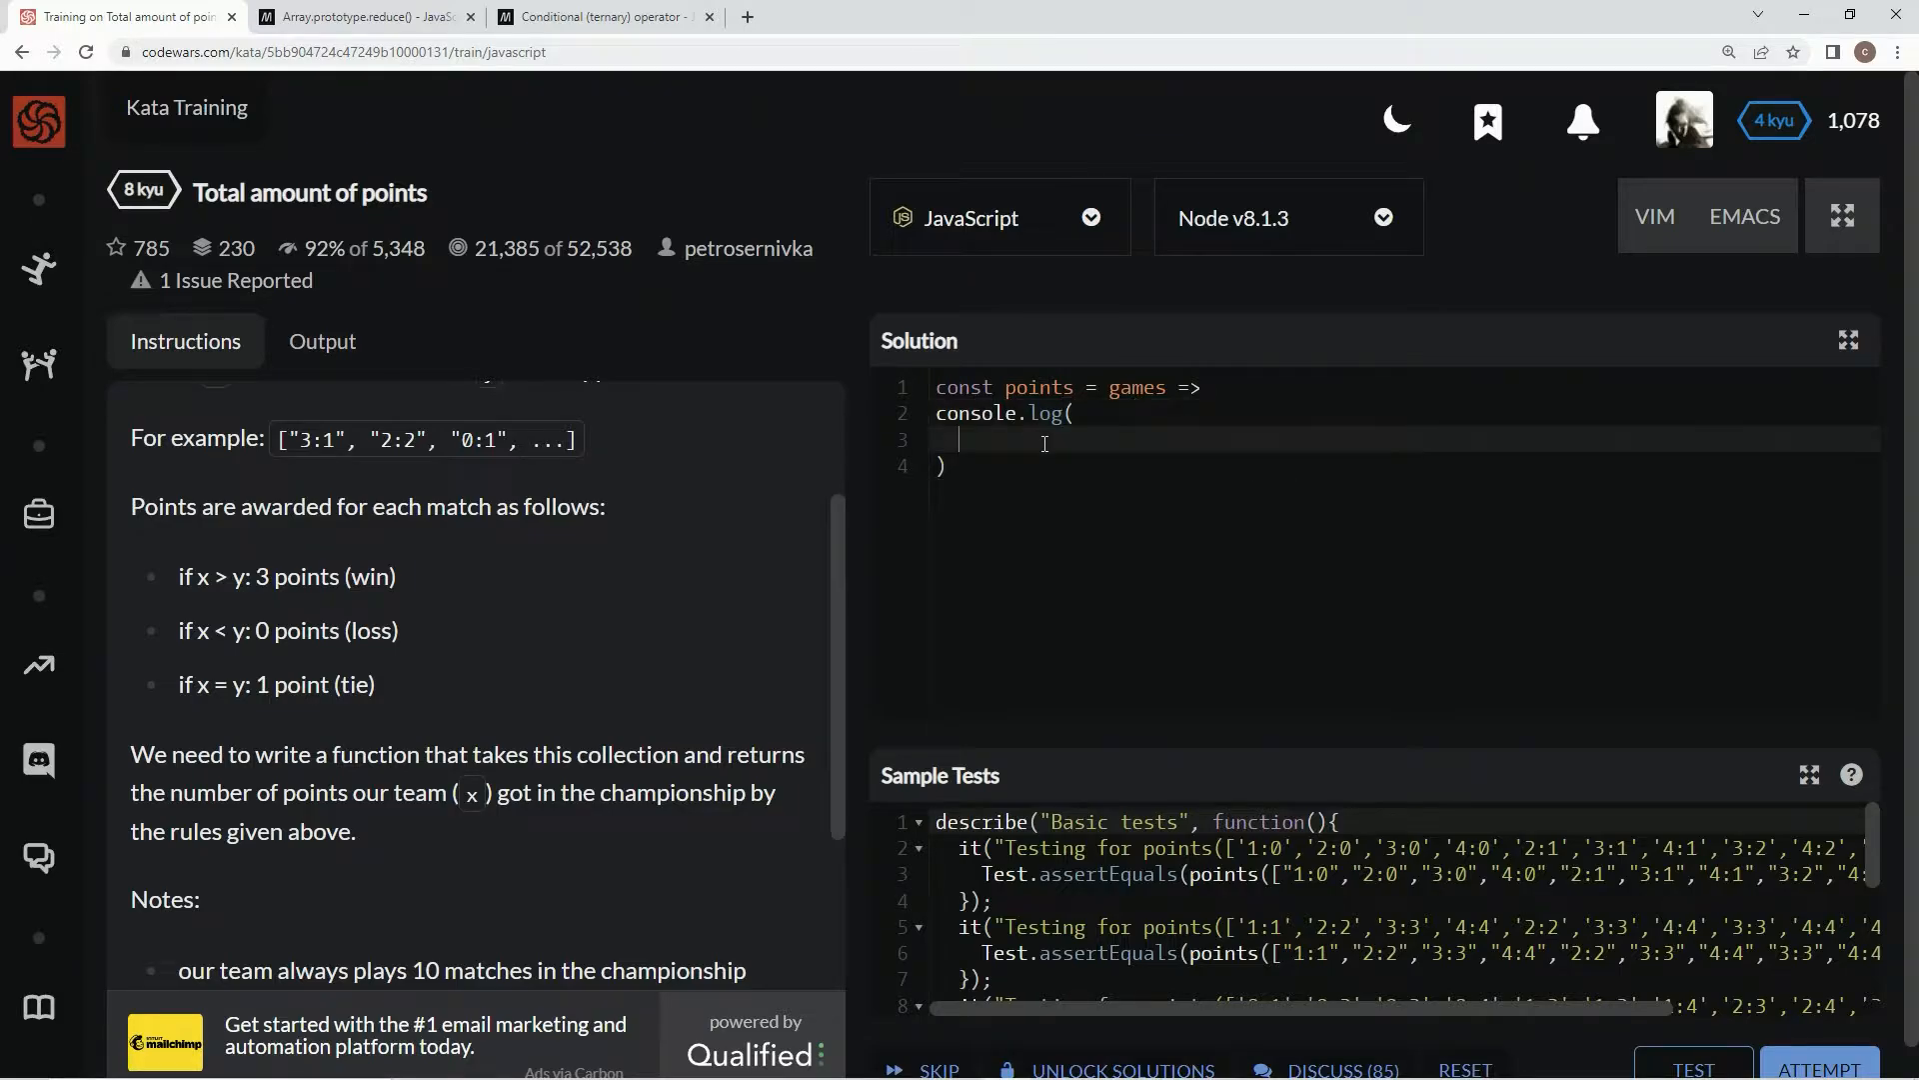
# - Write `games.reduce((prev,curr) => prev += ,0)` inside console.log with the accumulator expression still open
pyautogui.write('gma')
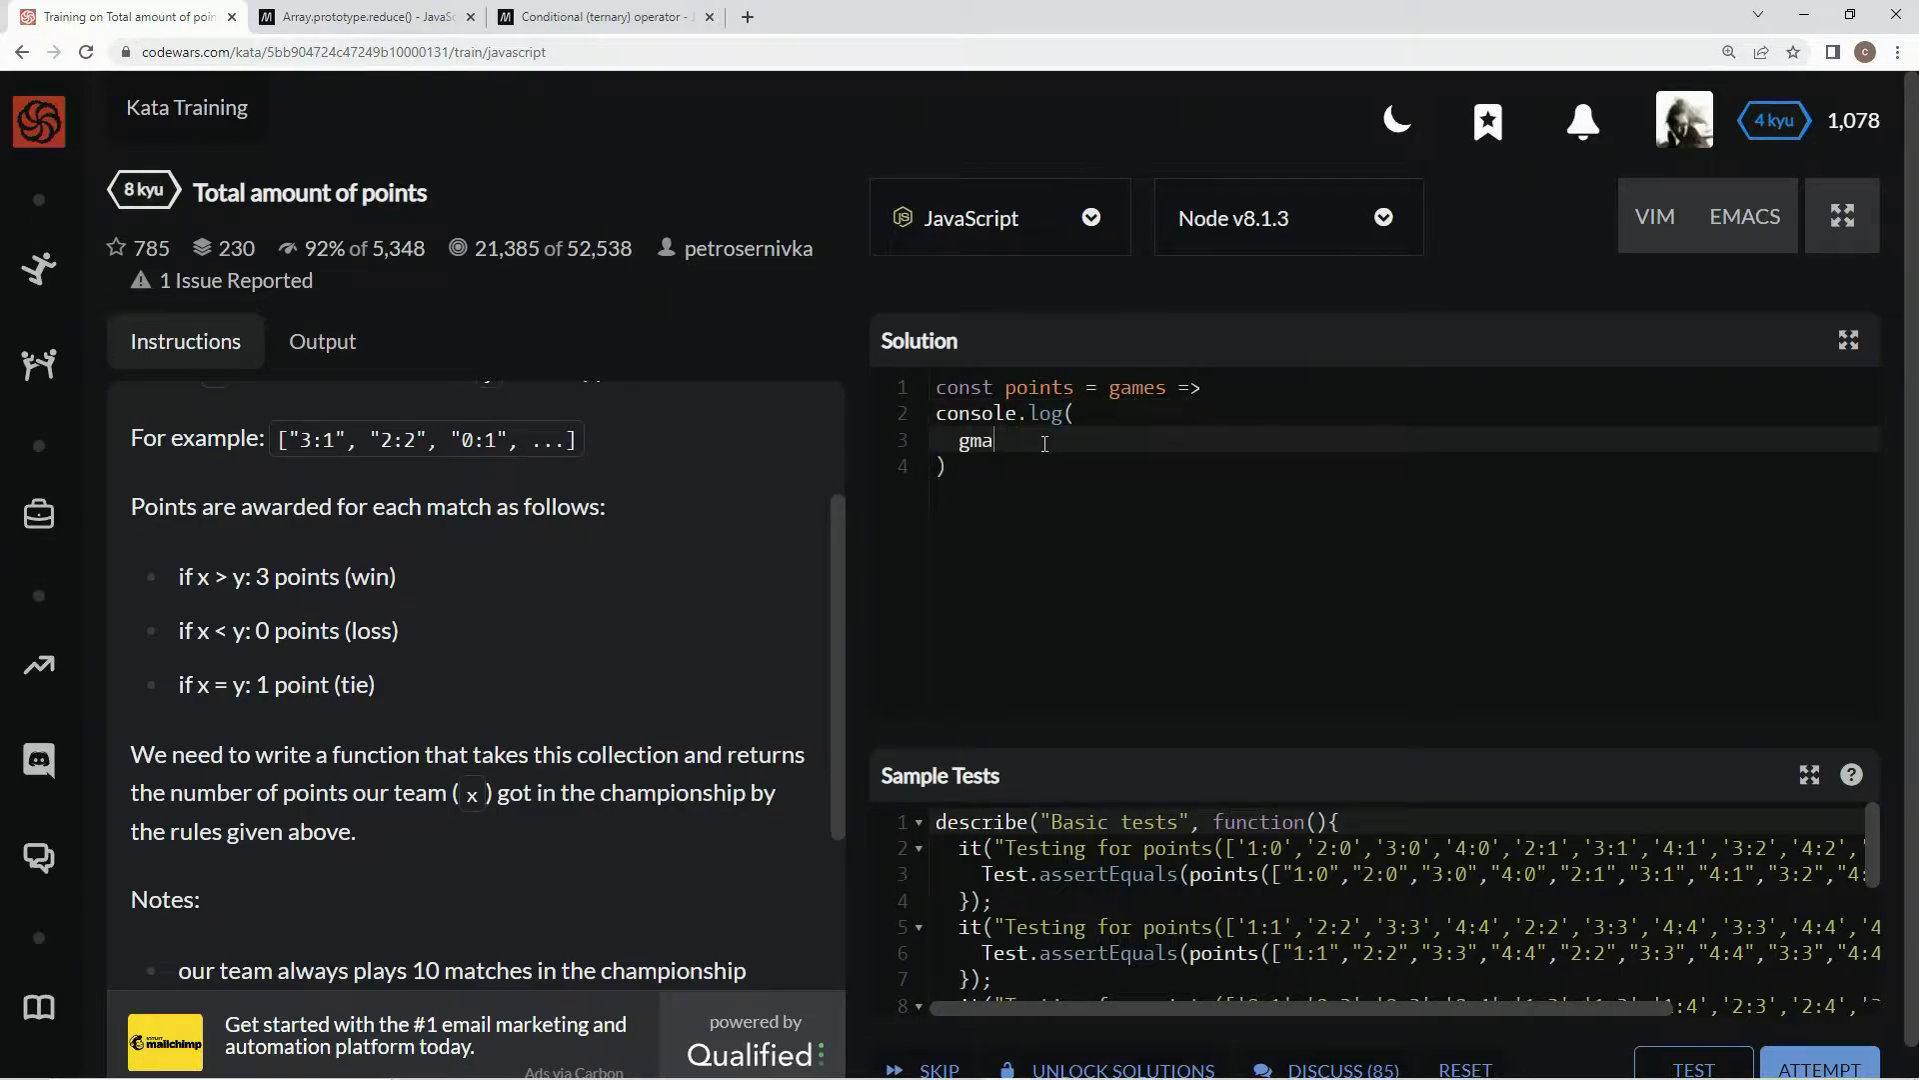
pyautogui.write('games.reduce((')
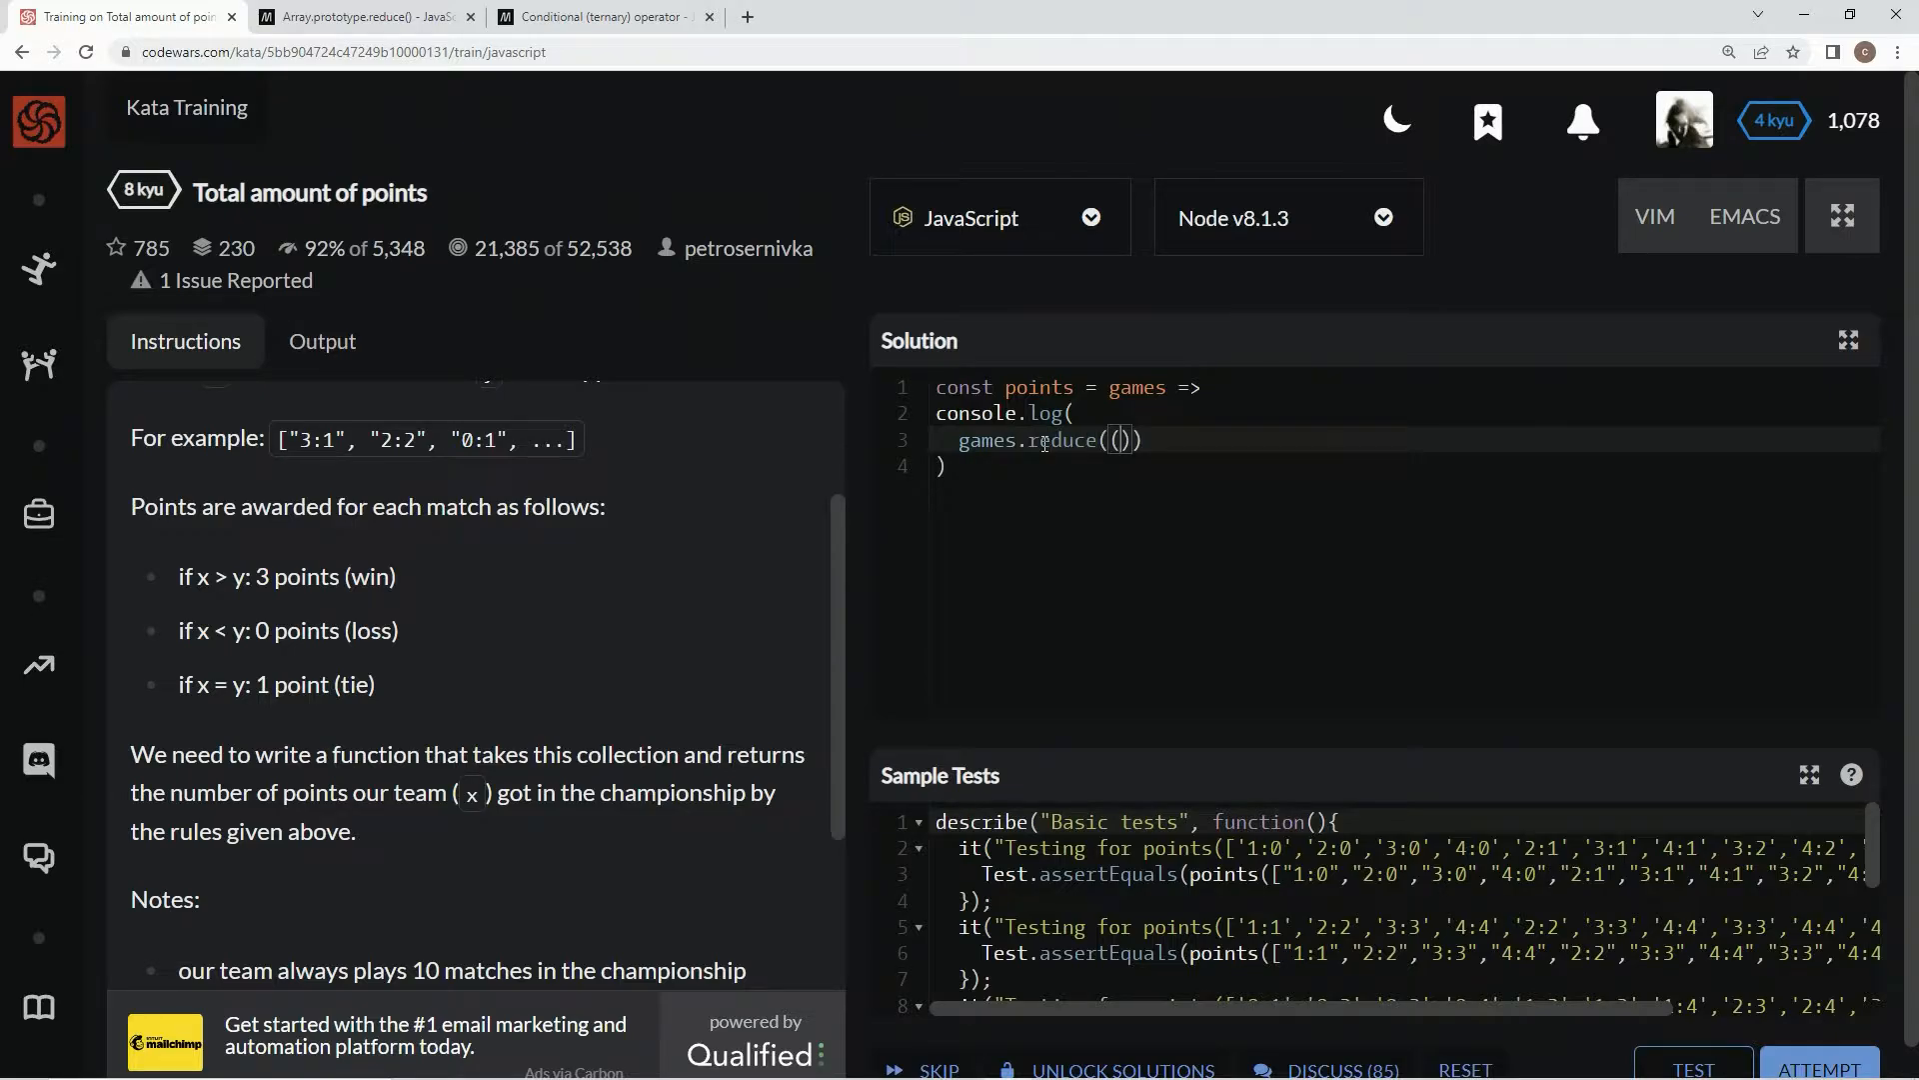
pyautogui.write('prev,curr')
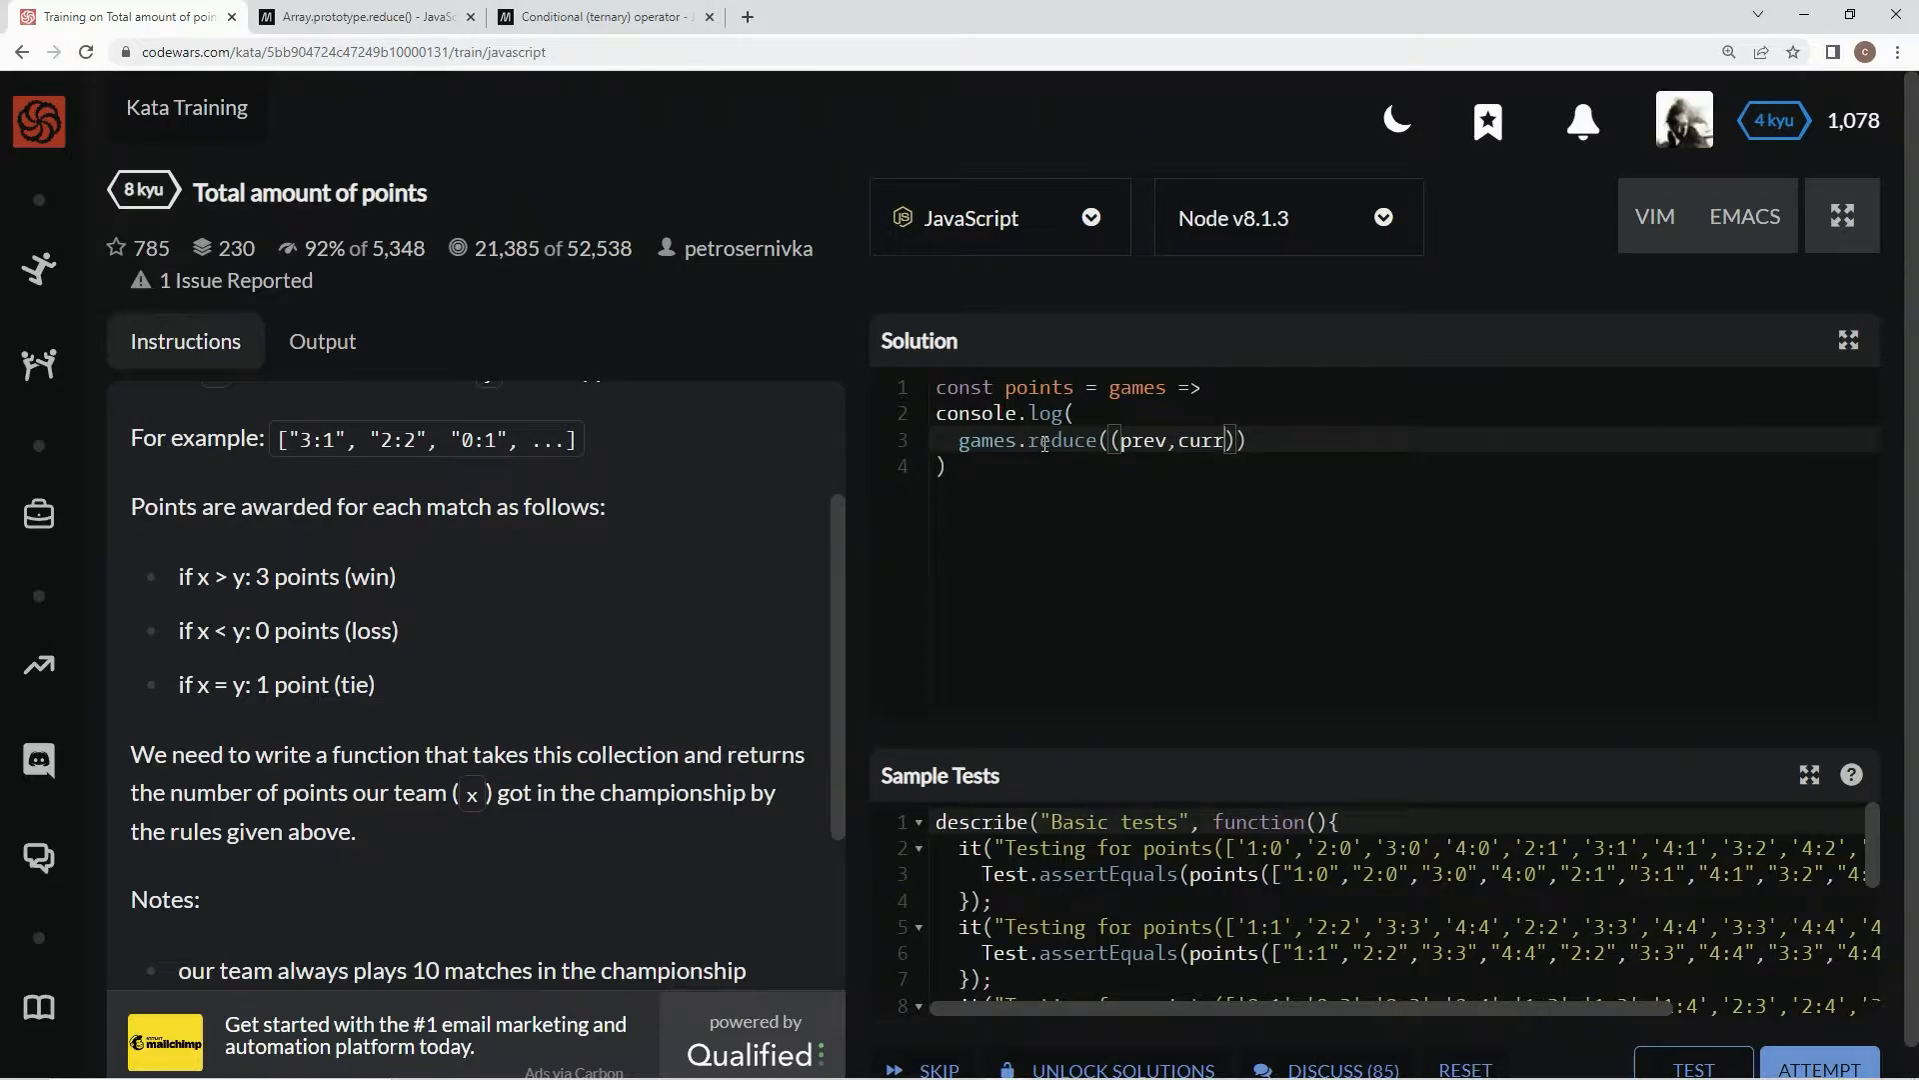
pyautogui.write('=> ,')
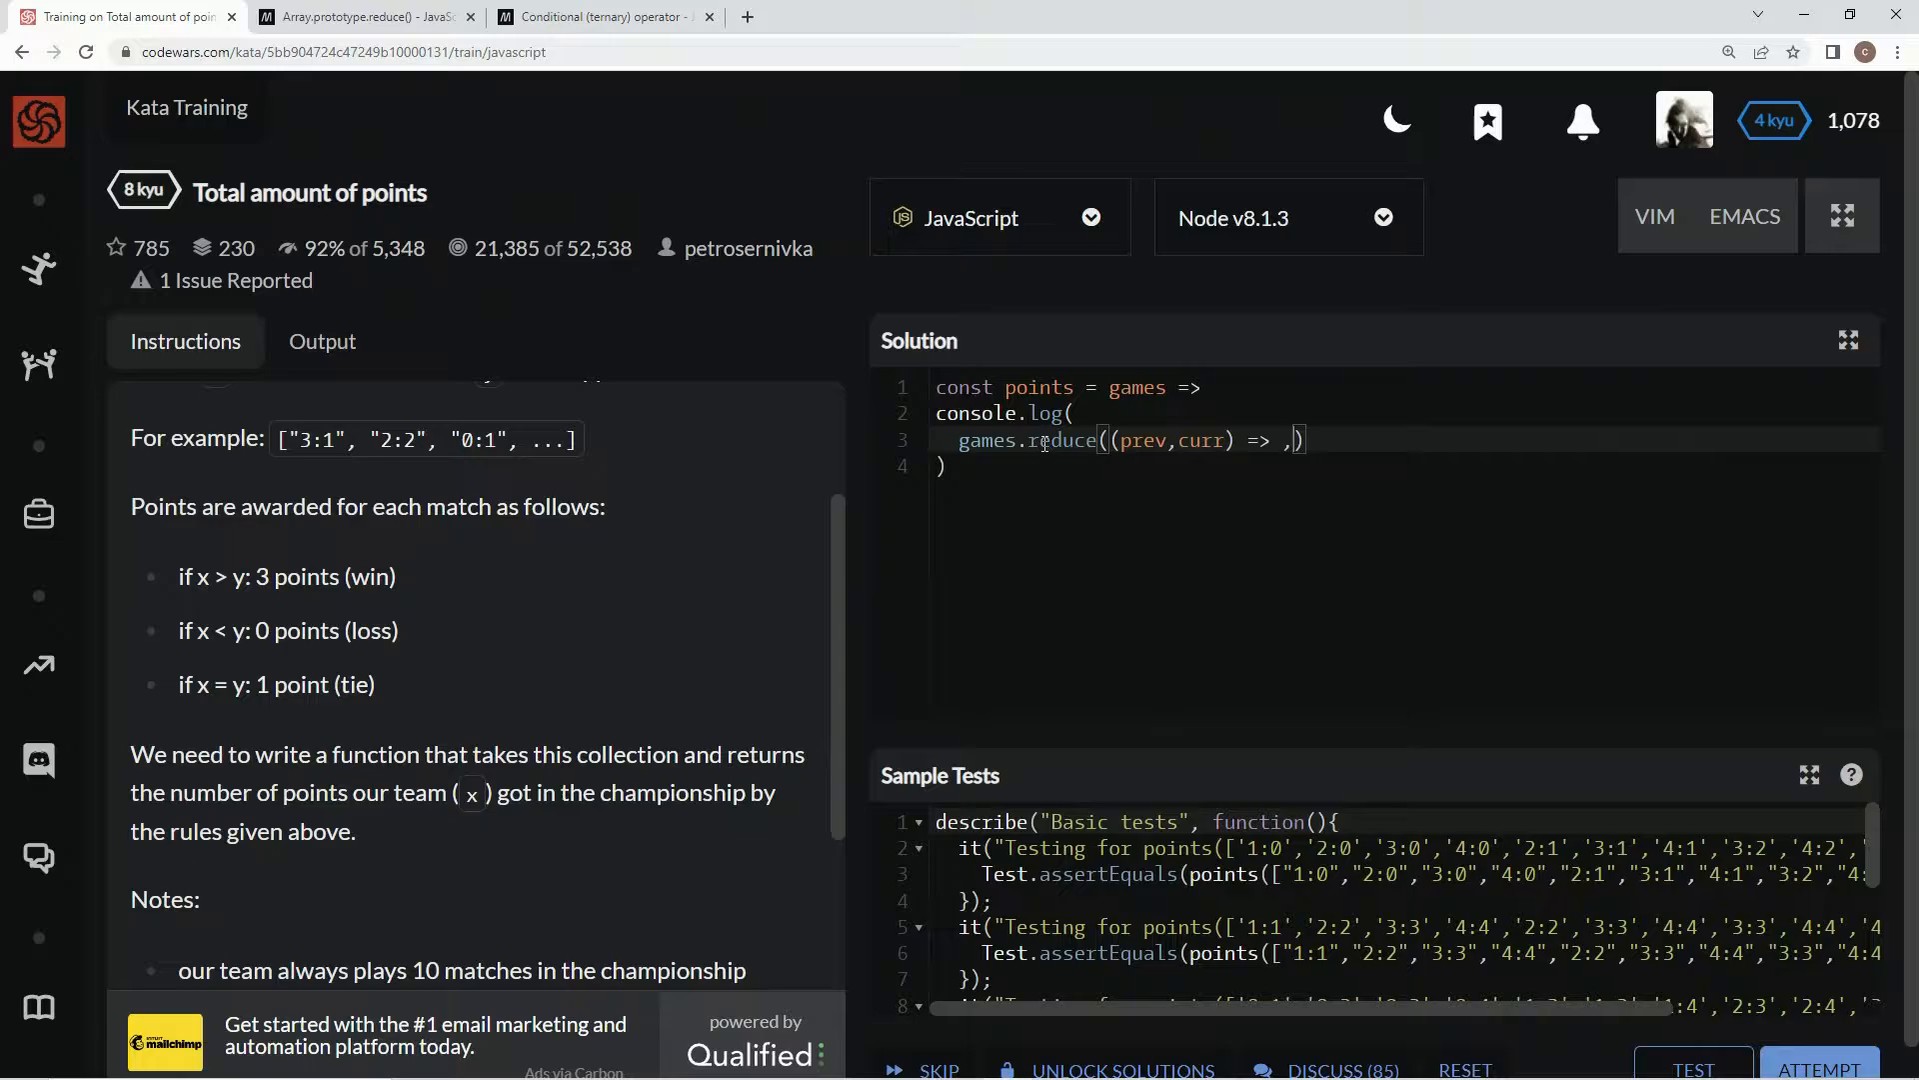
pyautogui.write('0')
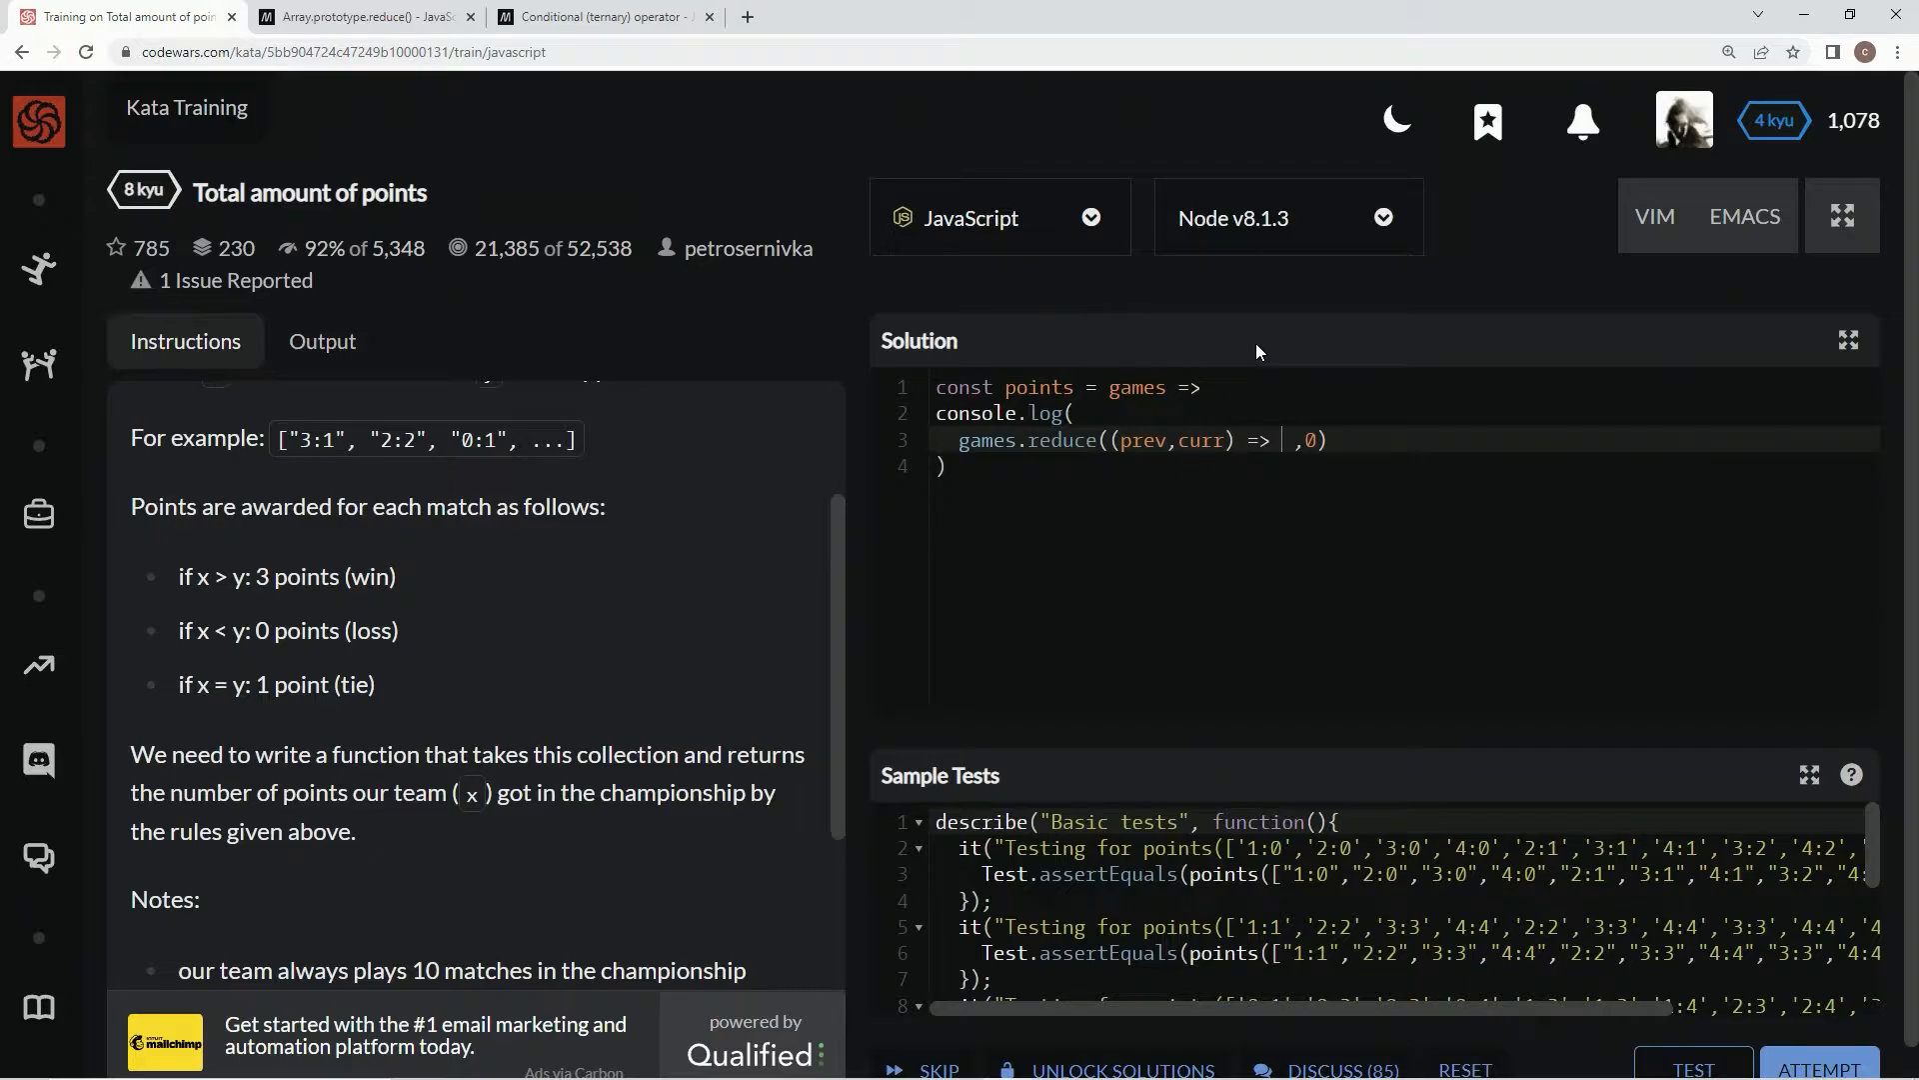
pyautogui.write('p')
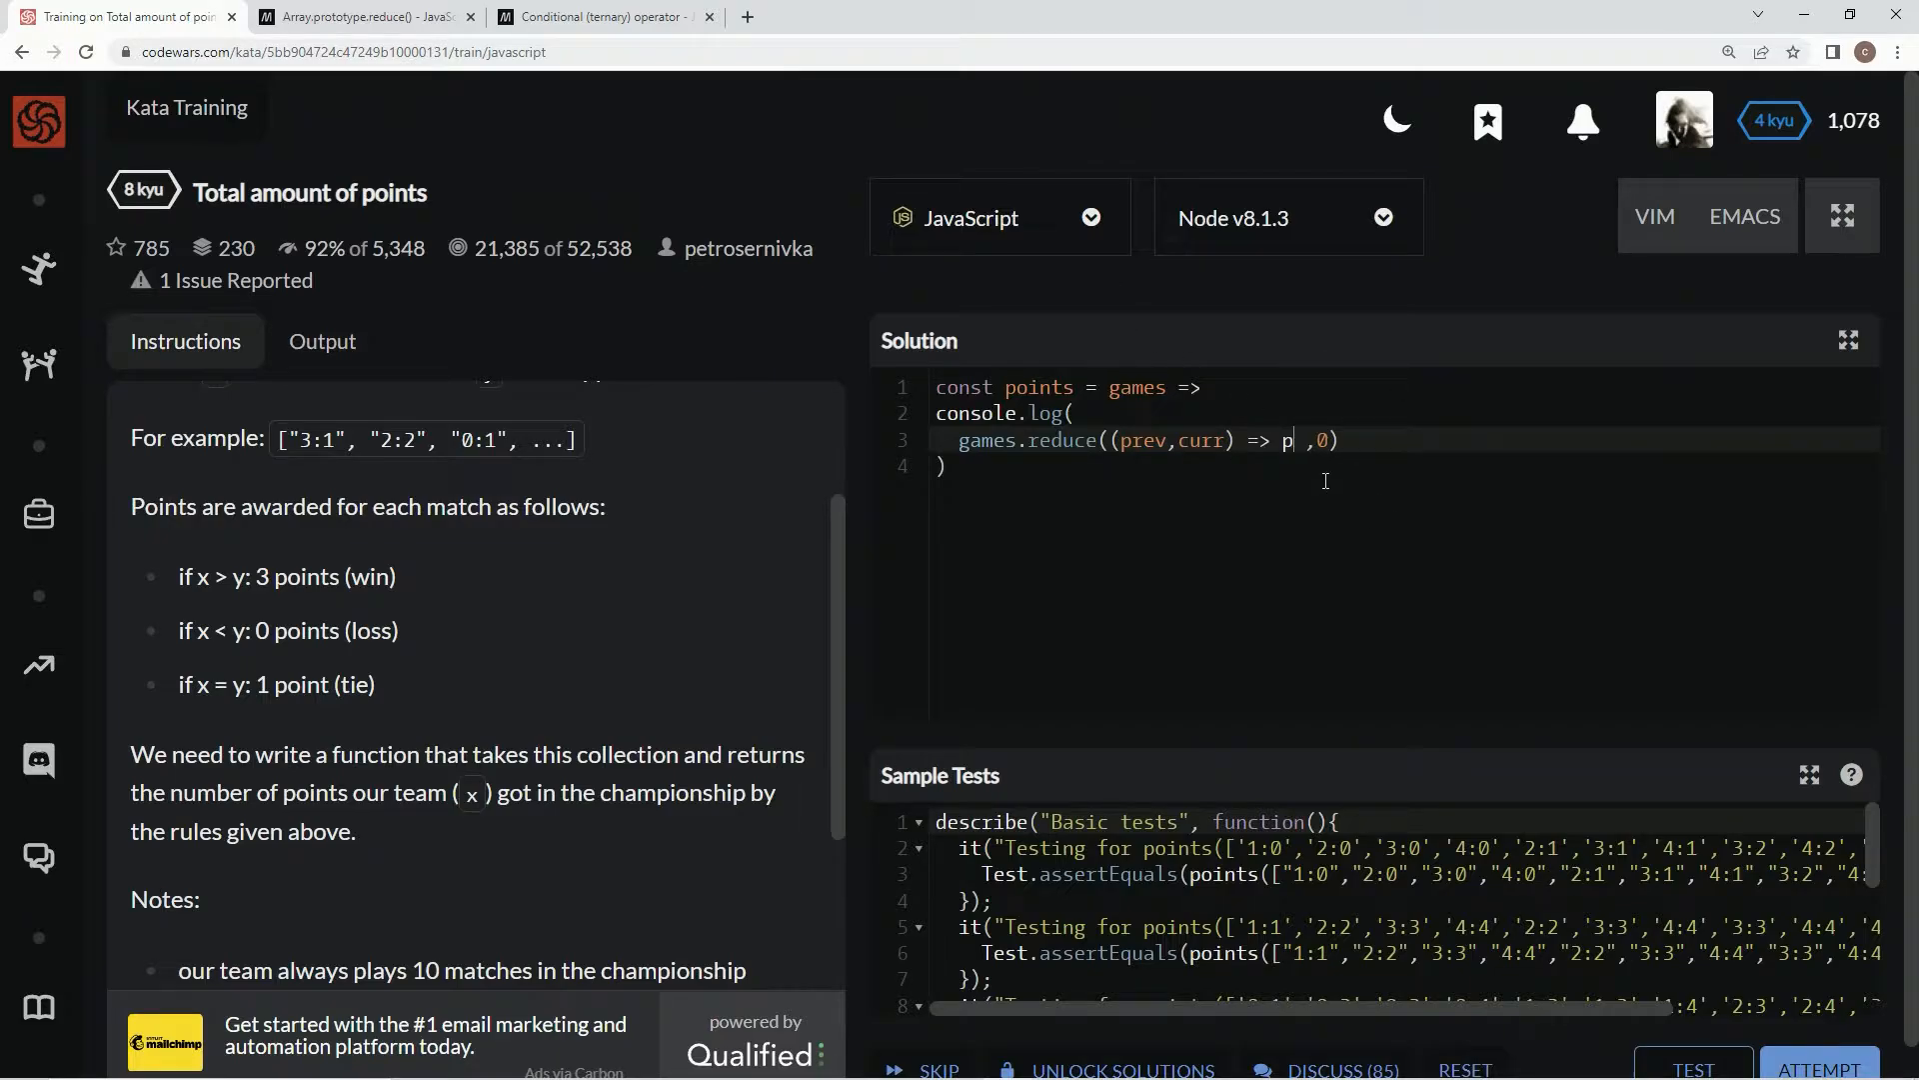
pyautogui.write('rev')
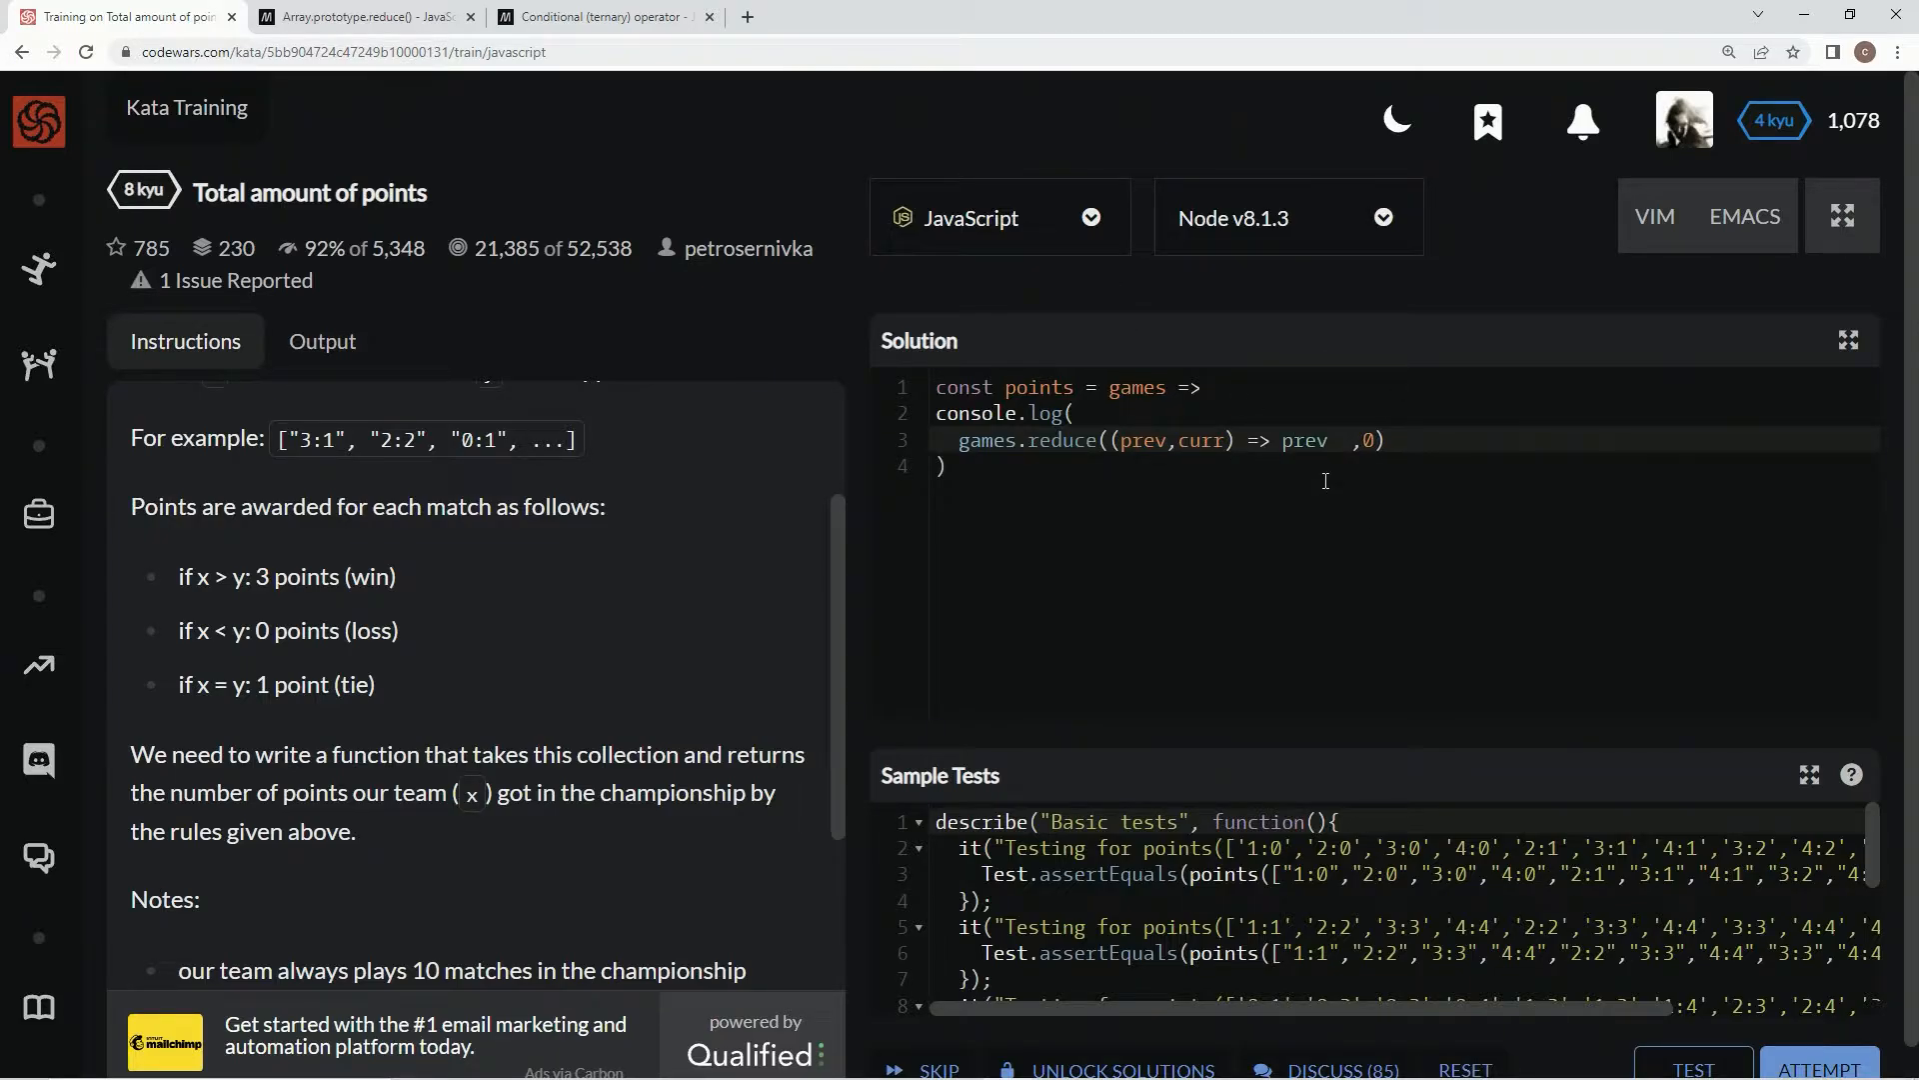
pyautogui.write('+=')
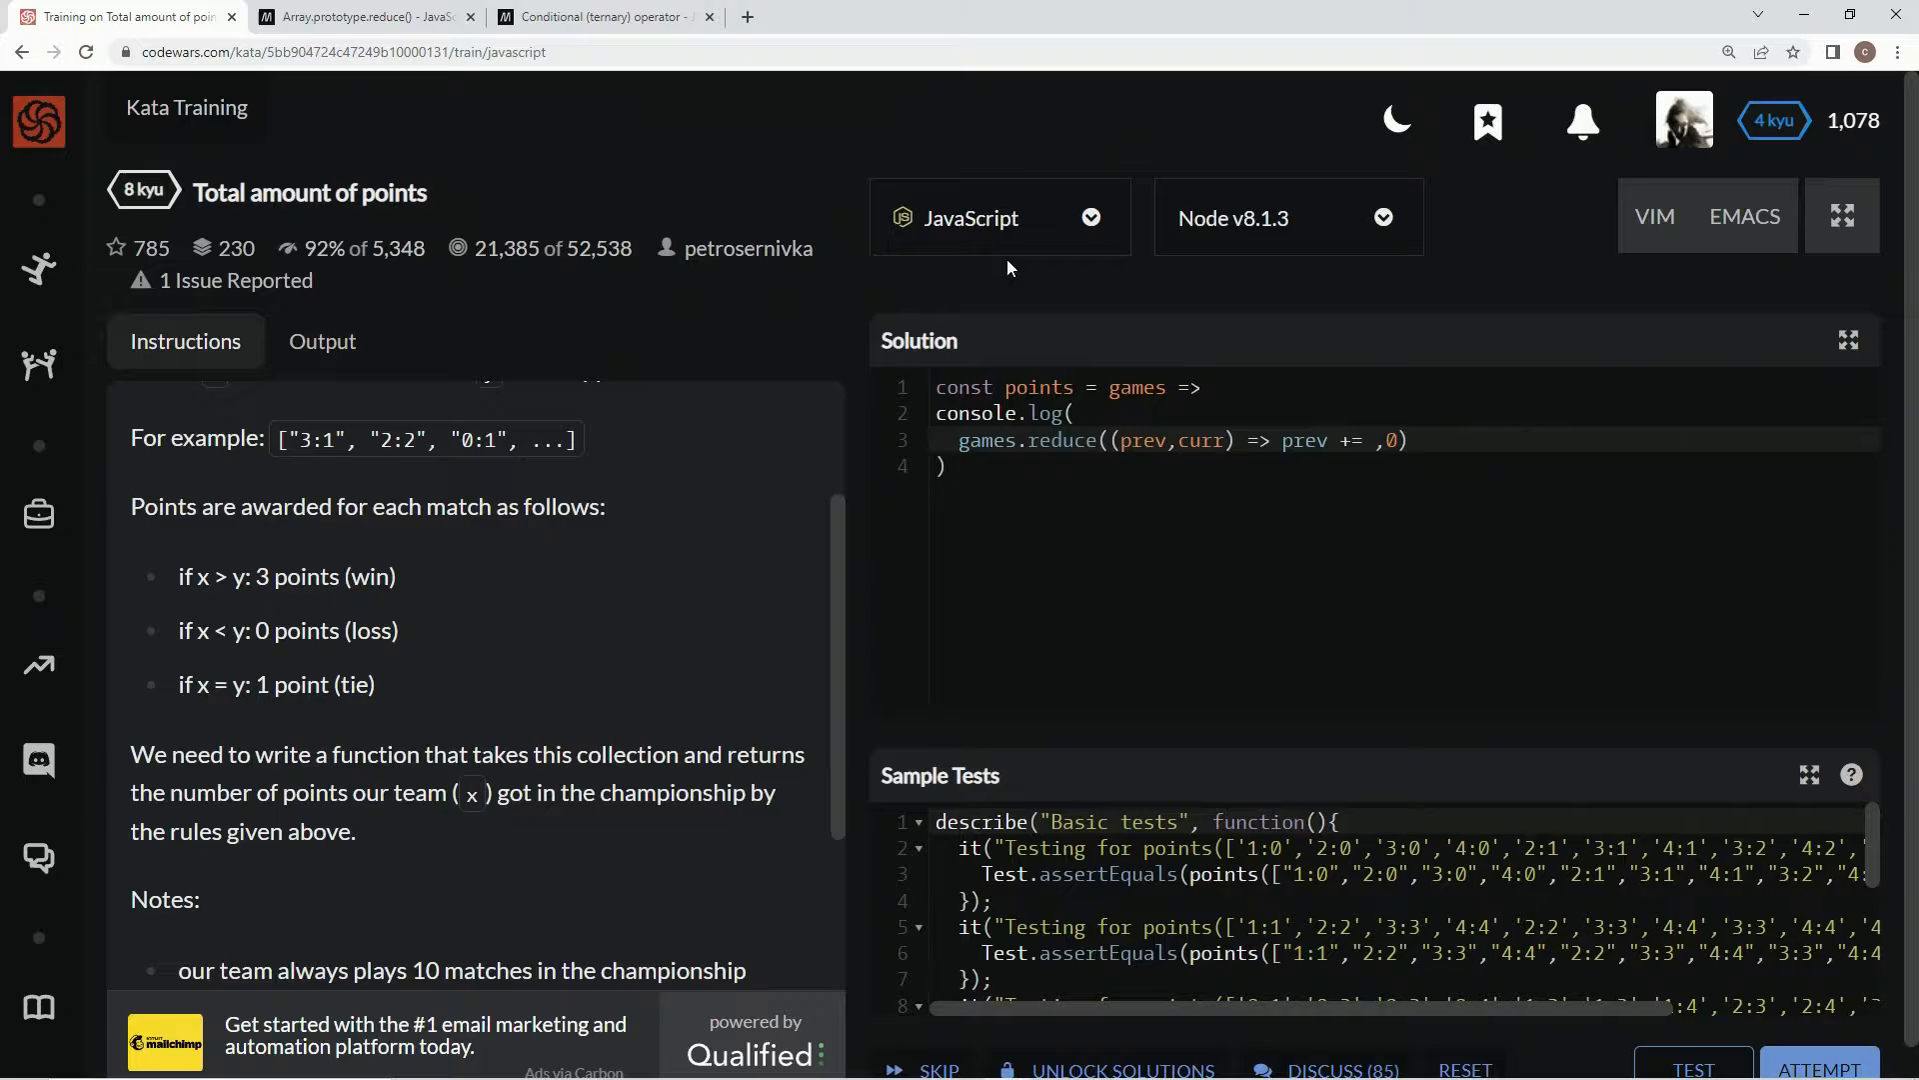
# - Read the MDN Conditional (ternary) operator page and switch back to the kata training tab
pyautogui.click(600, 16)
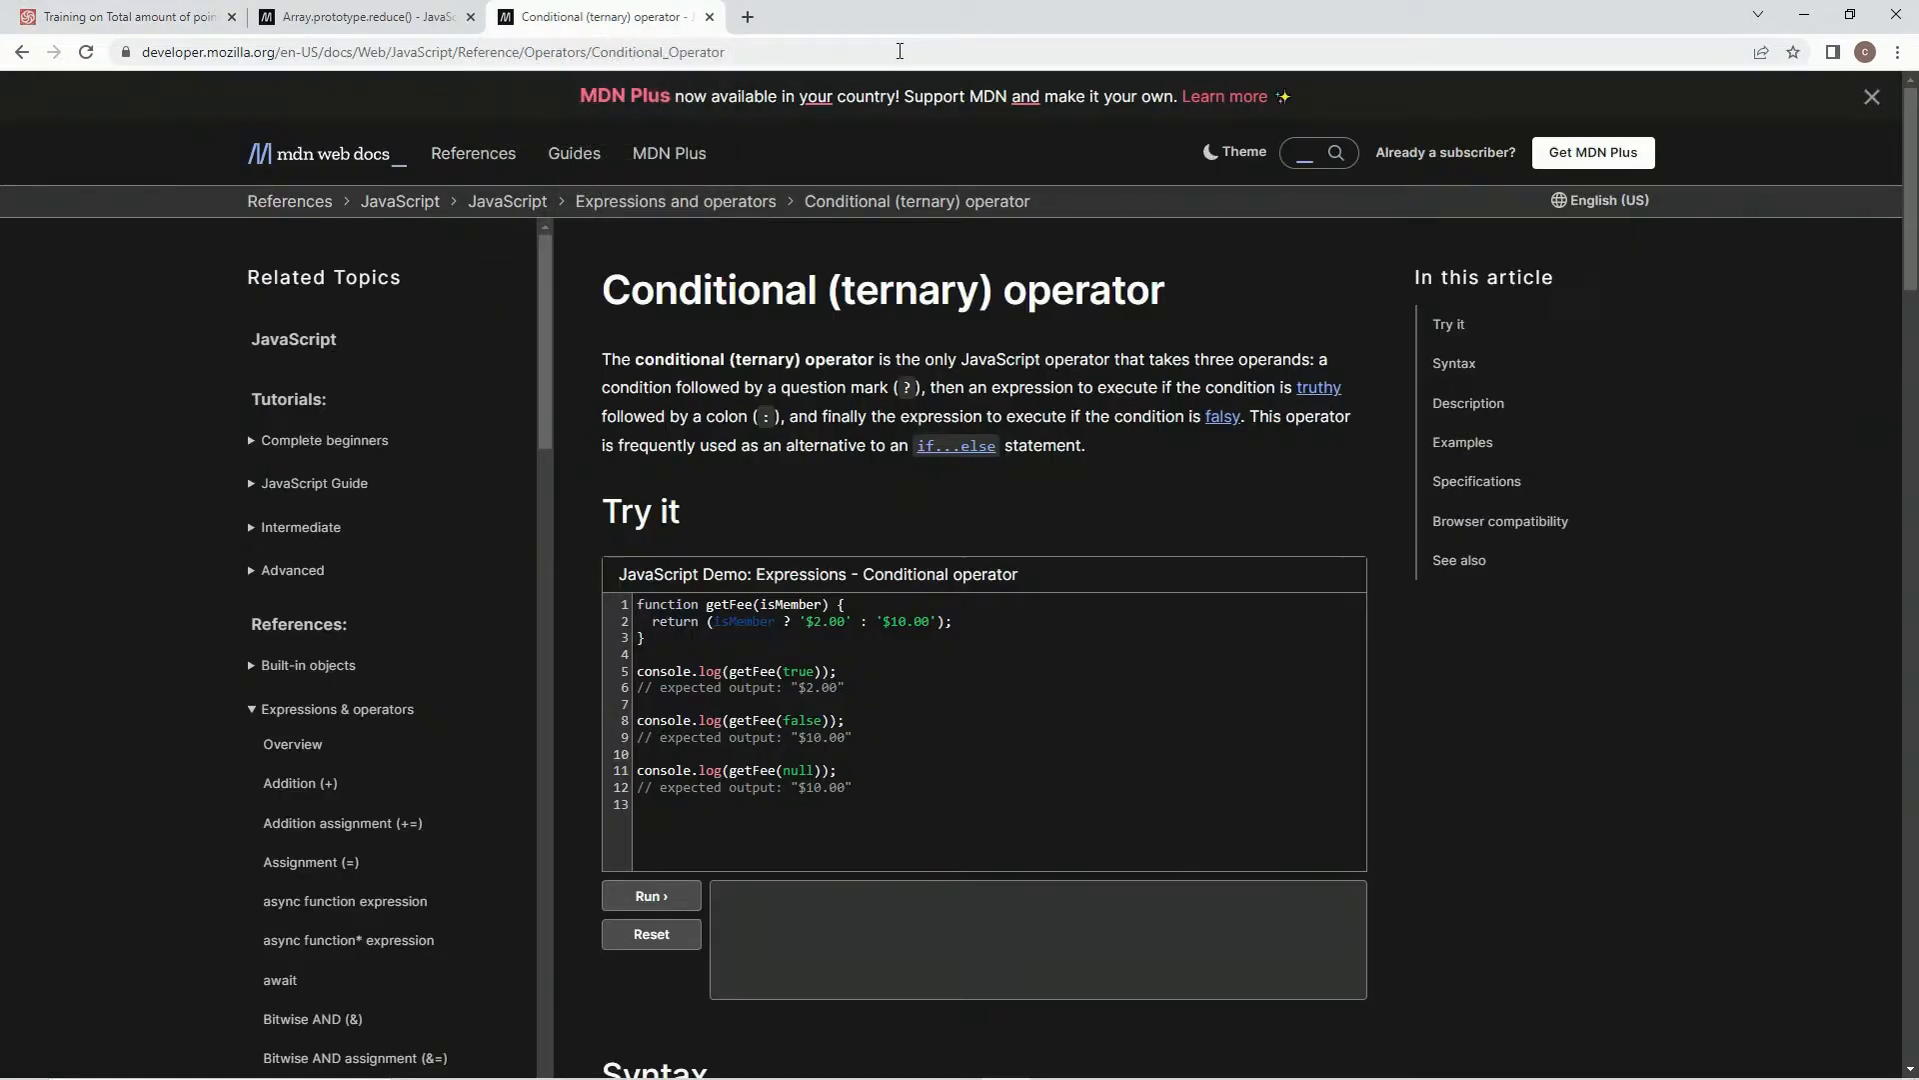
pyautogui.moveTo(995, 348)
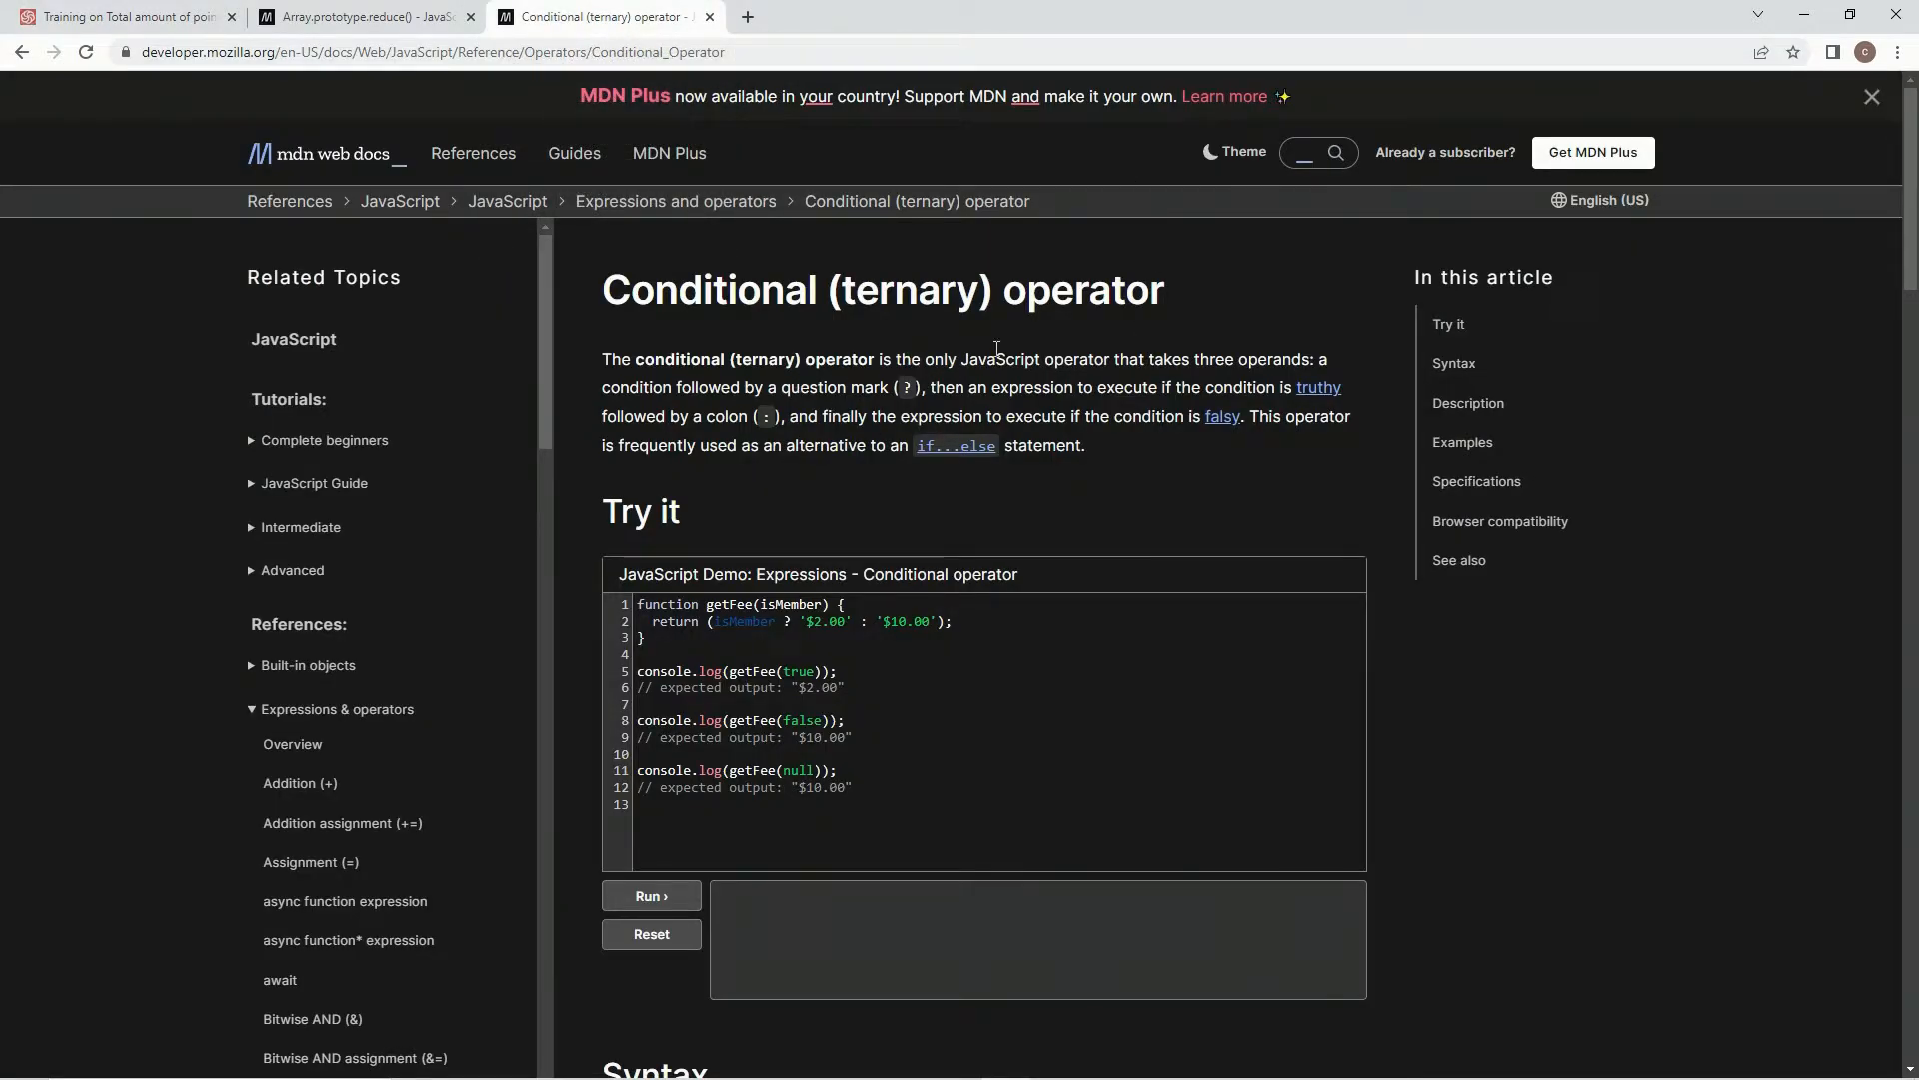
pyautogui.moveTo(724, 343)
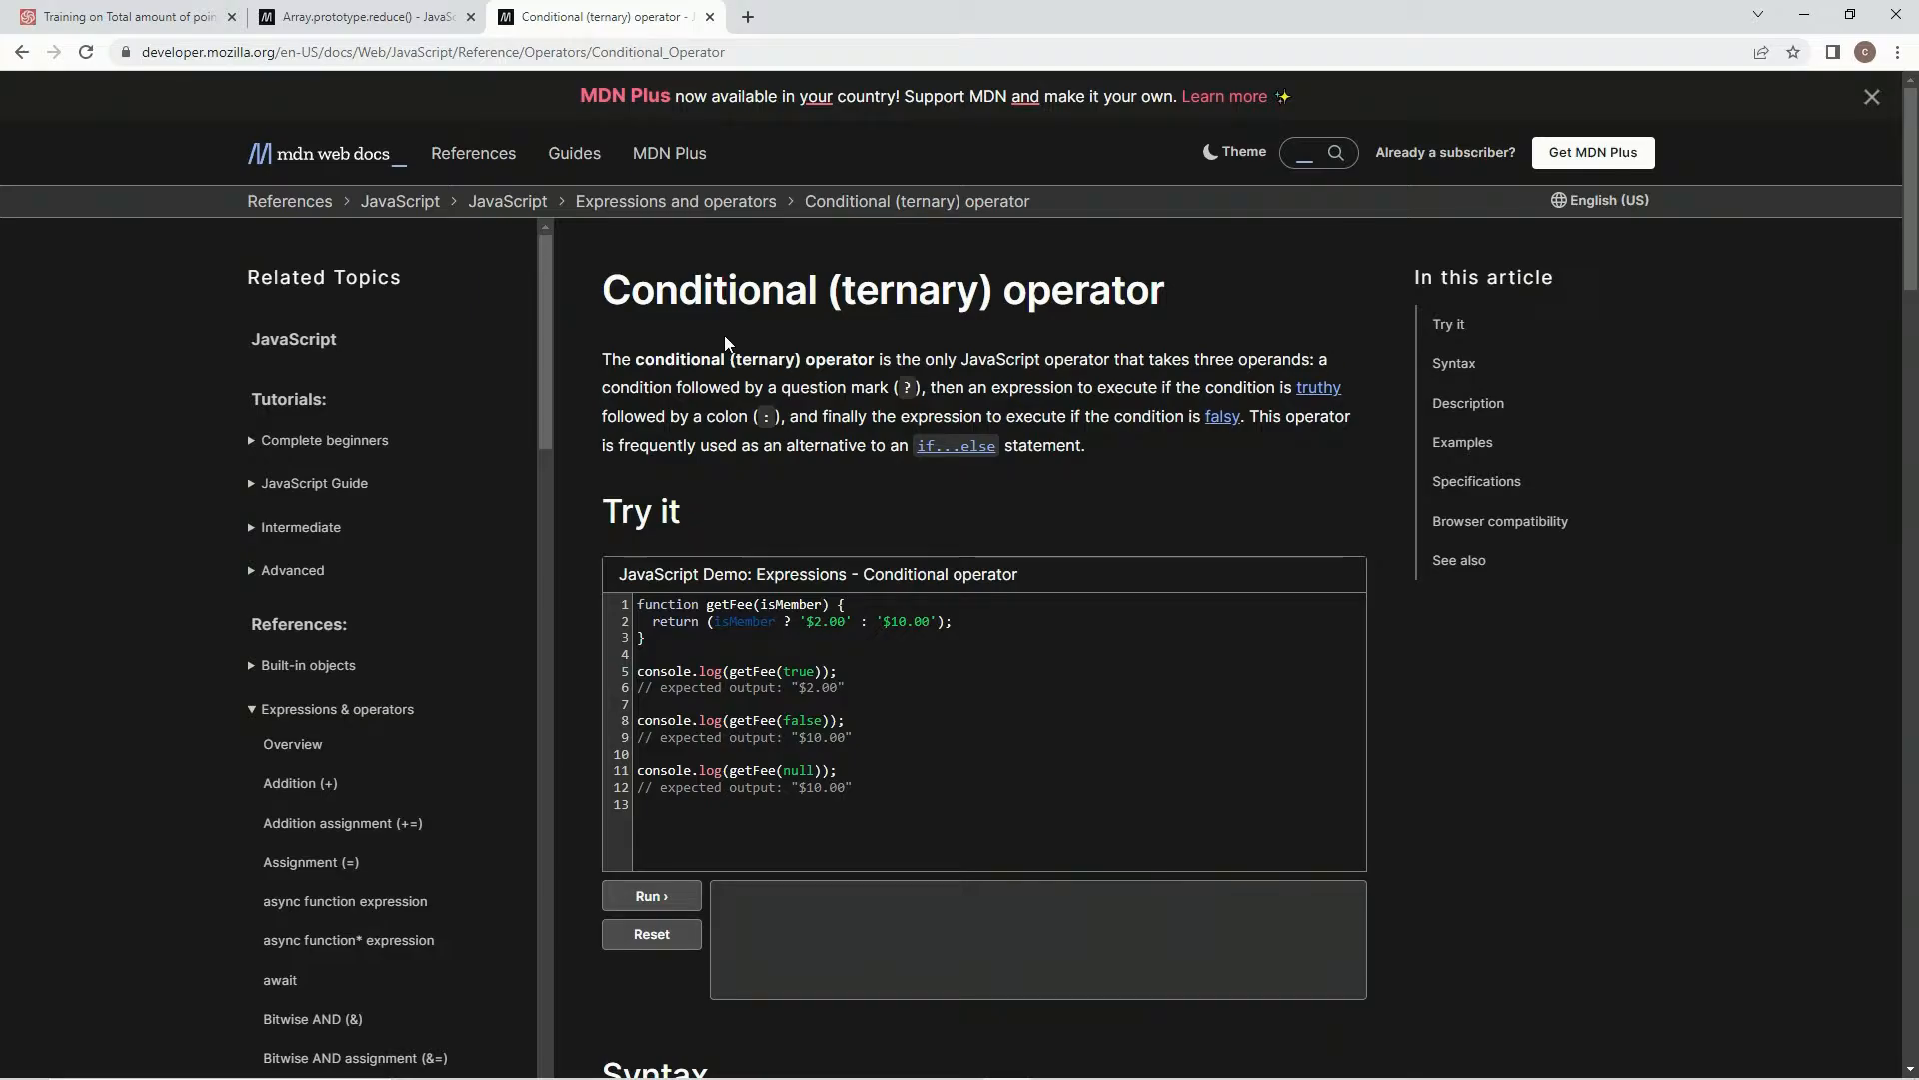
pyautogui.moveTo(997, 389)
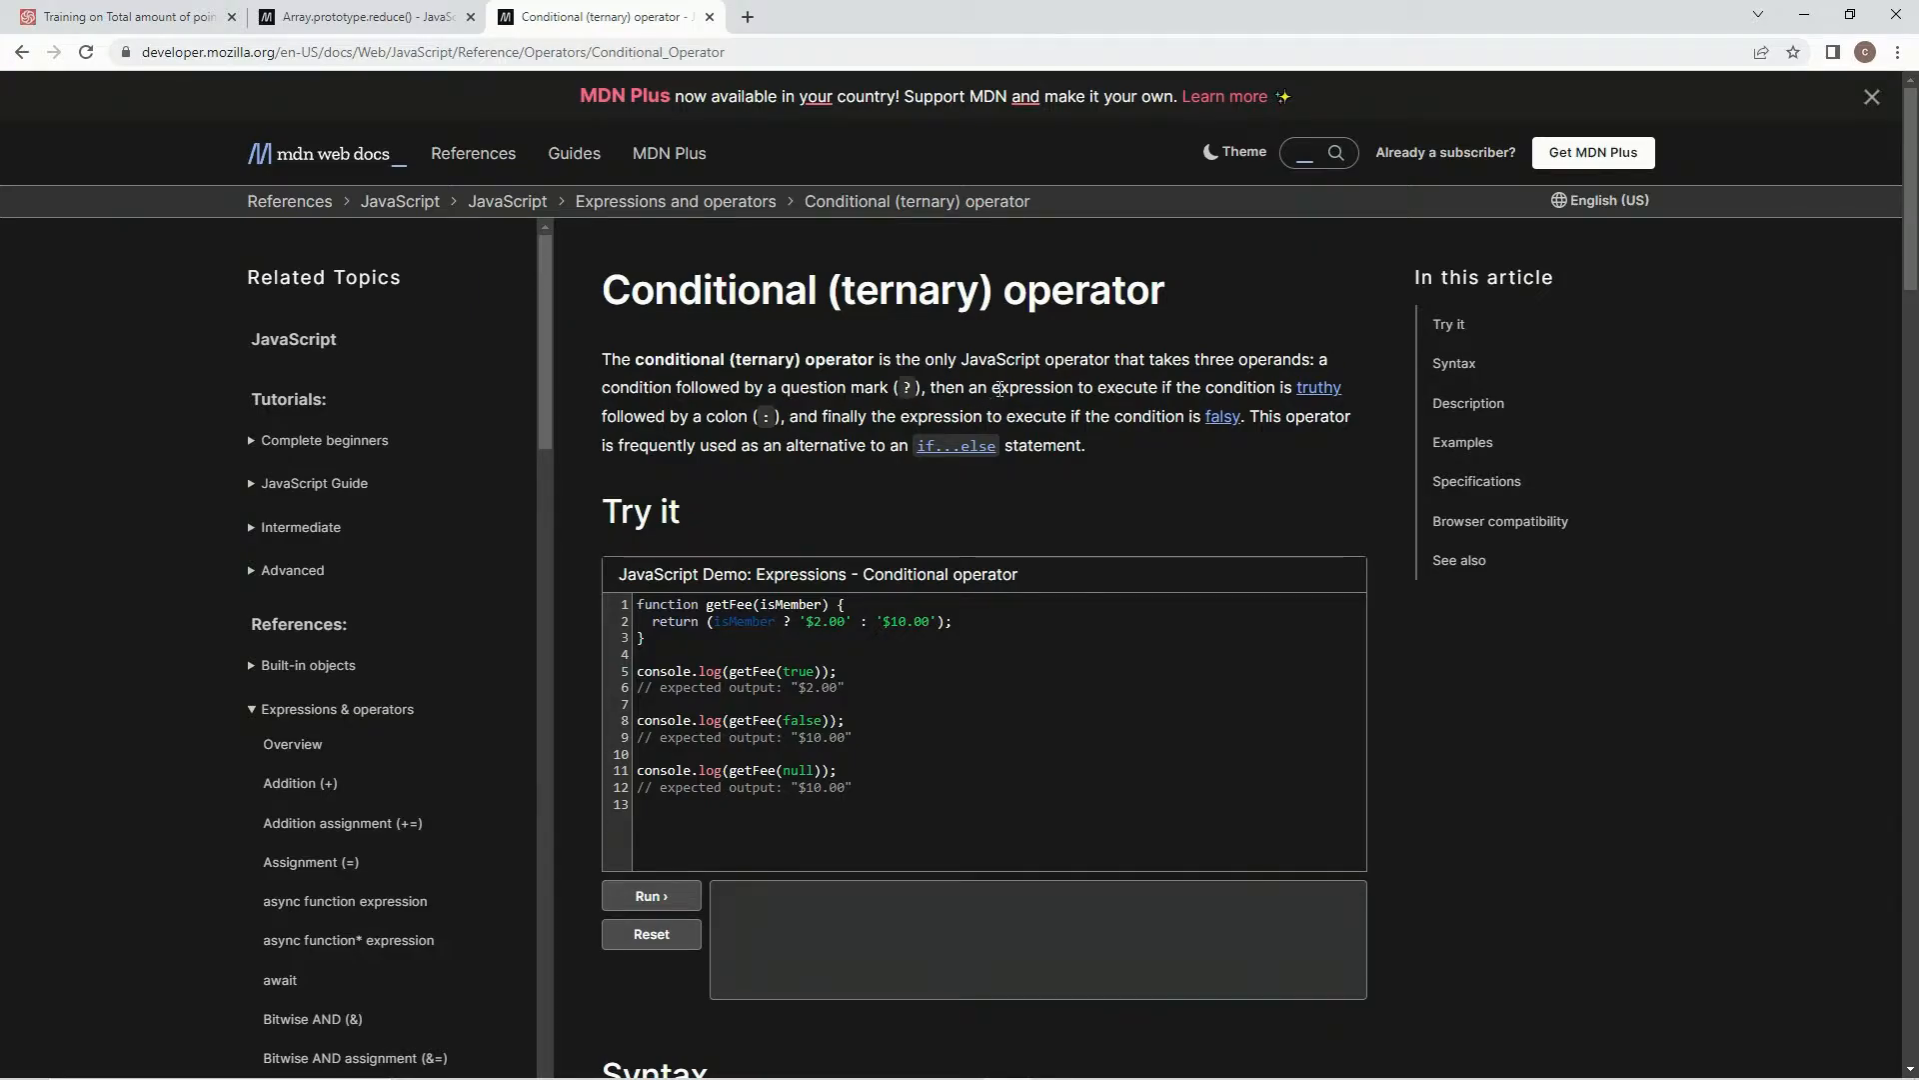
pyautogui.moveTo(548, 467)
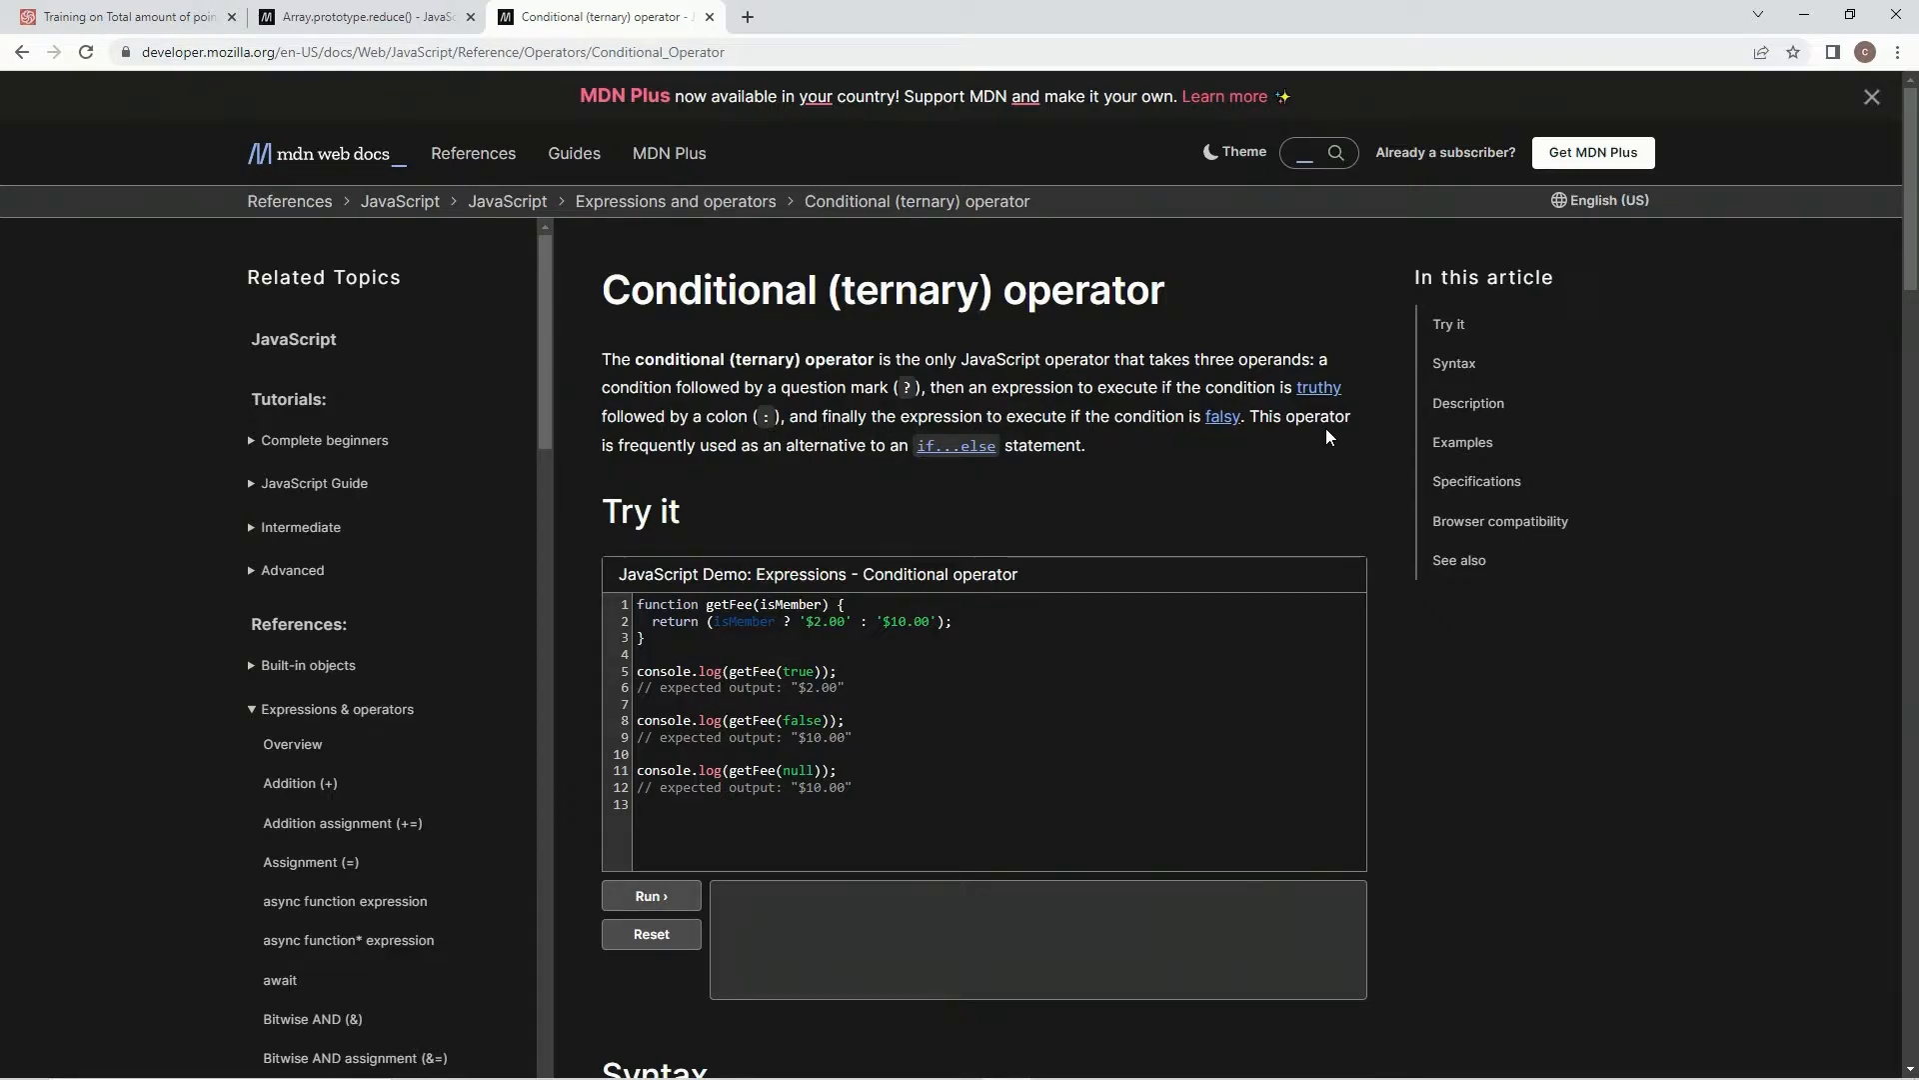
pyautogui.moveTo(975, 469)
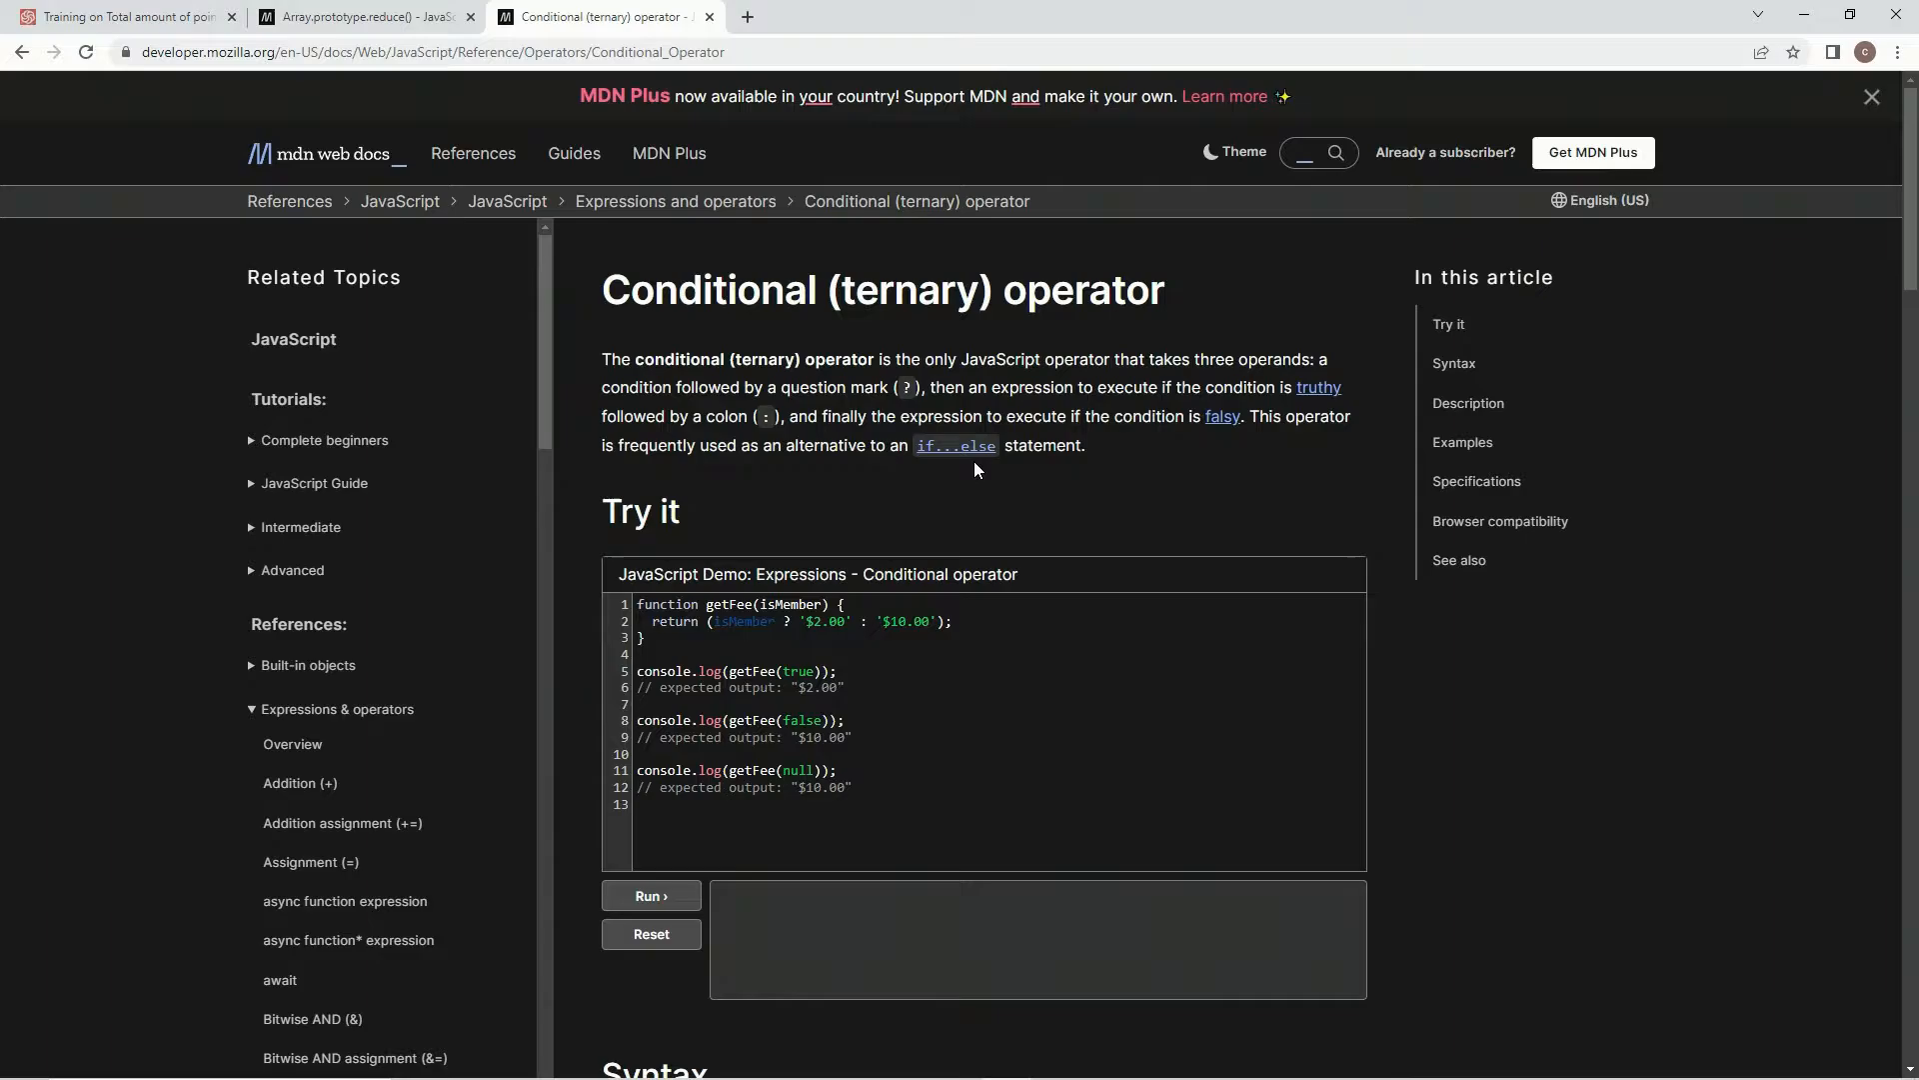
pyautogui.click(122, 16)
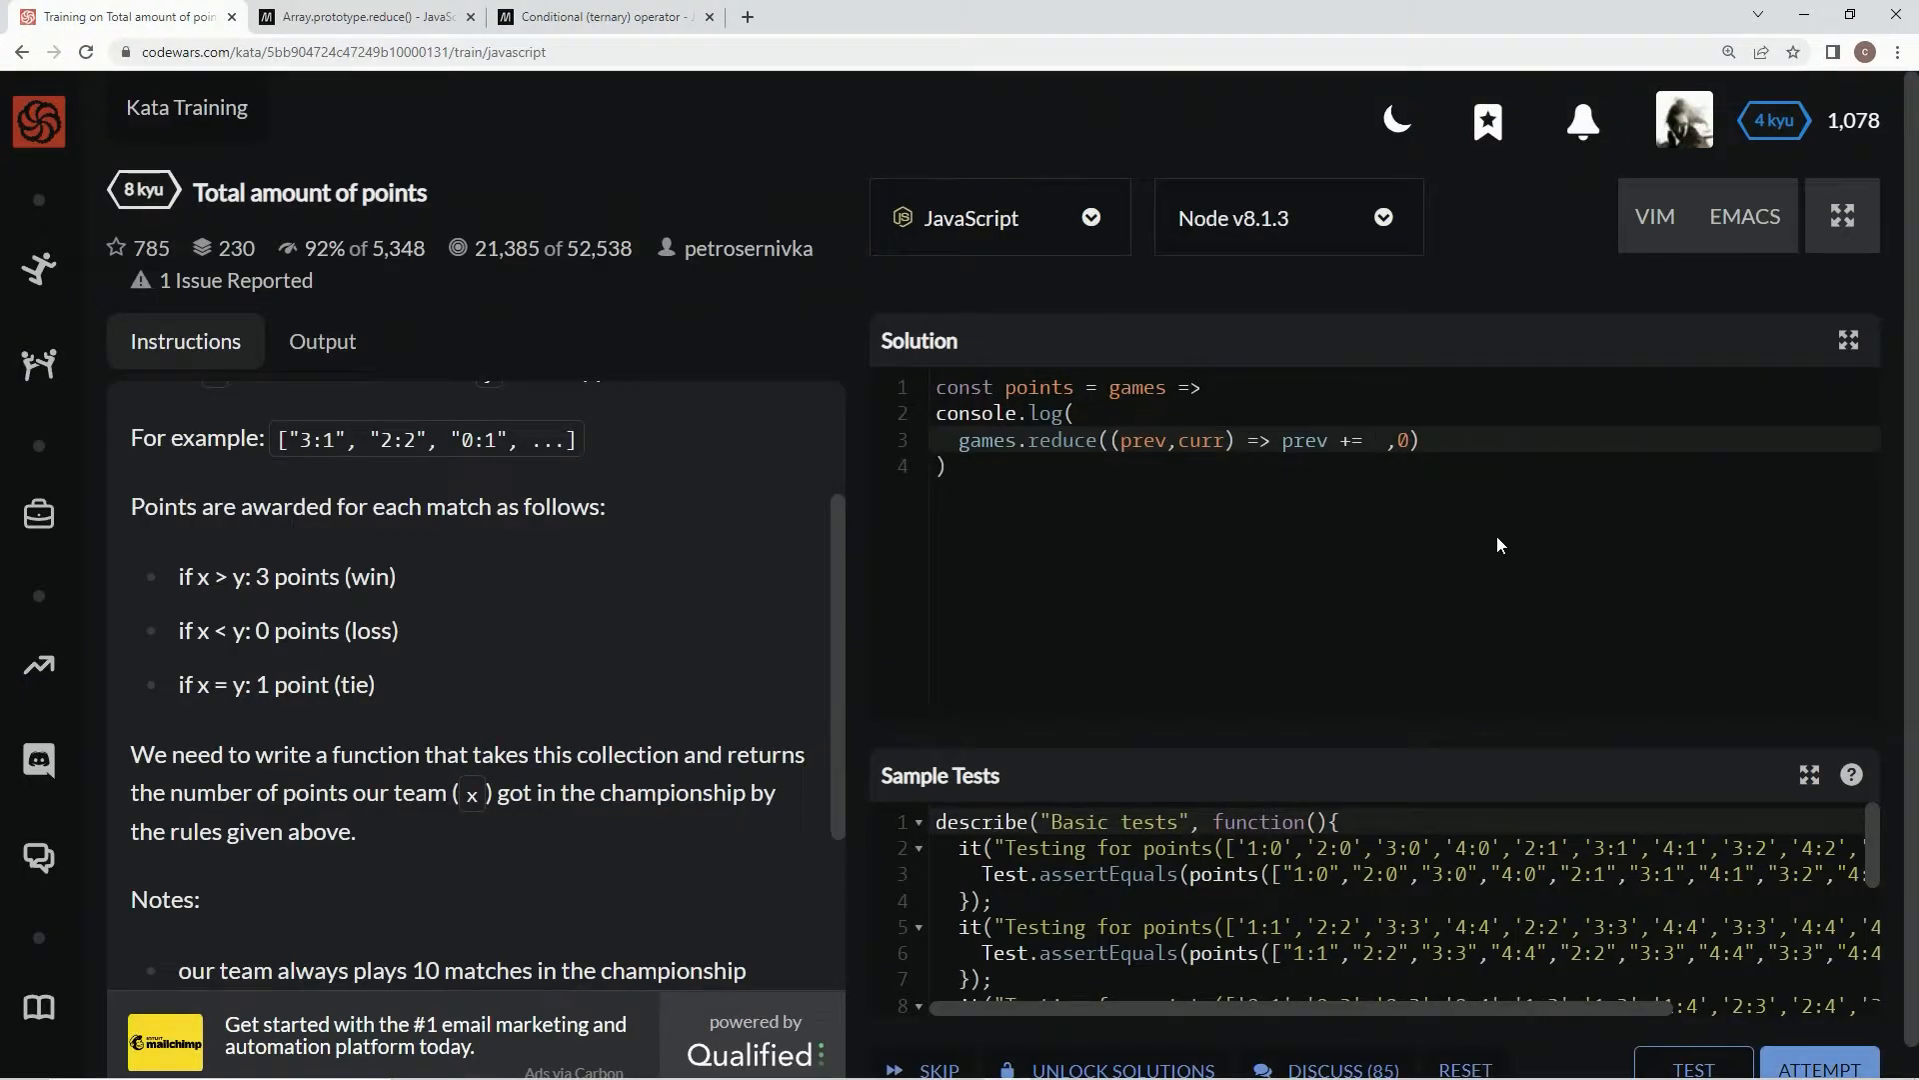
# - Add `curr[0] > curr[2] ? 3 :` after `prev +=` and select the win condition for reuse
pyautogui.write('curr')
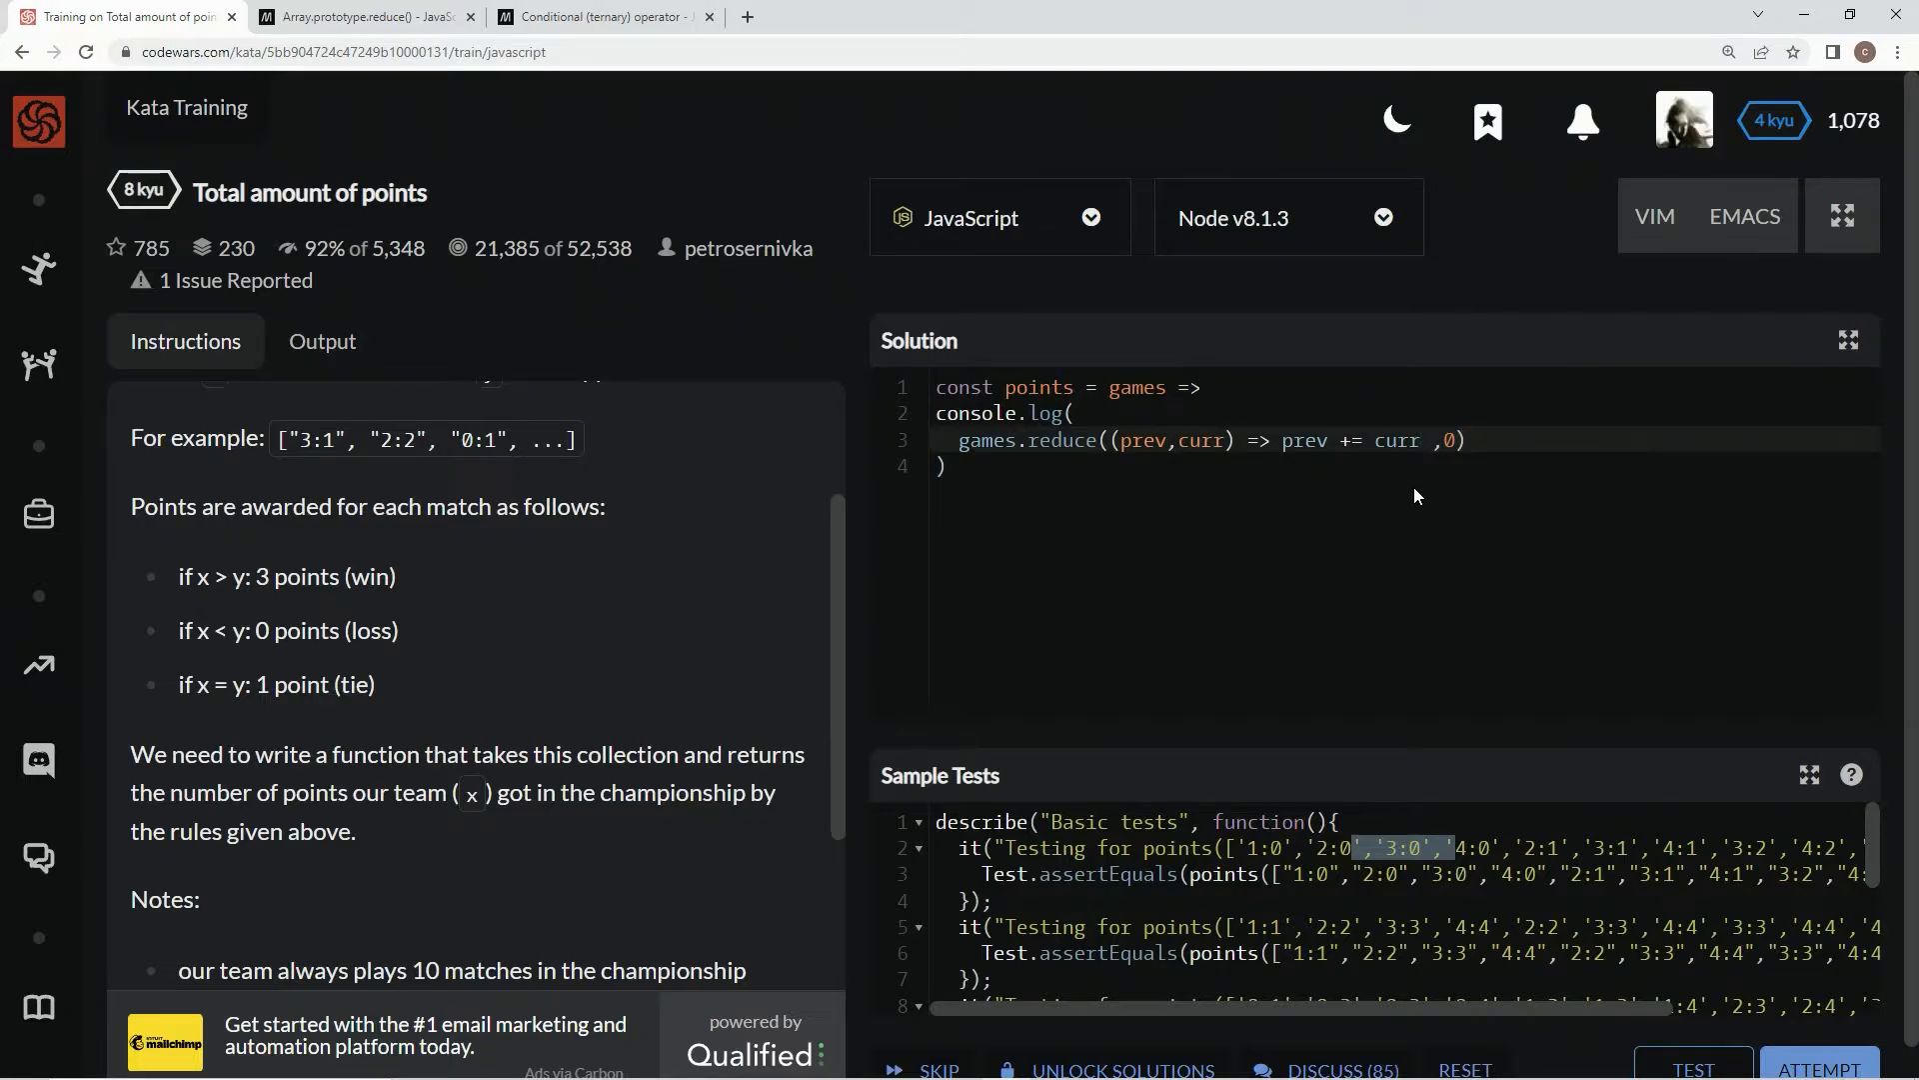
pyautogui.write('[0]')
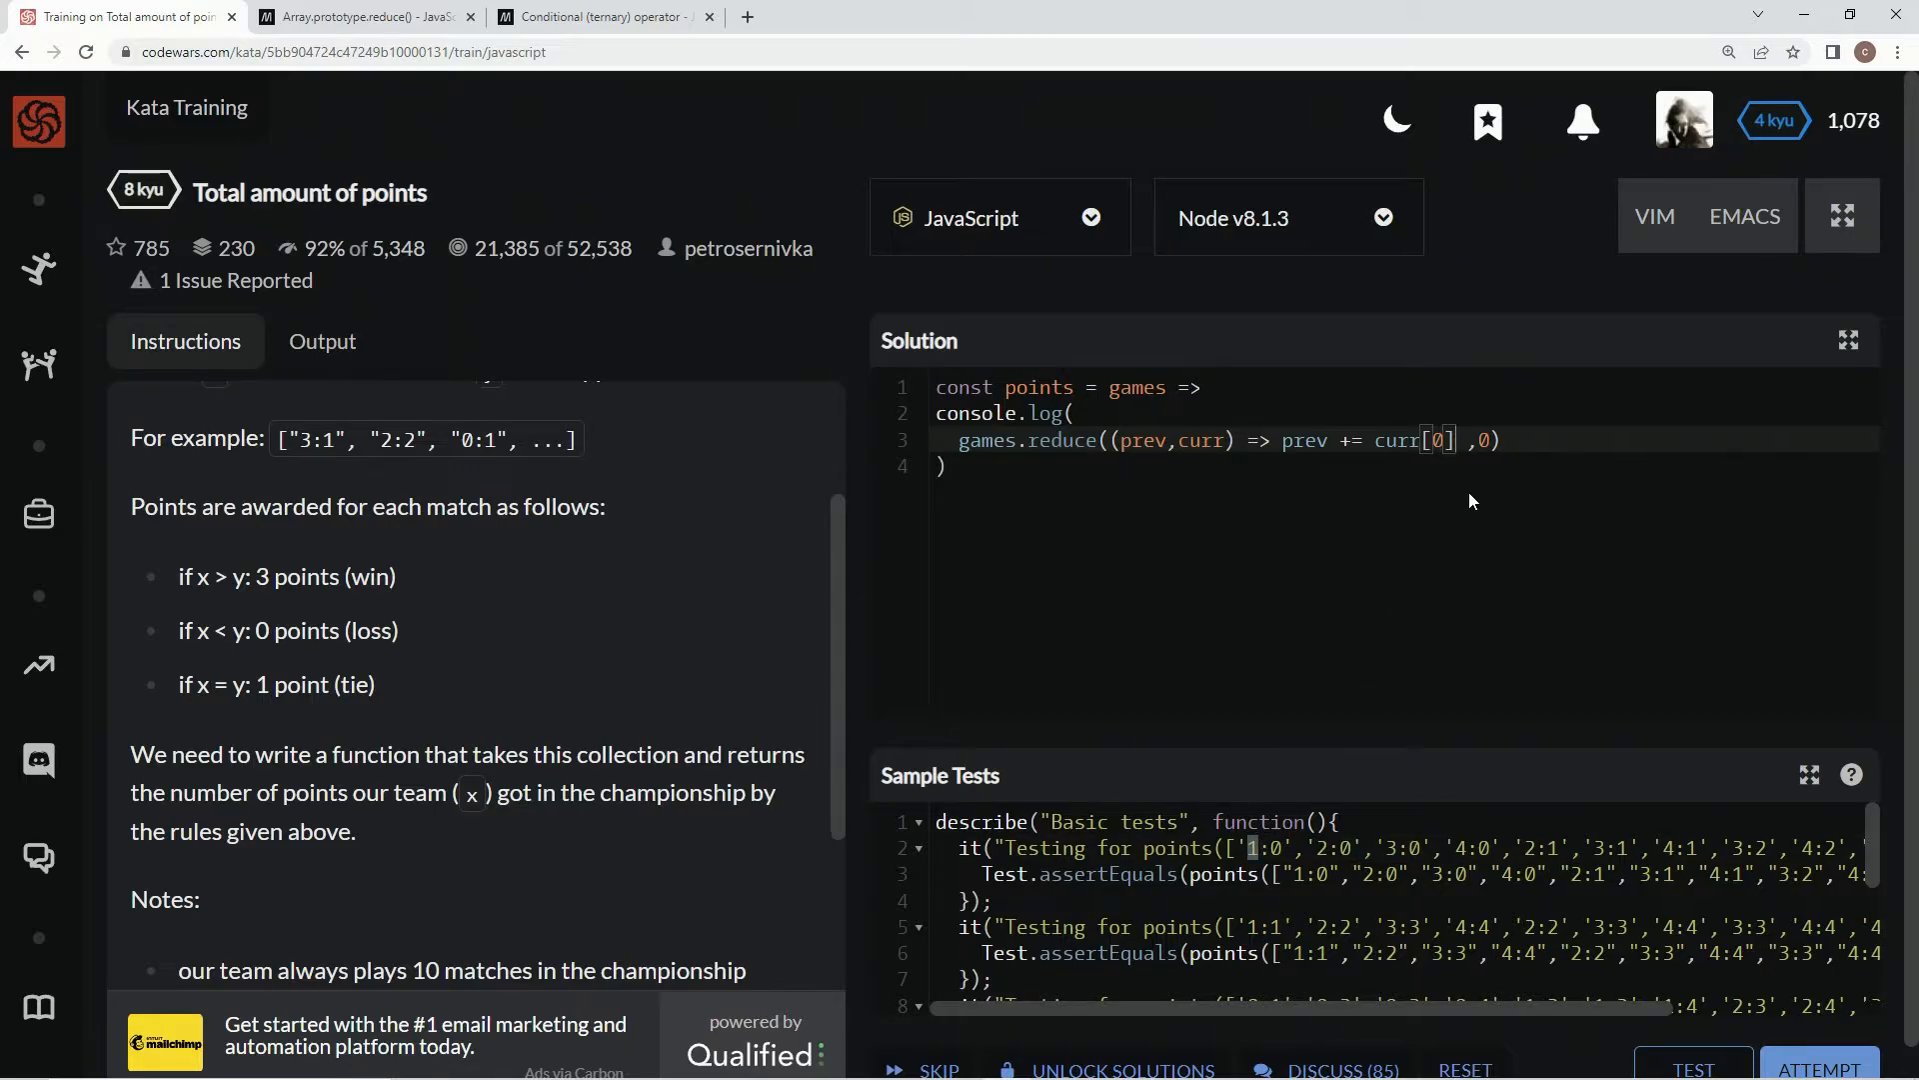
pyautogui.write('> cu')
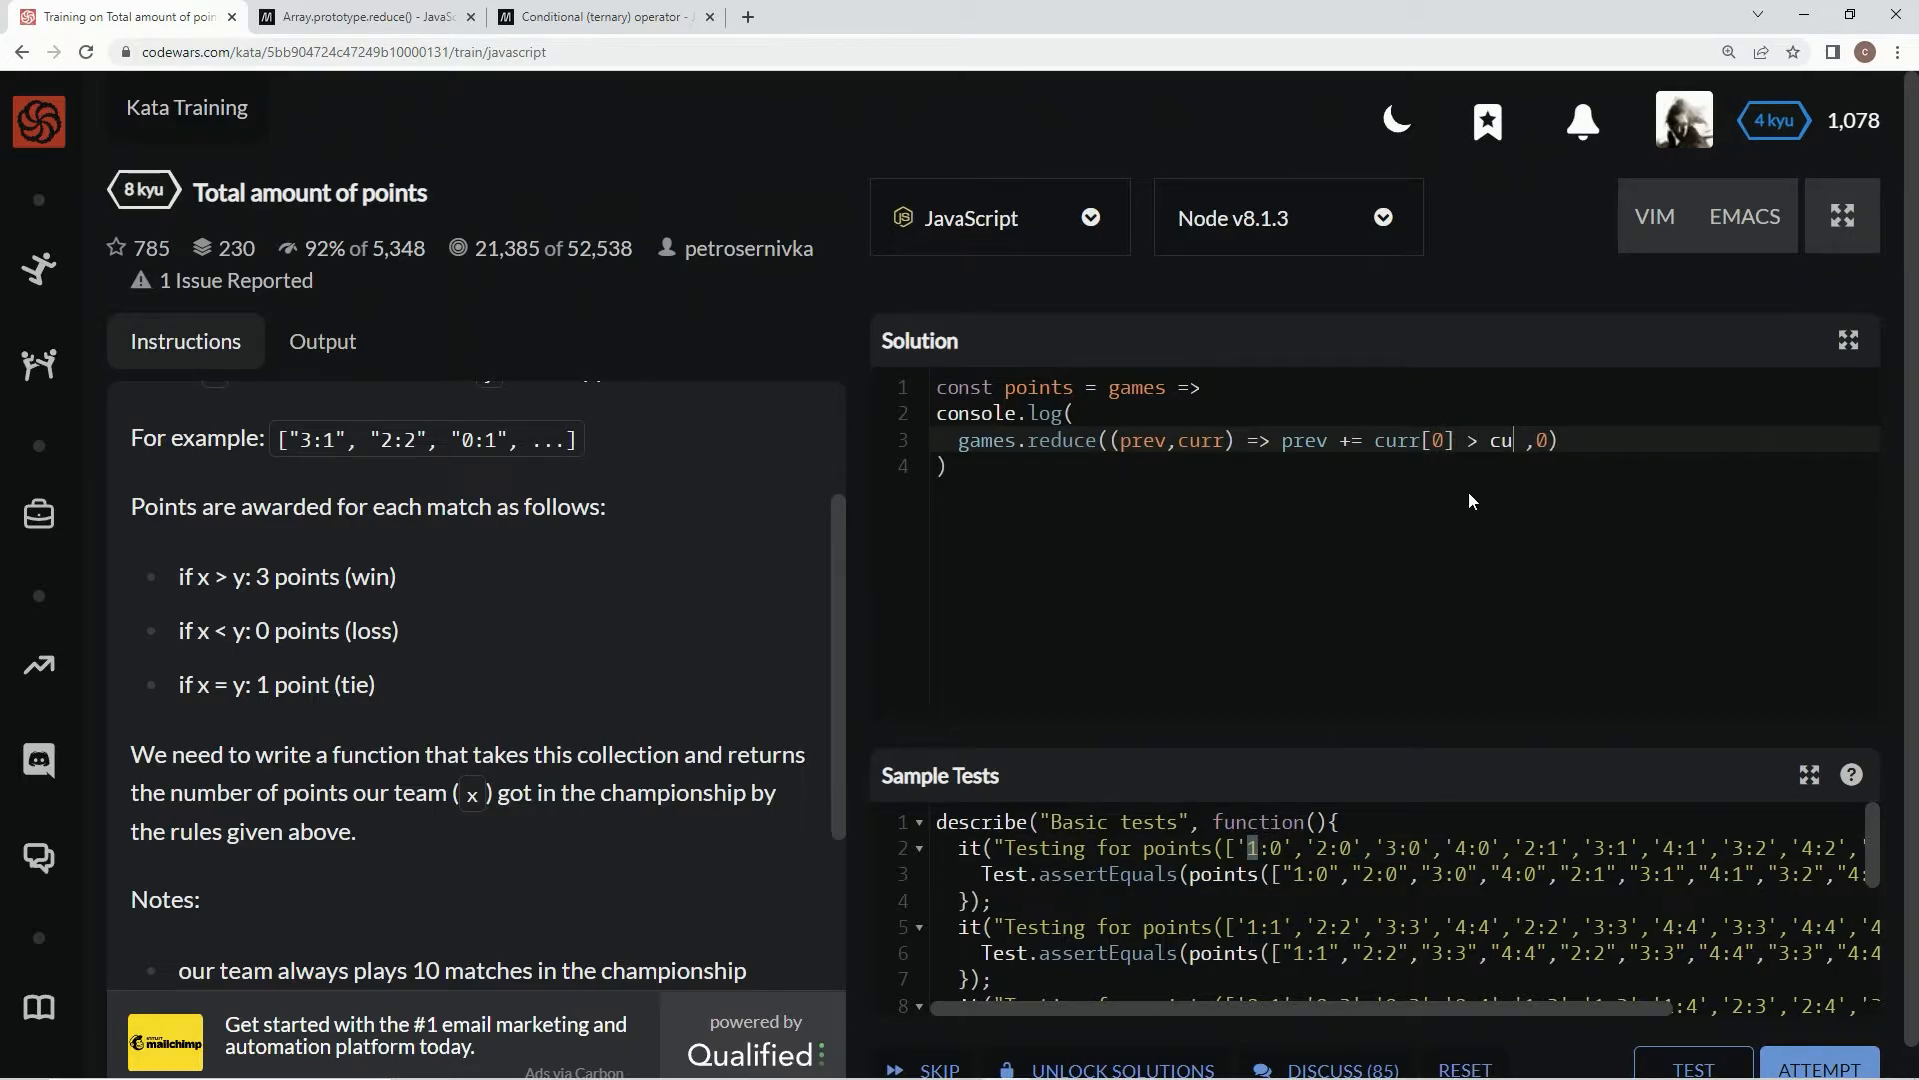
pyautogui.write('rr[2')
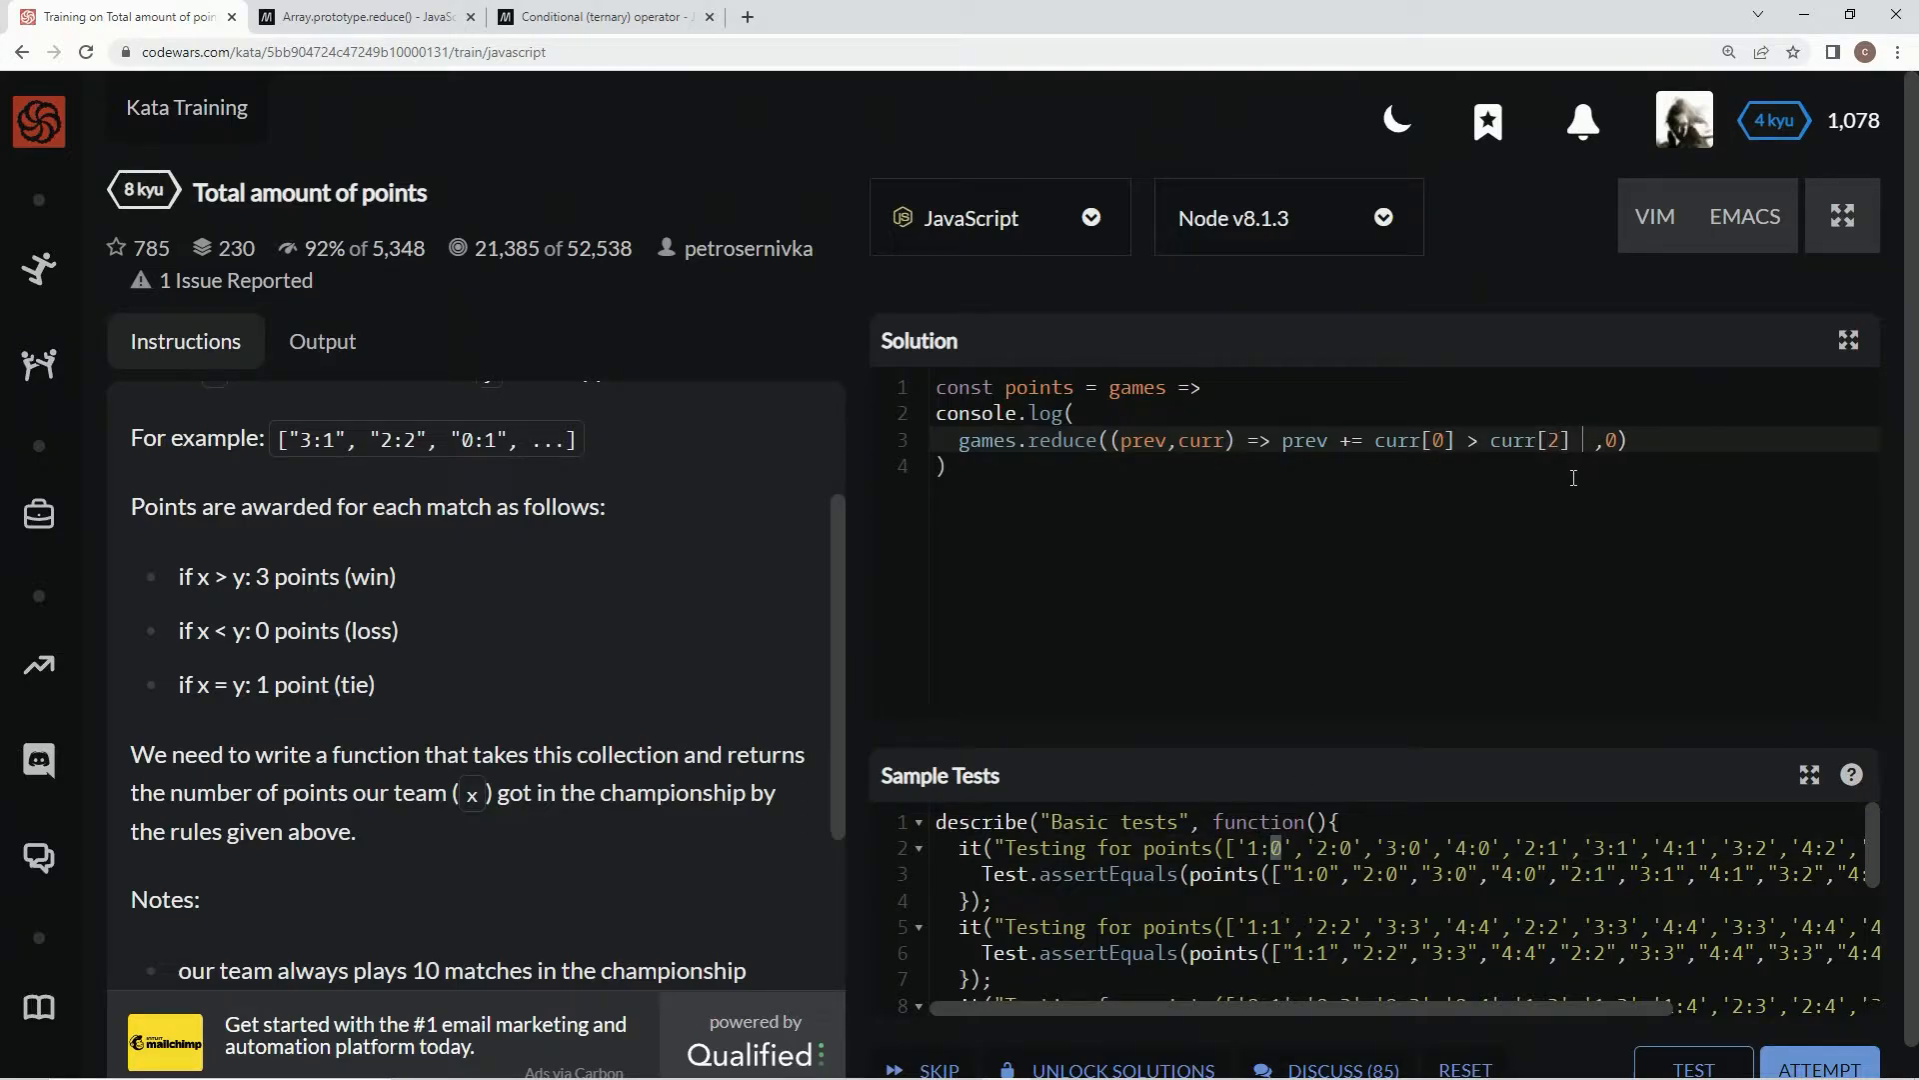
pyautogui.write('?')
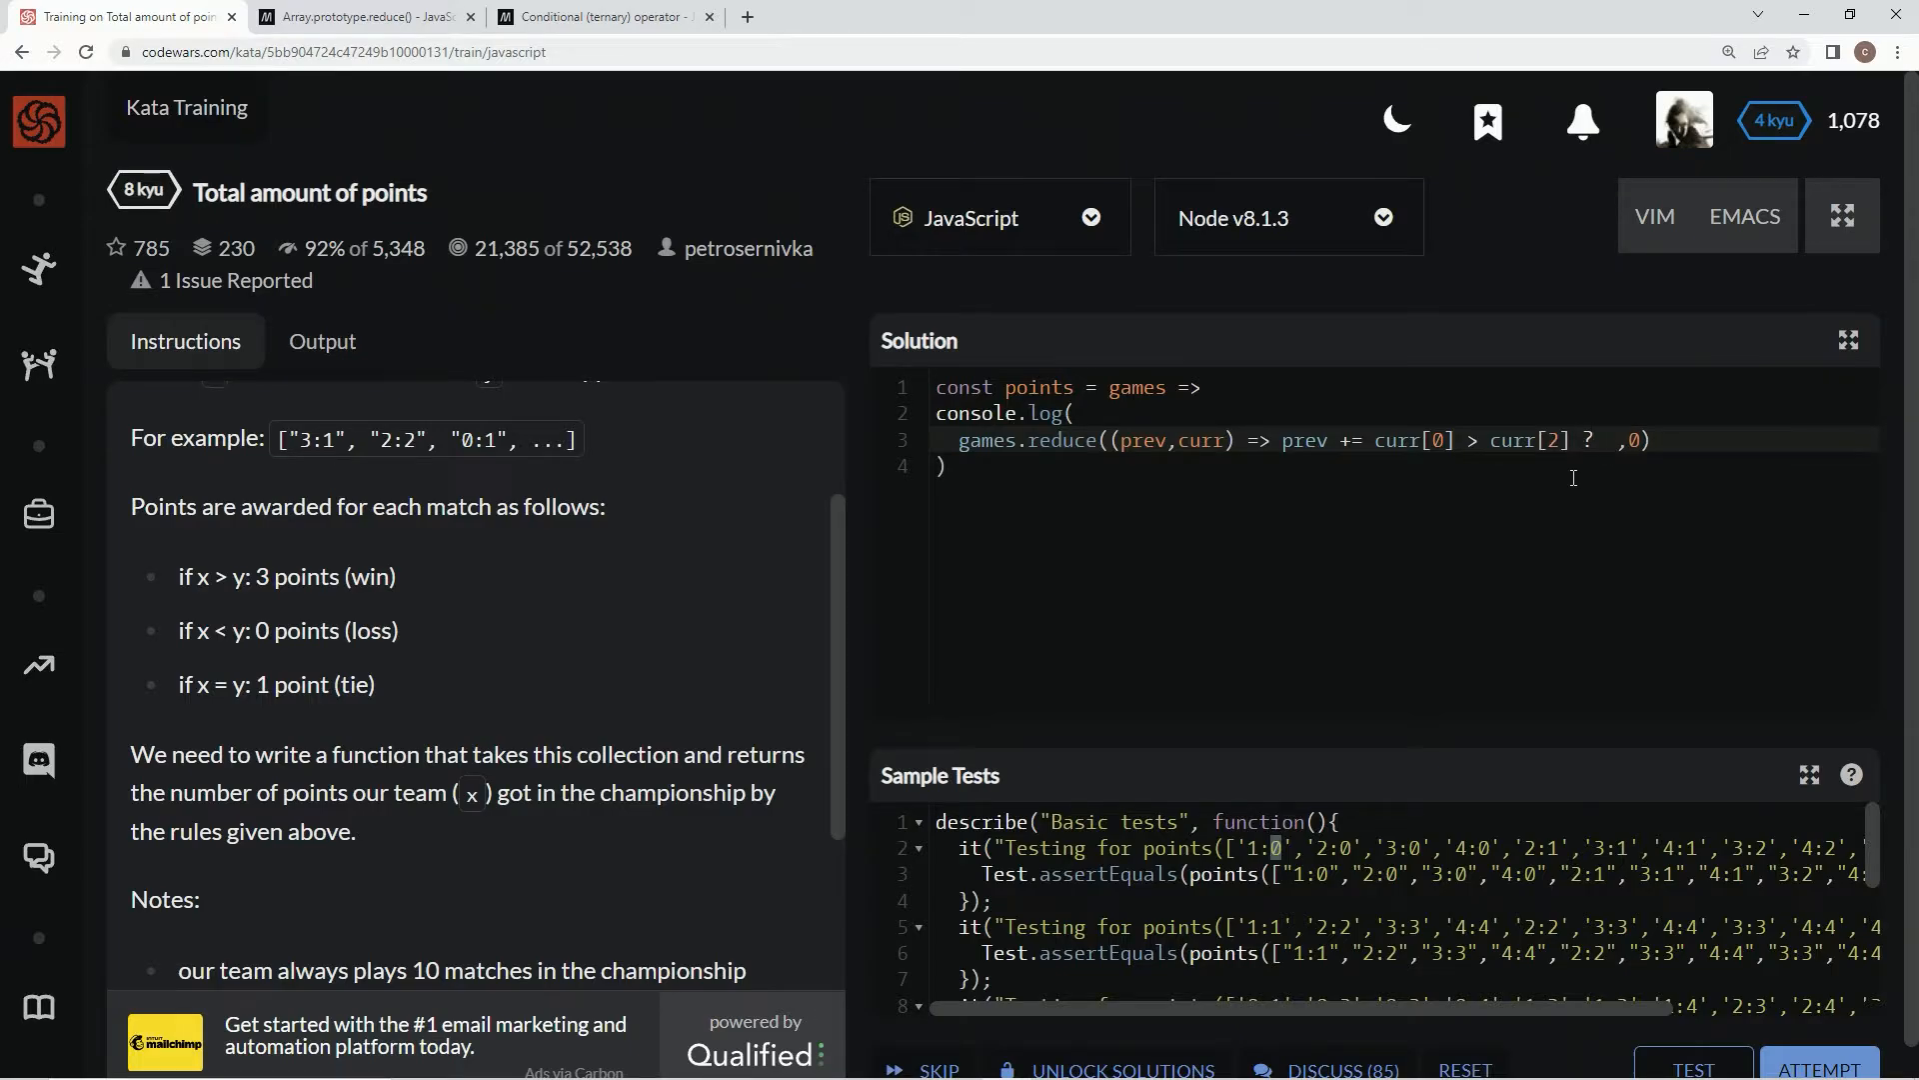
pyautogui.write('3 :')
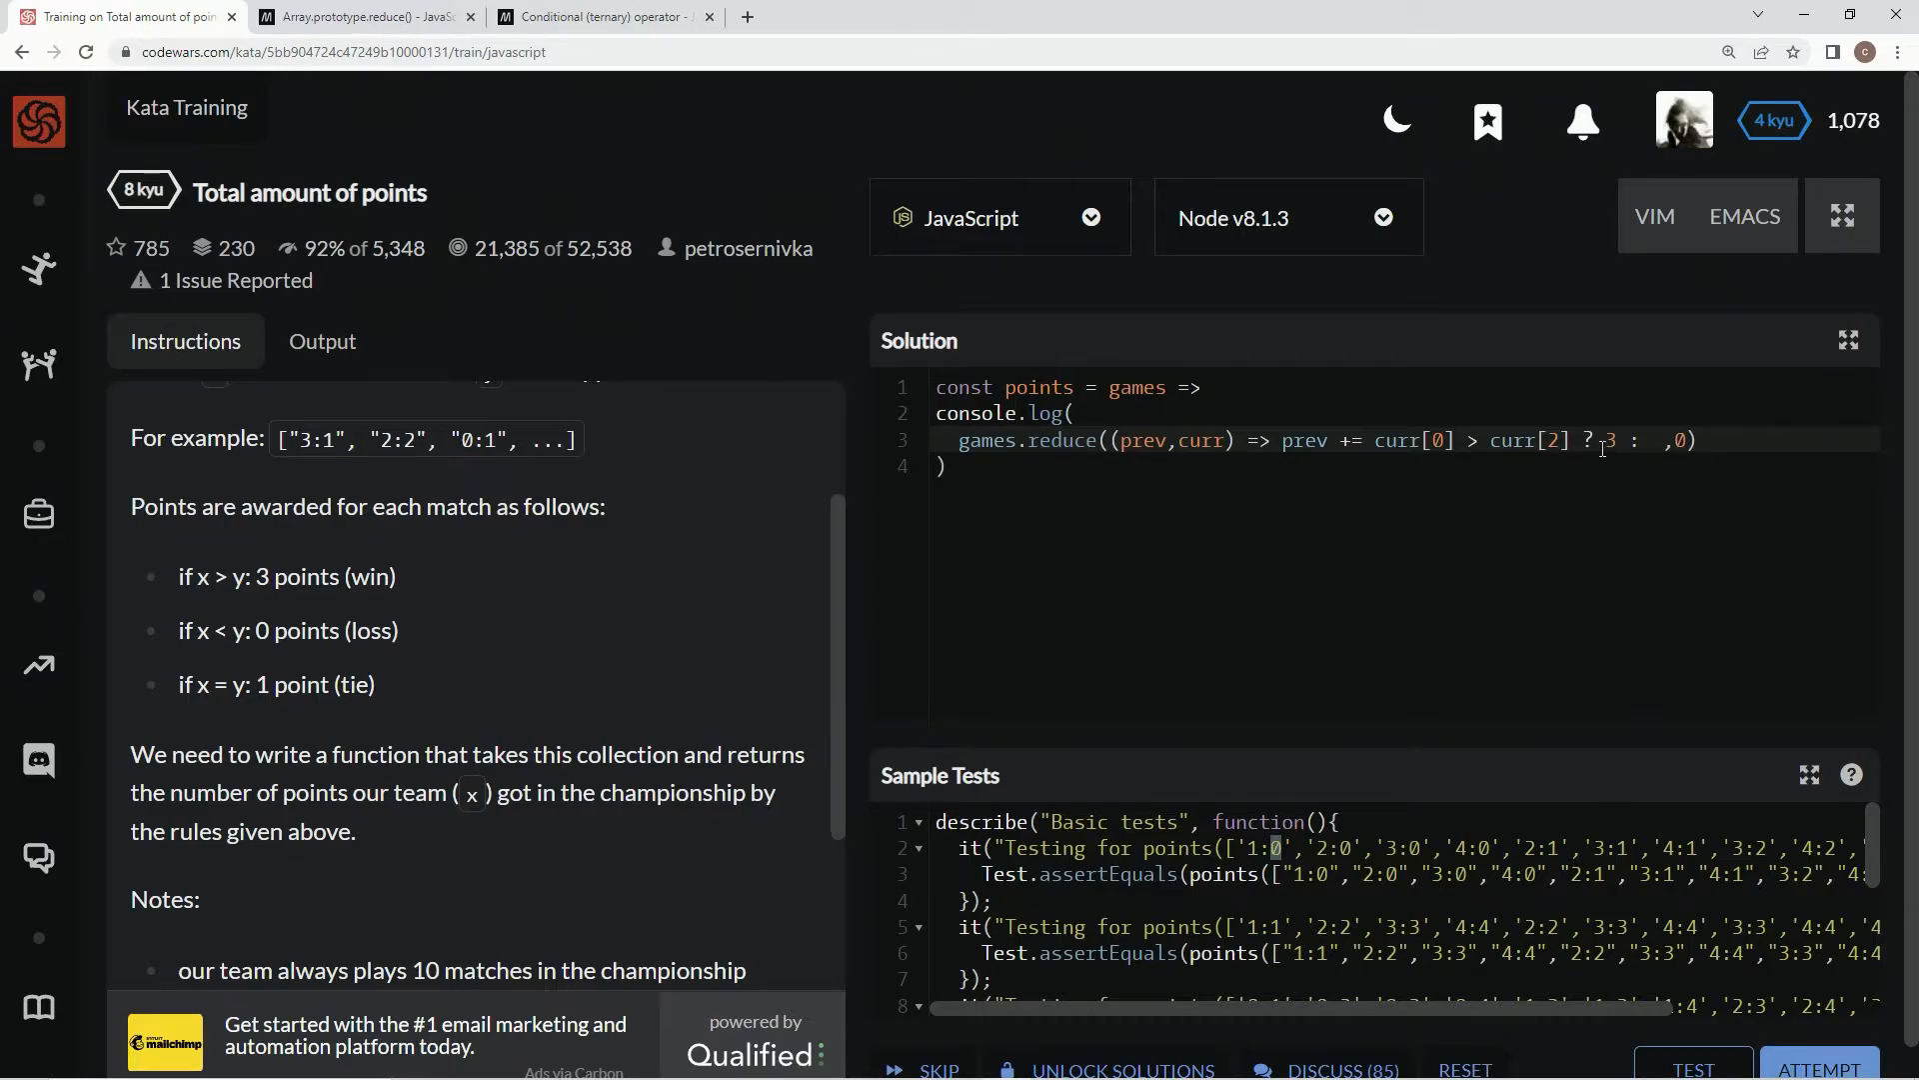
pyautogui.moveTo(1373, 441); pyautogui.dragTo(1615, 440)
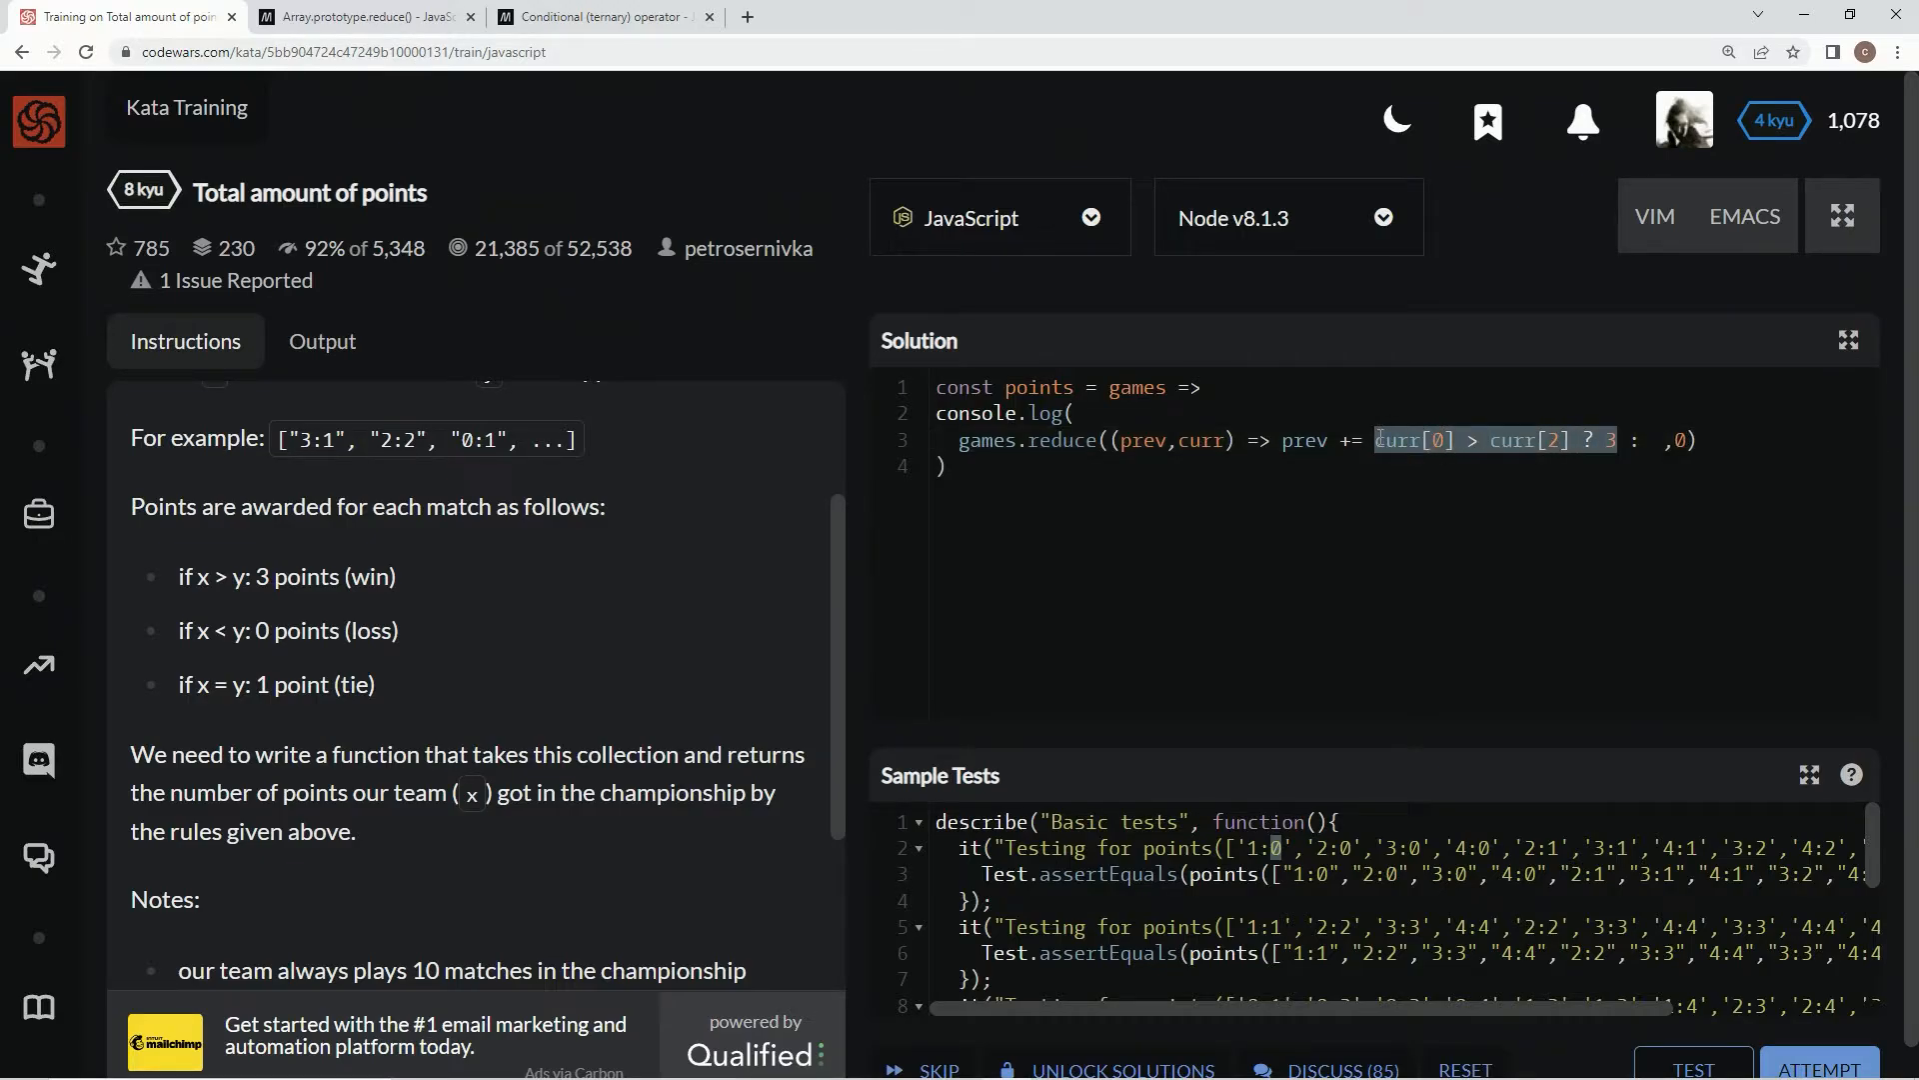
# - Finish the nested ternary as `curr[0] < curr[2] ? 0 : 1` and run the sample tests
pyautogui.click(1652, 440)
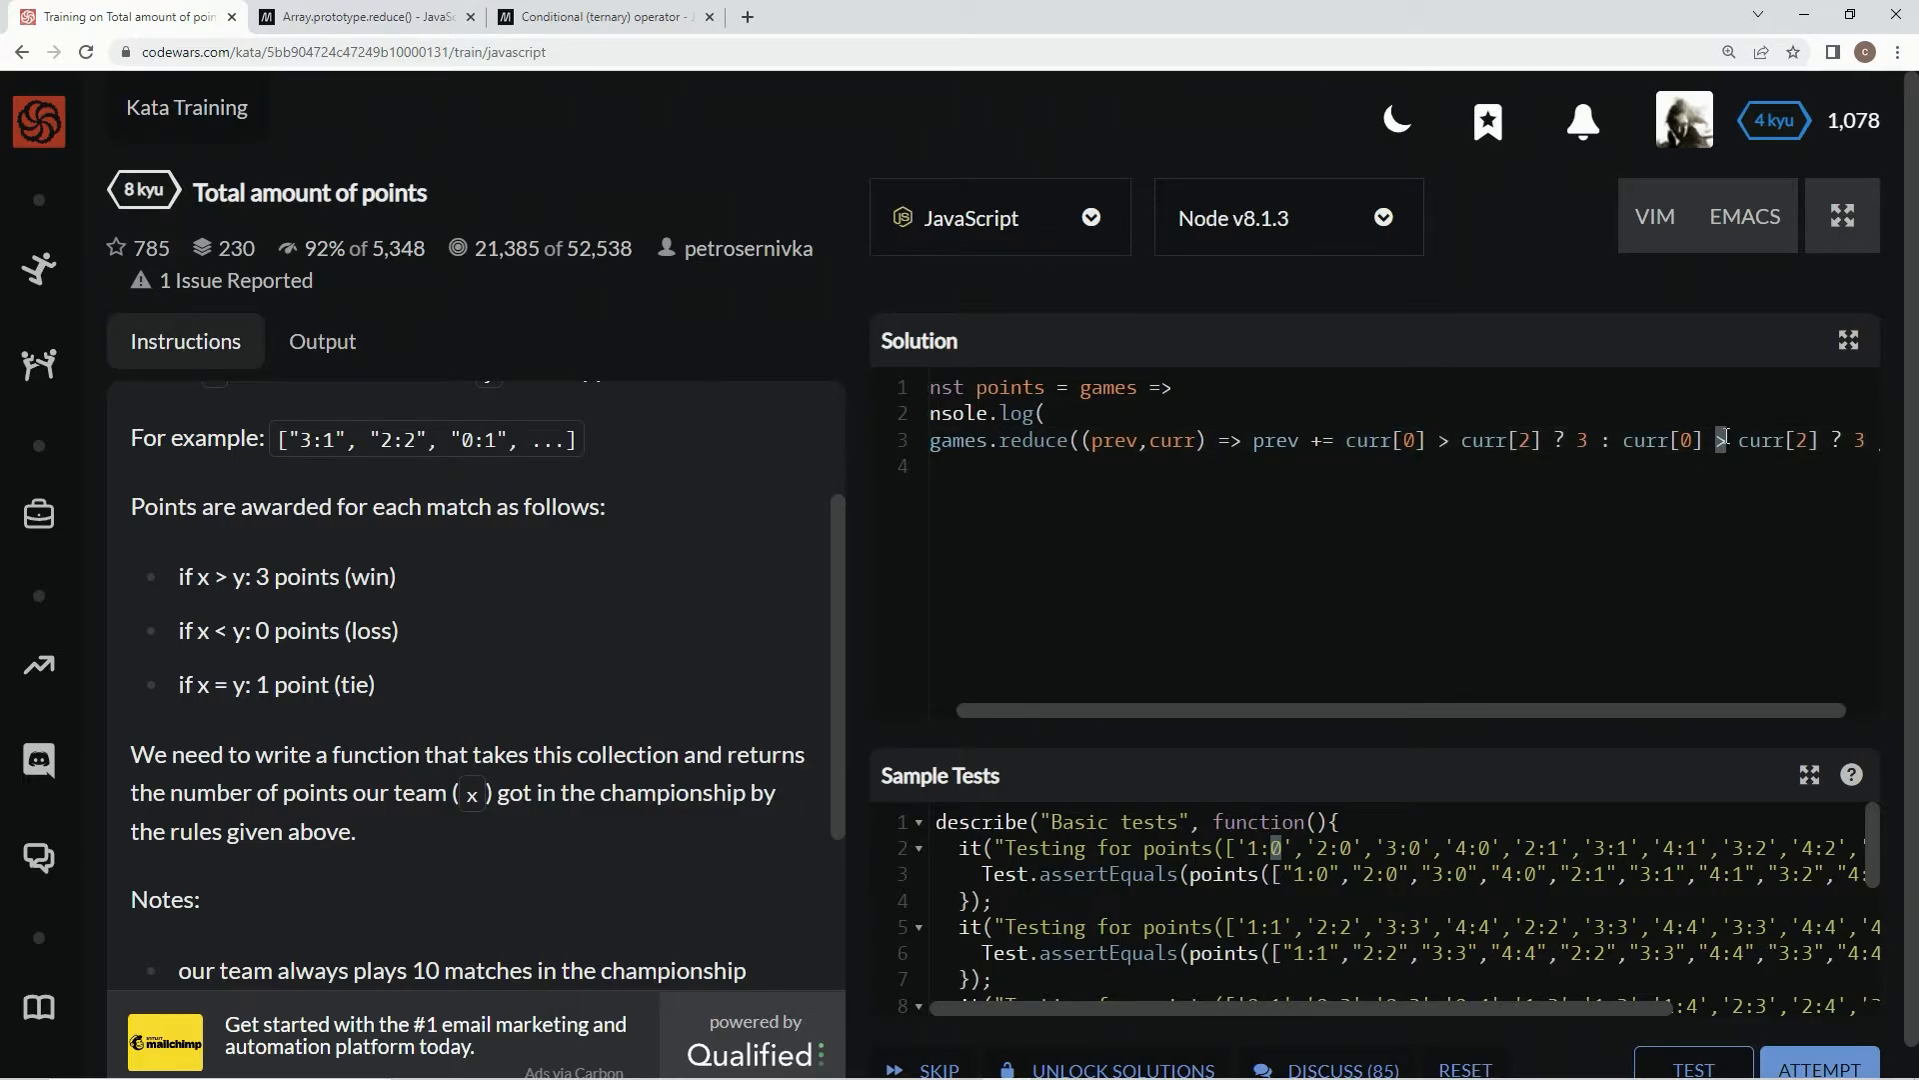
pyautogui.write('< curr[2] ? 0 ,0)')
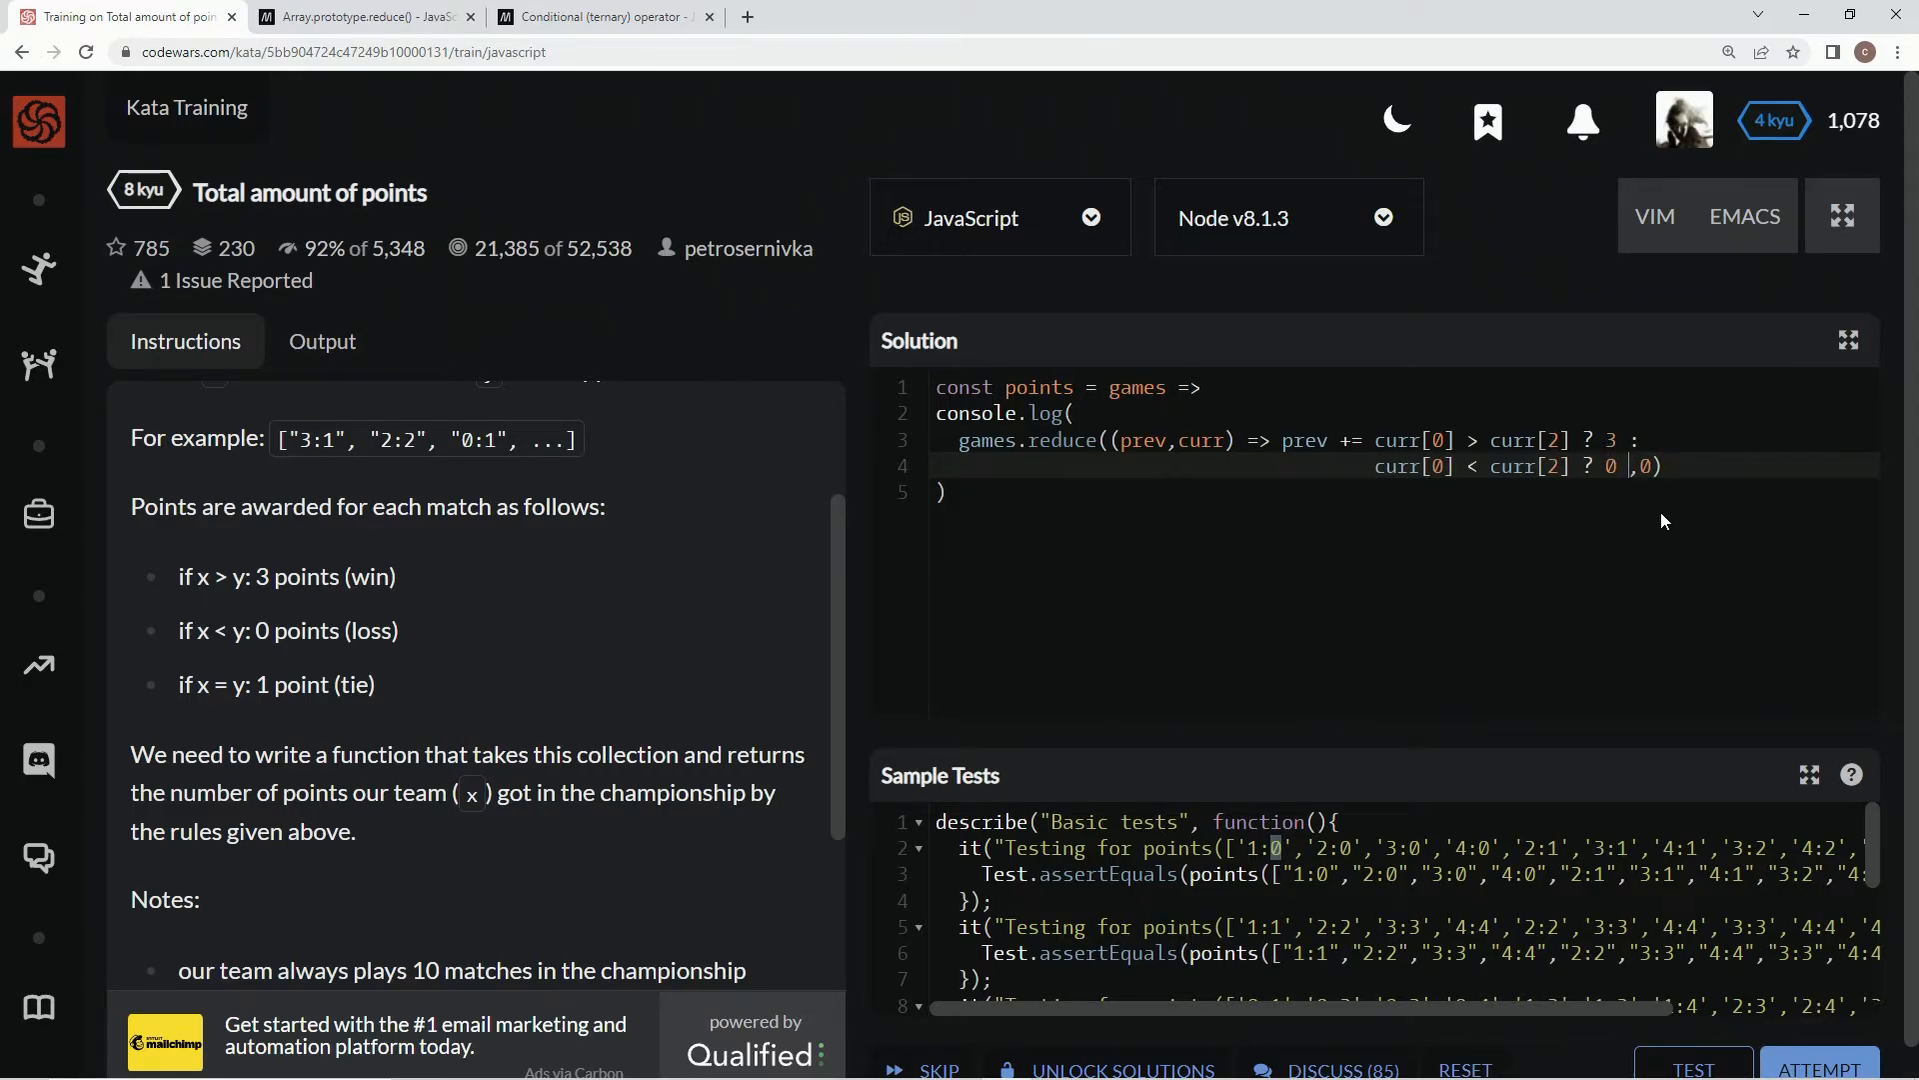
pyautogui.write(': ')
pyautogui.press('Enter')
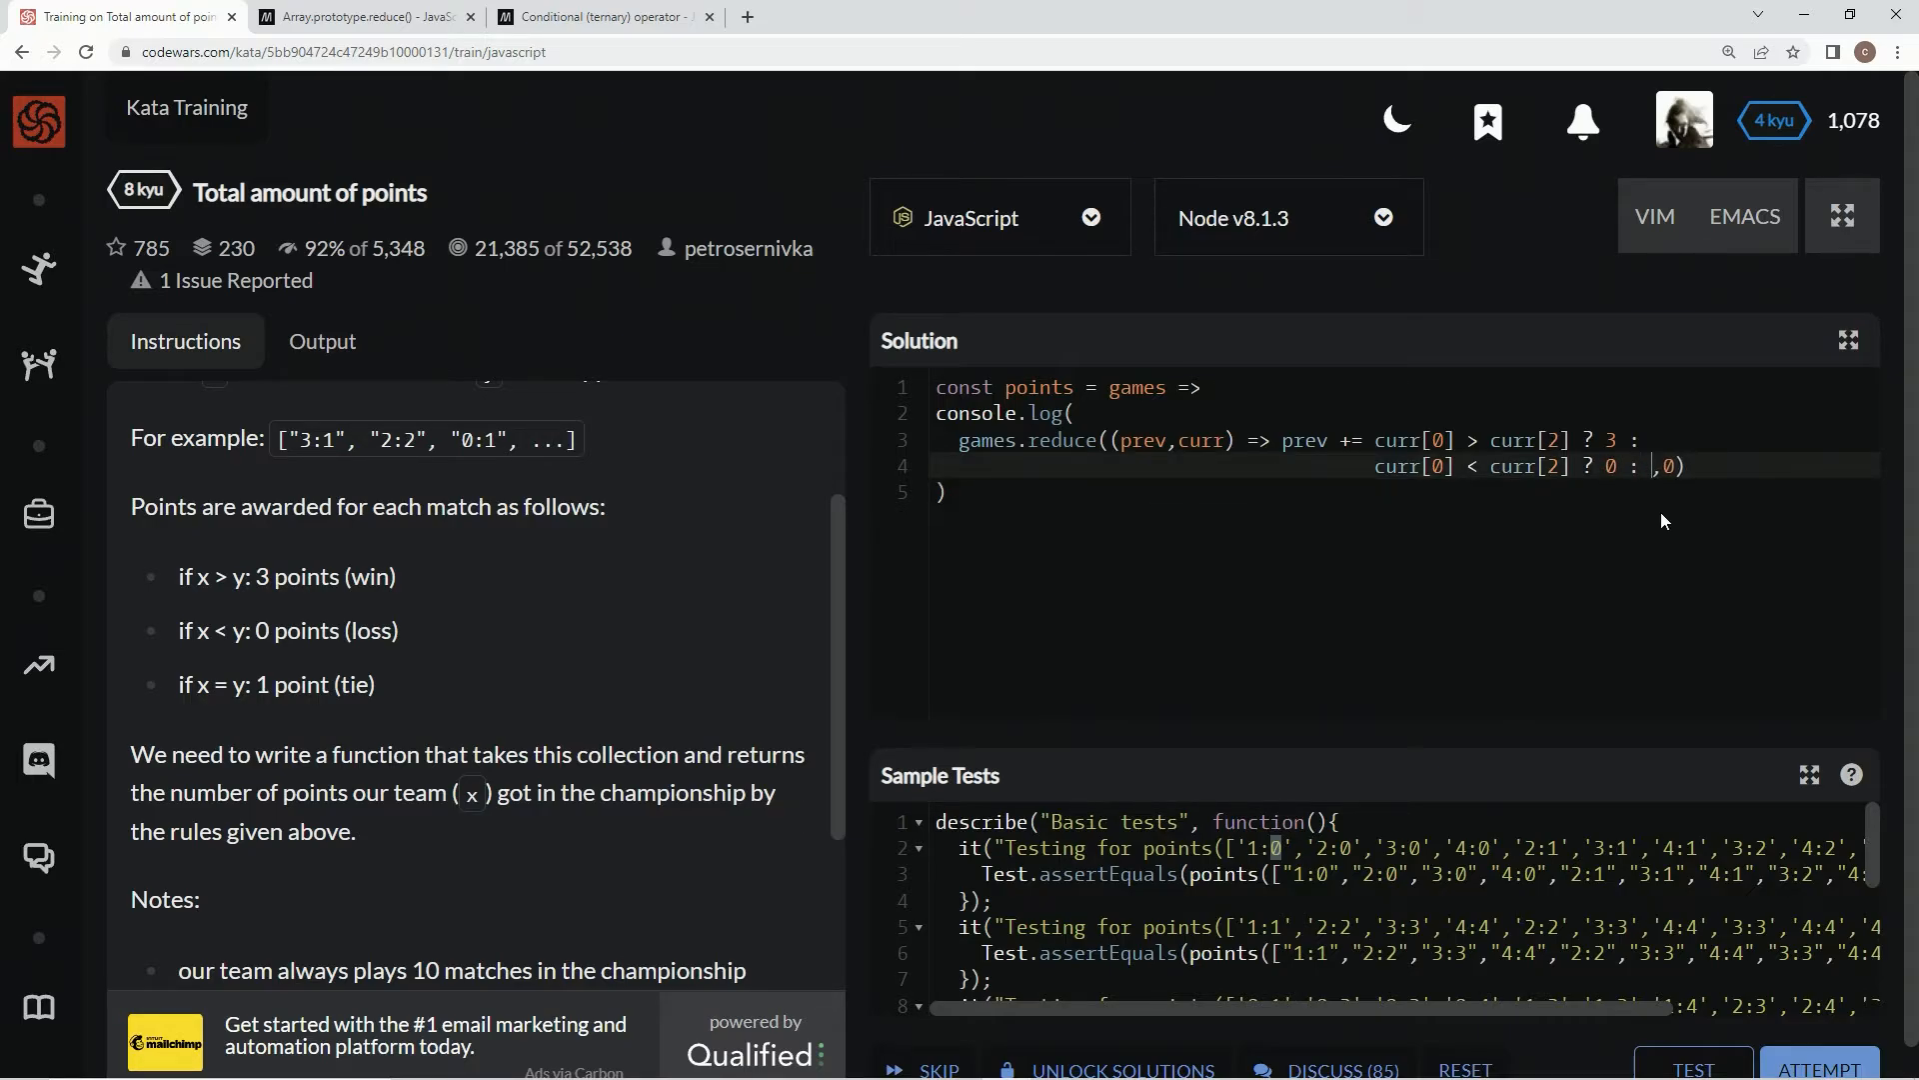
pyautogui.write('1')
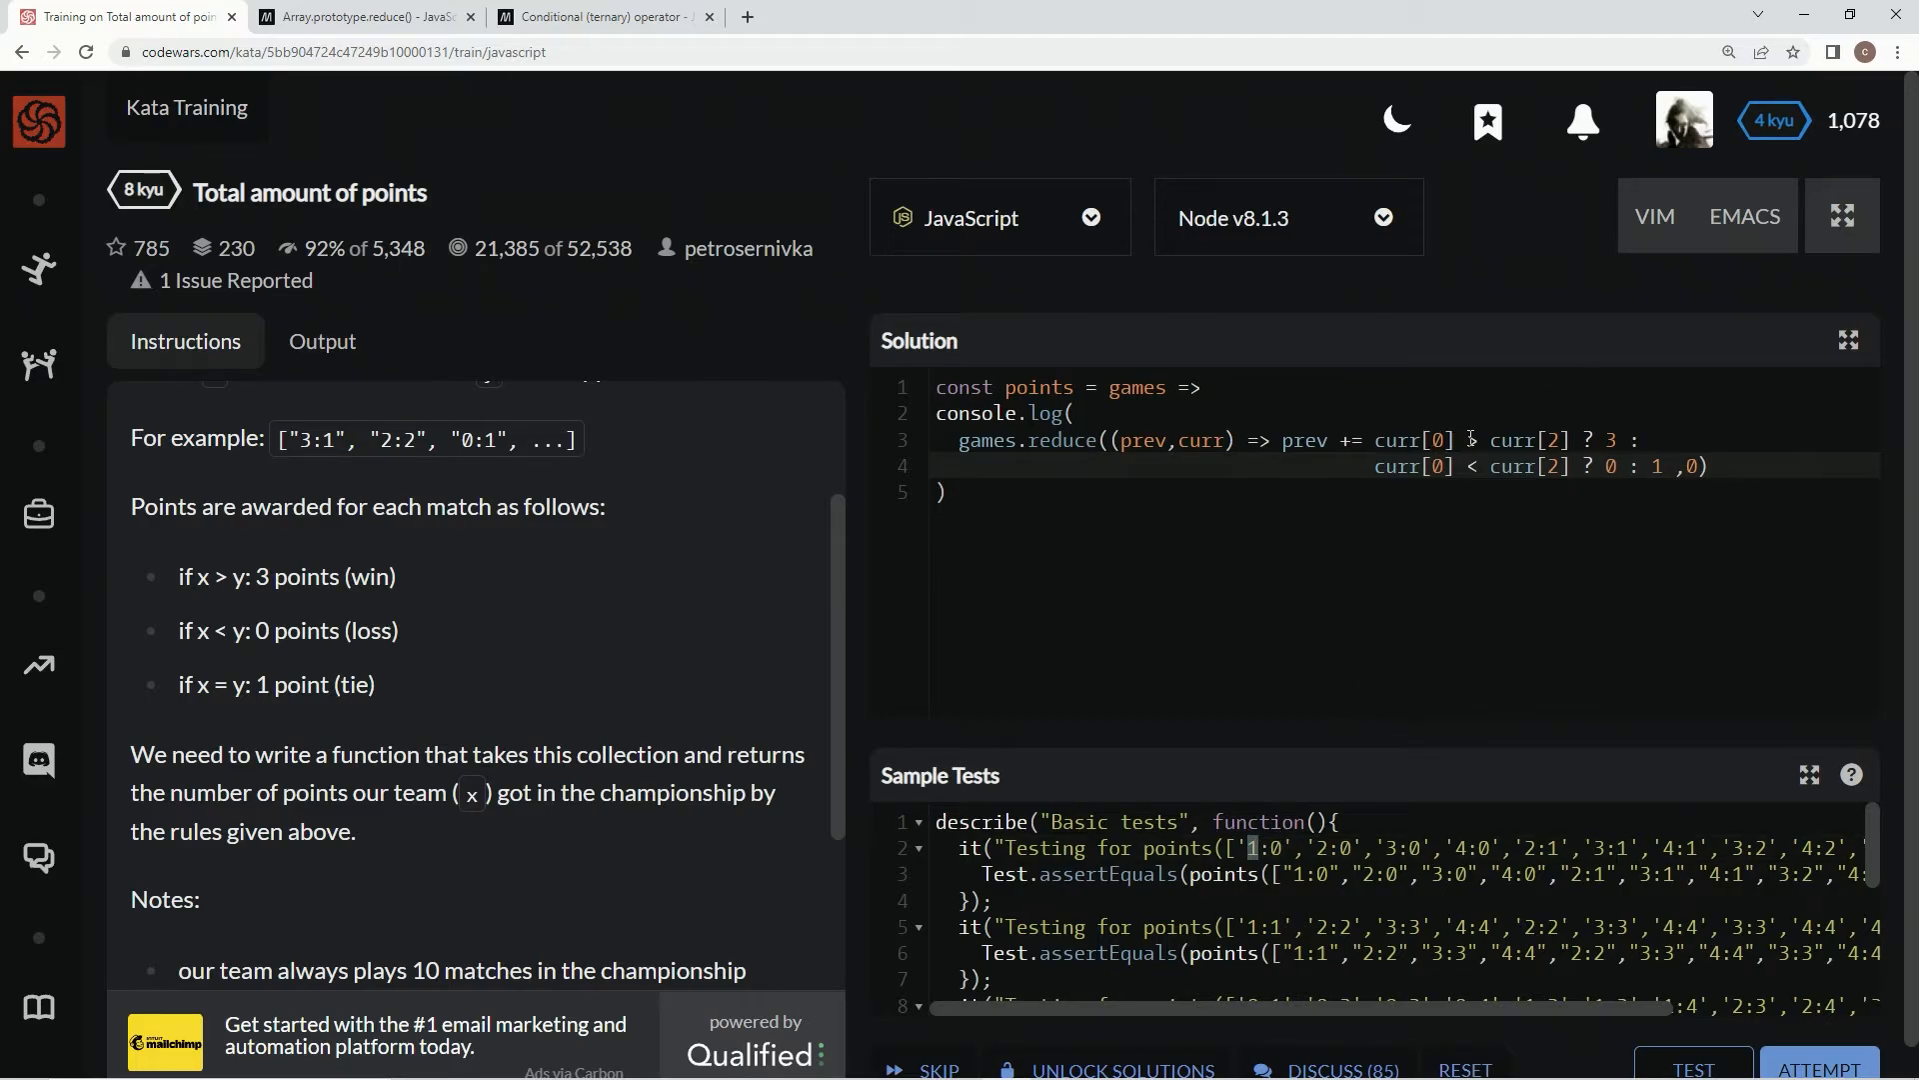
pyautogui.write('>')
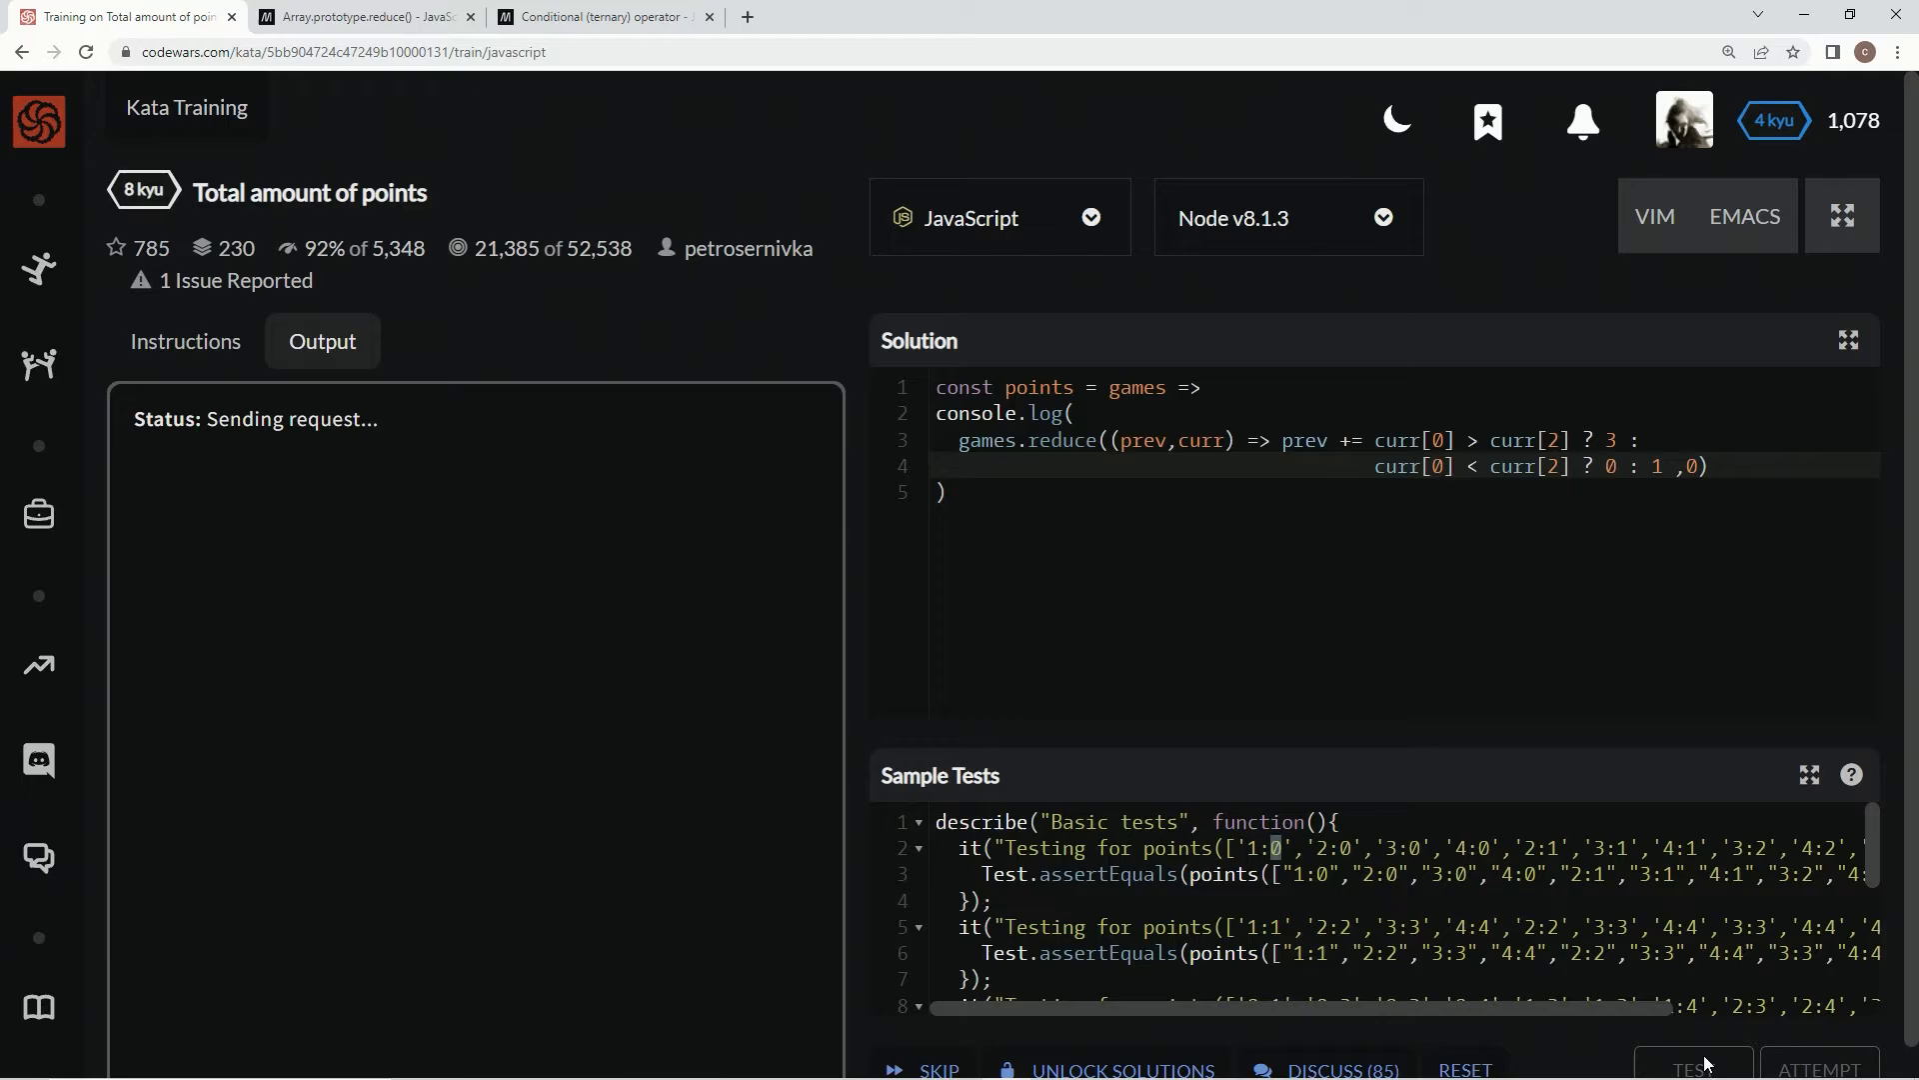
# - Drop the console.log wrapper, pass all 55 tests via TEST and ATTEMPT, and submit the solution
pyautogui.click(1692, 1067)
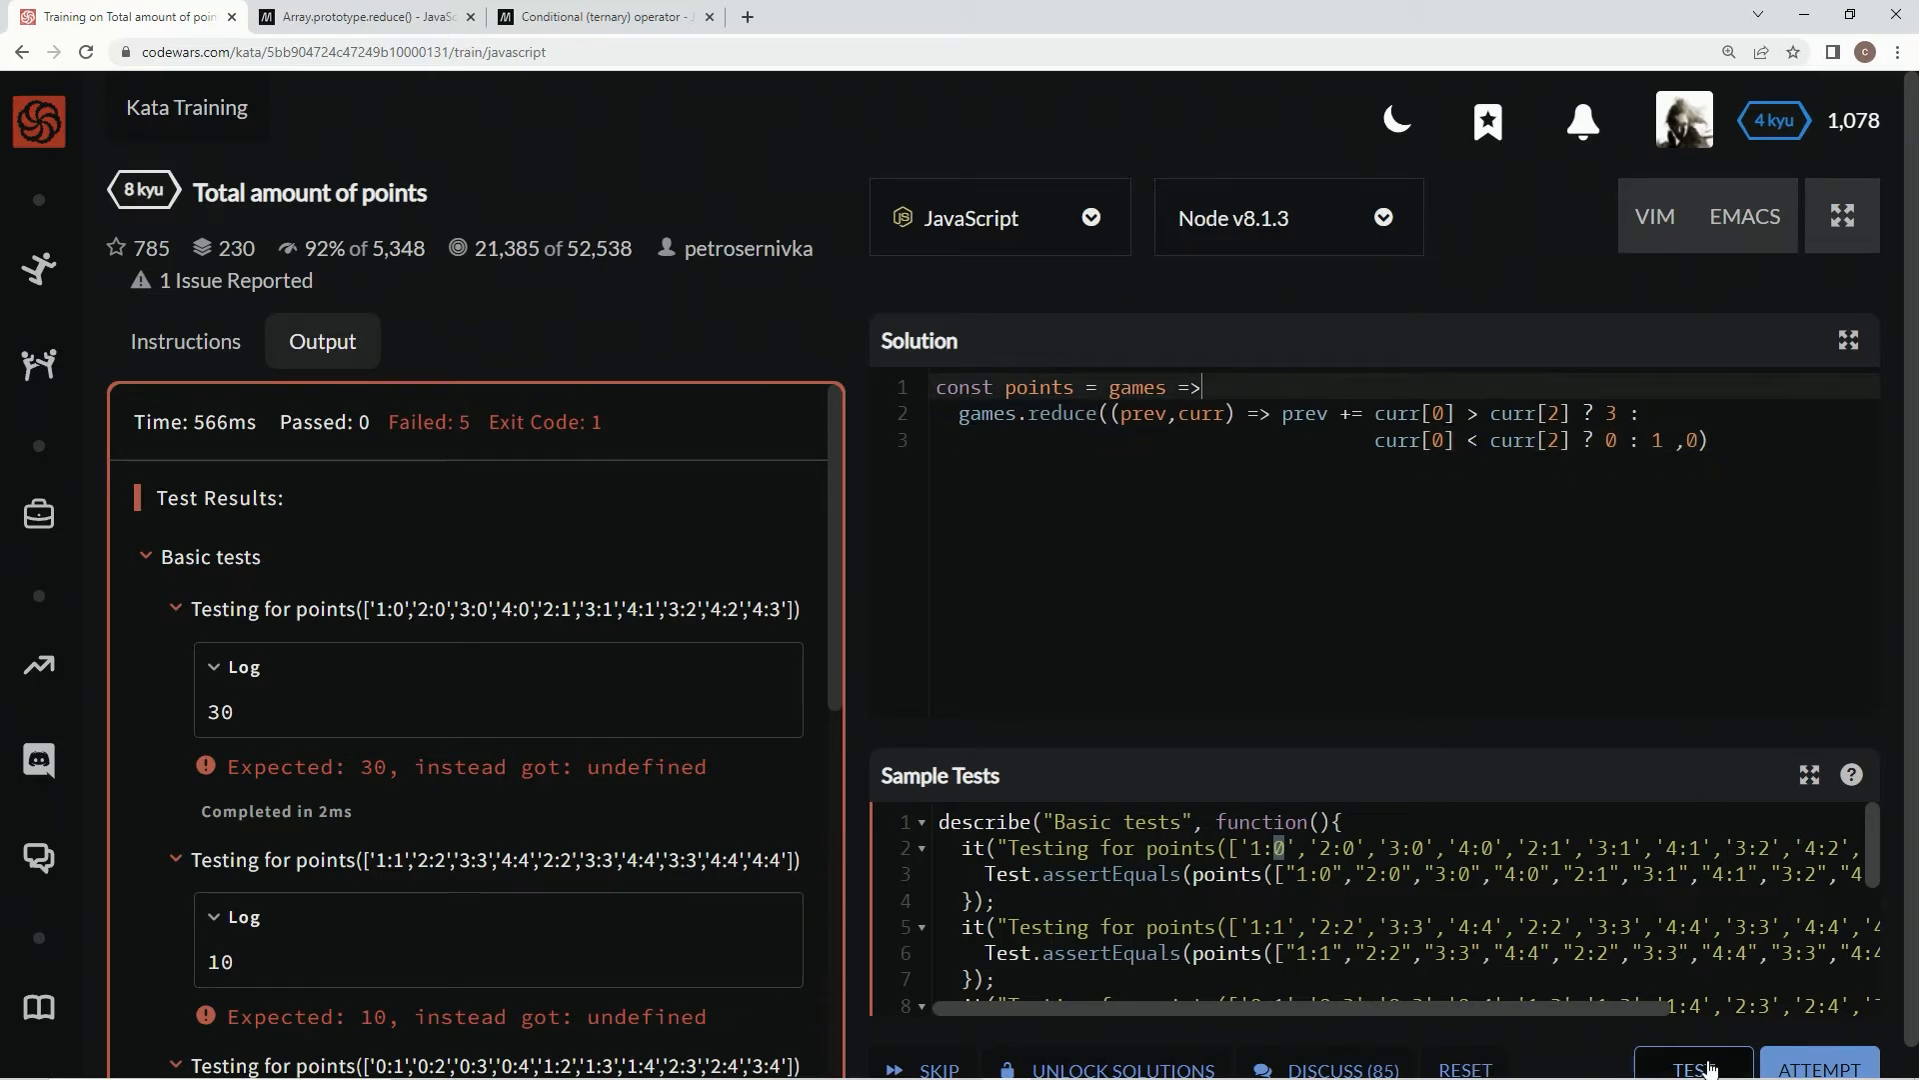
pyautogui.click(1692, 1067)
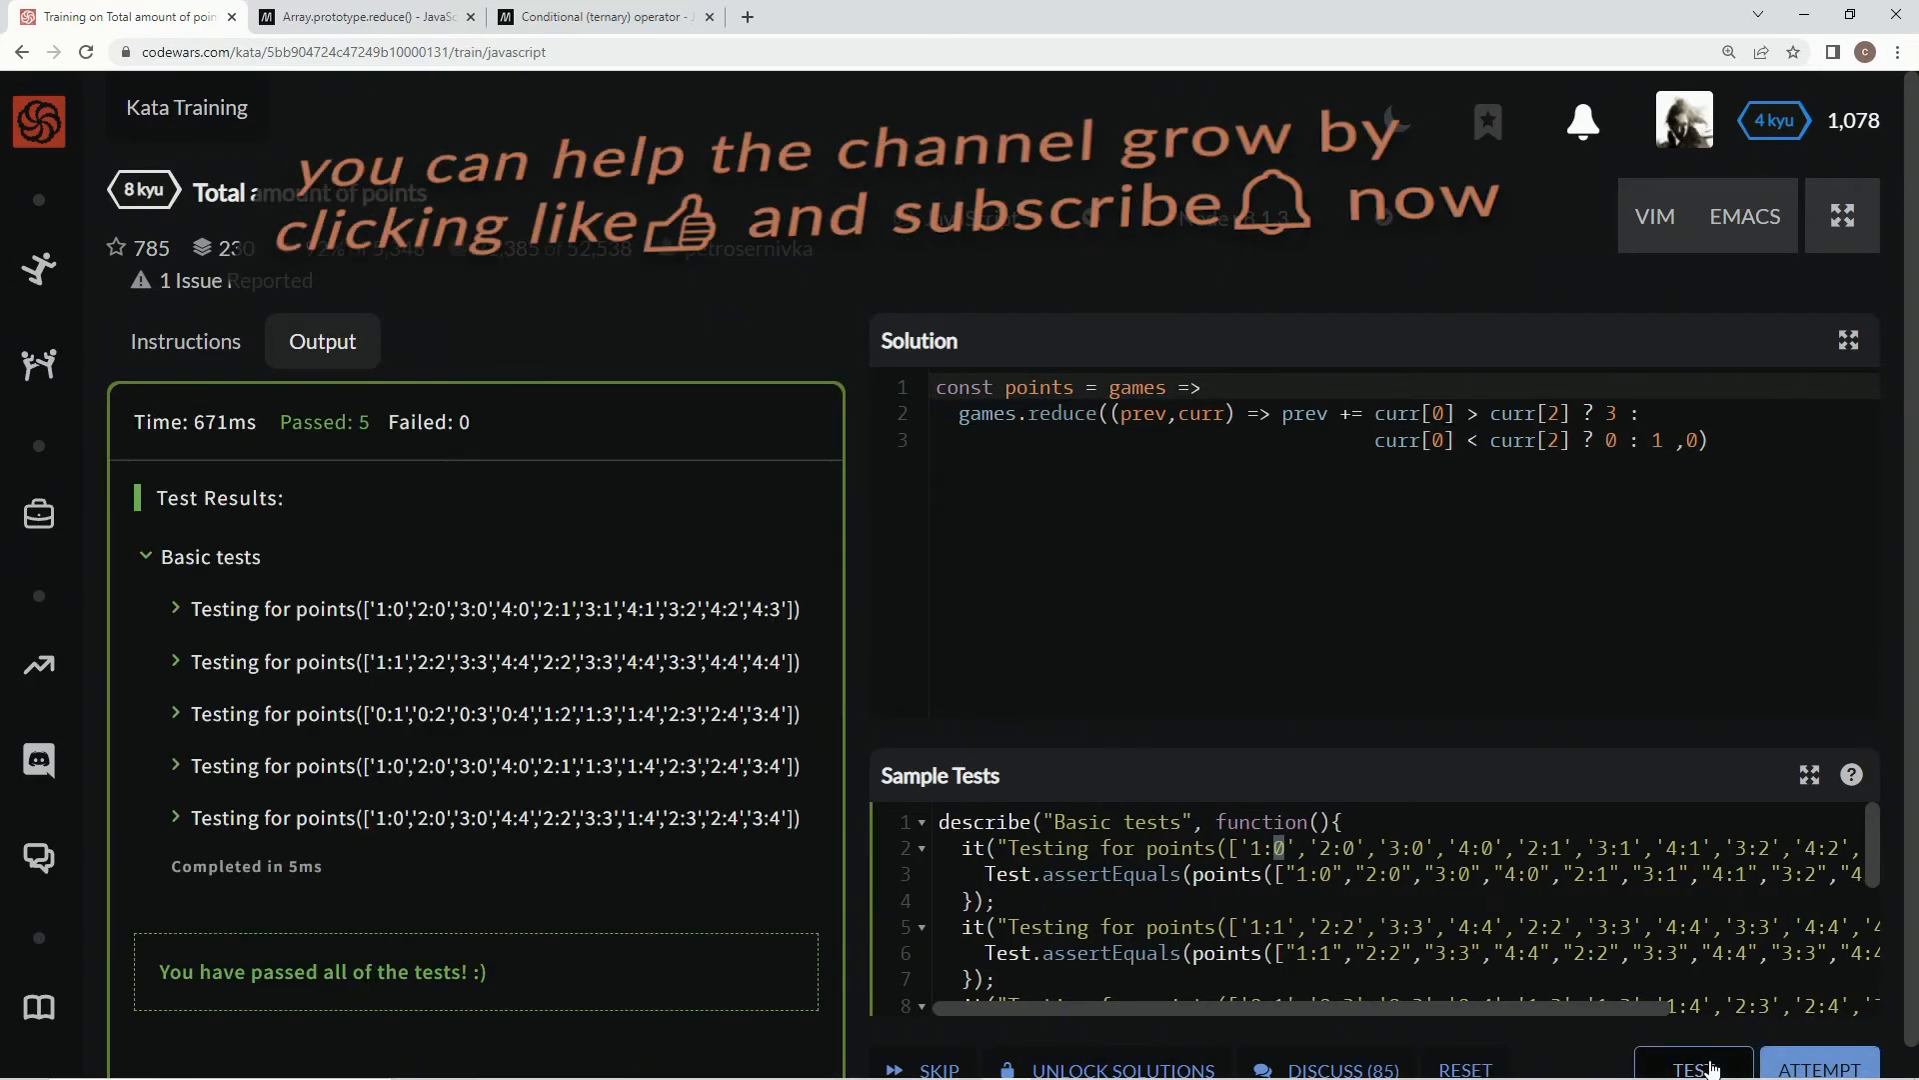
pyautogui.click(1691, 1068)
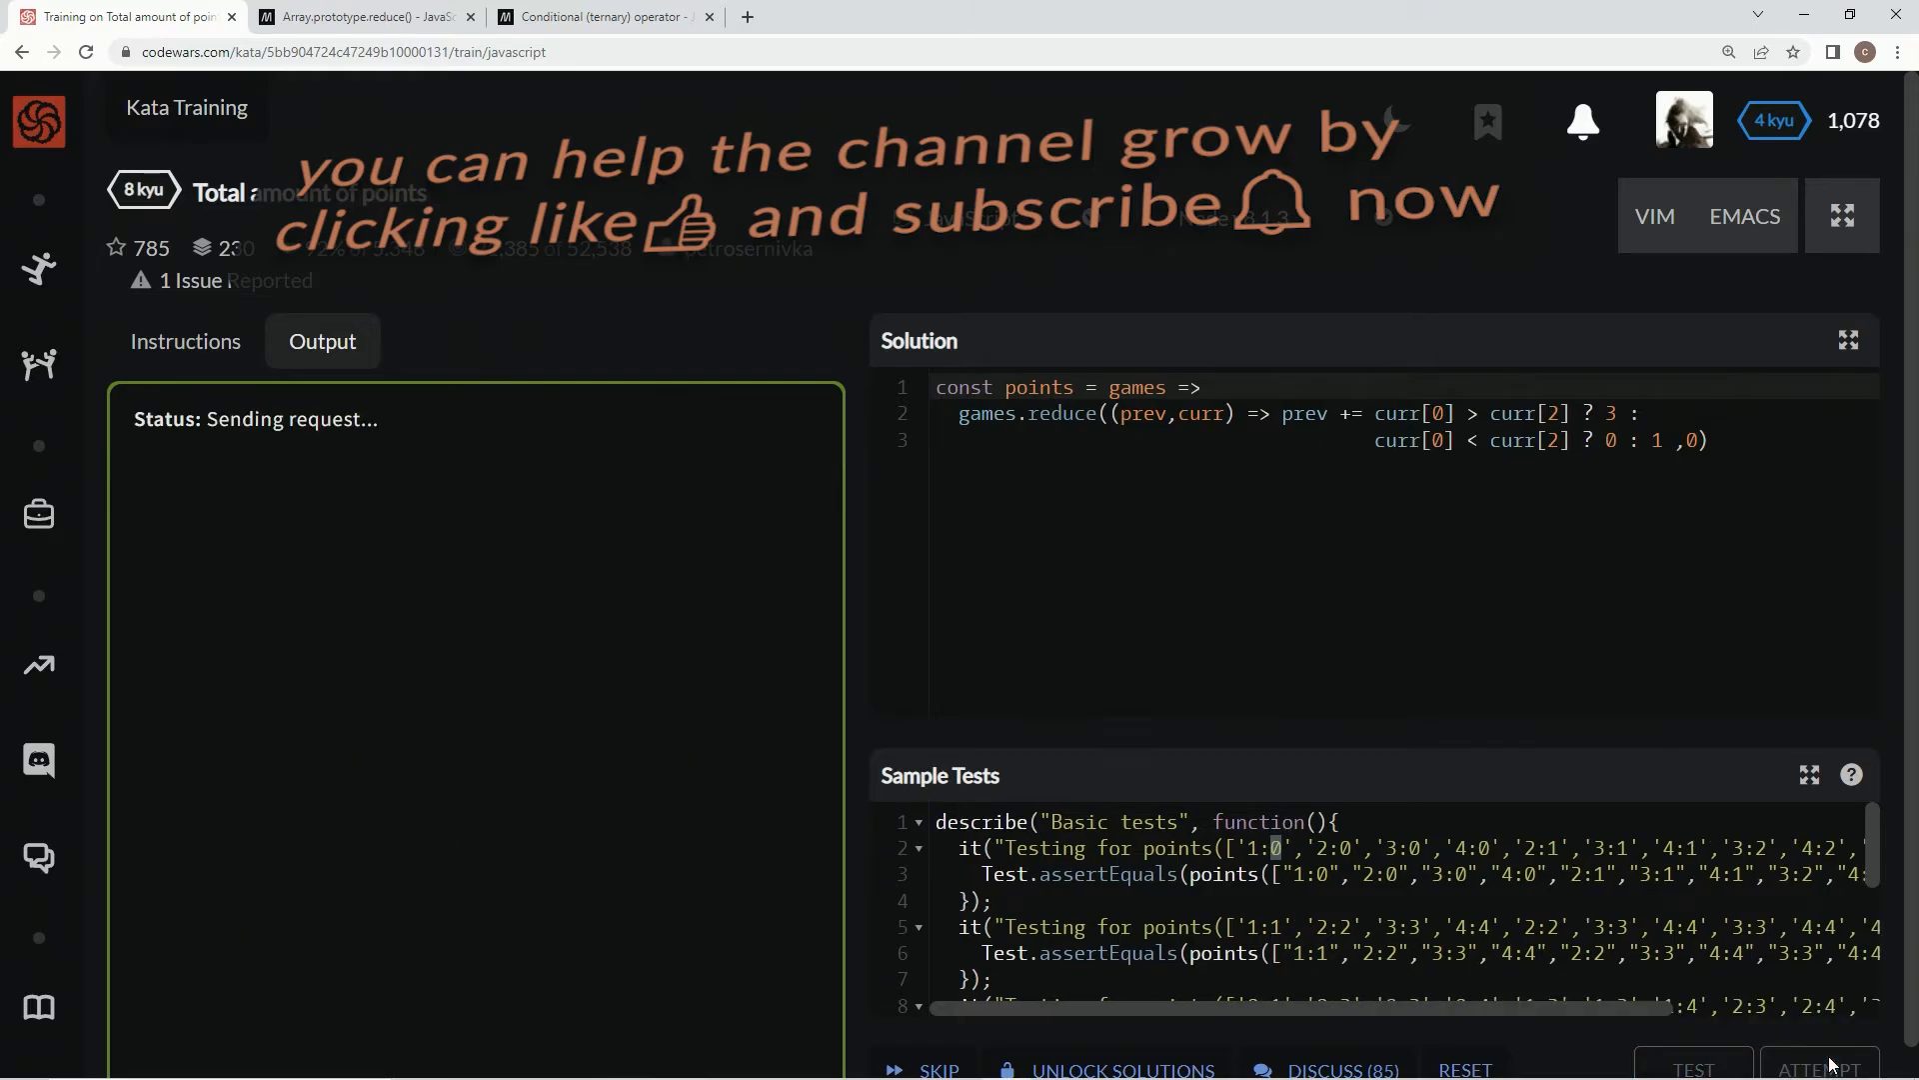
pyautogui.click(1820, 1067)
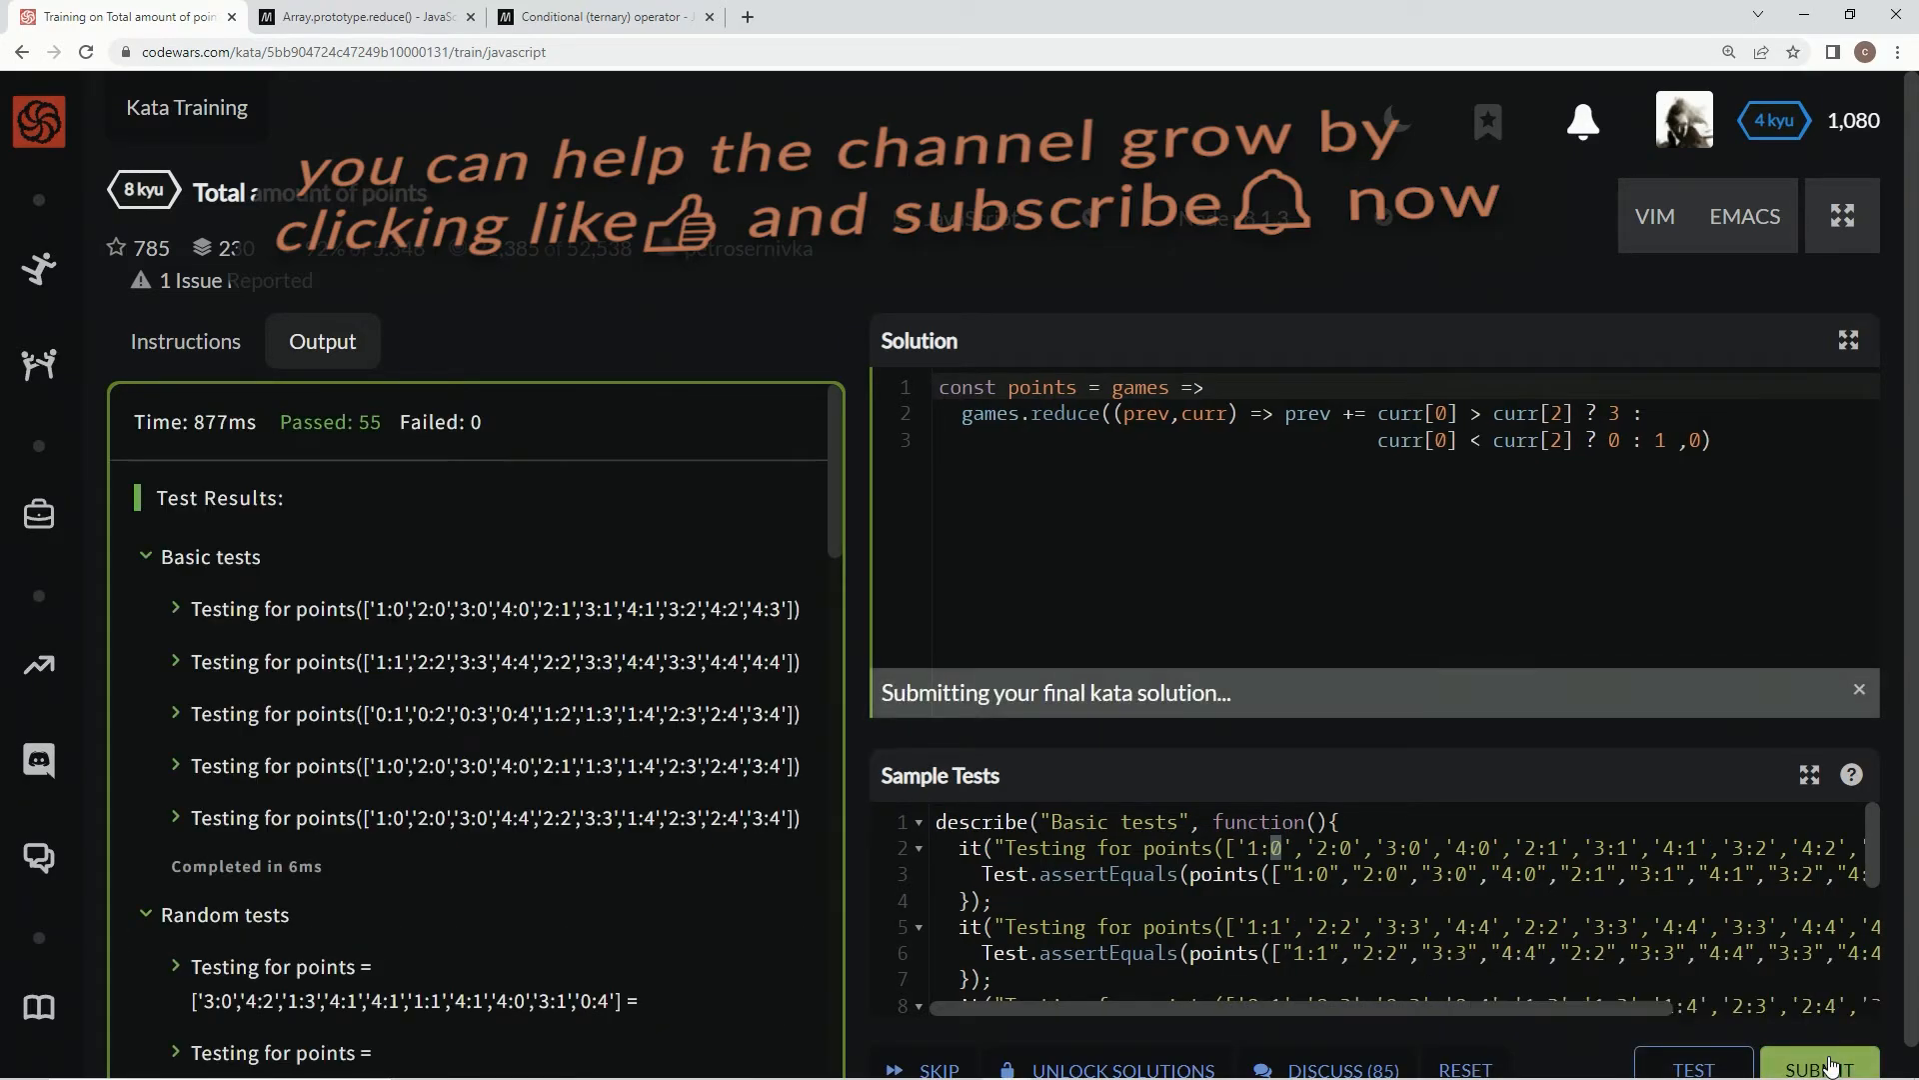
pyautogui.click(1822, 1069)
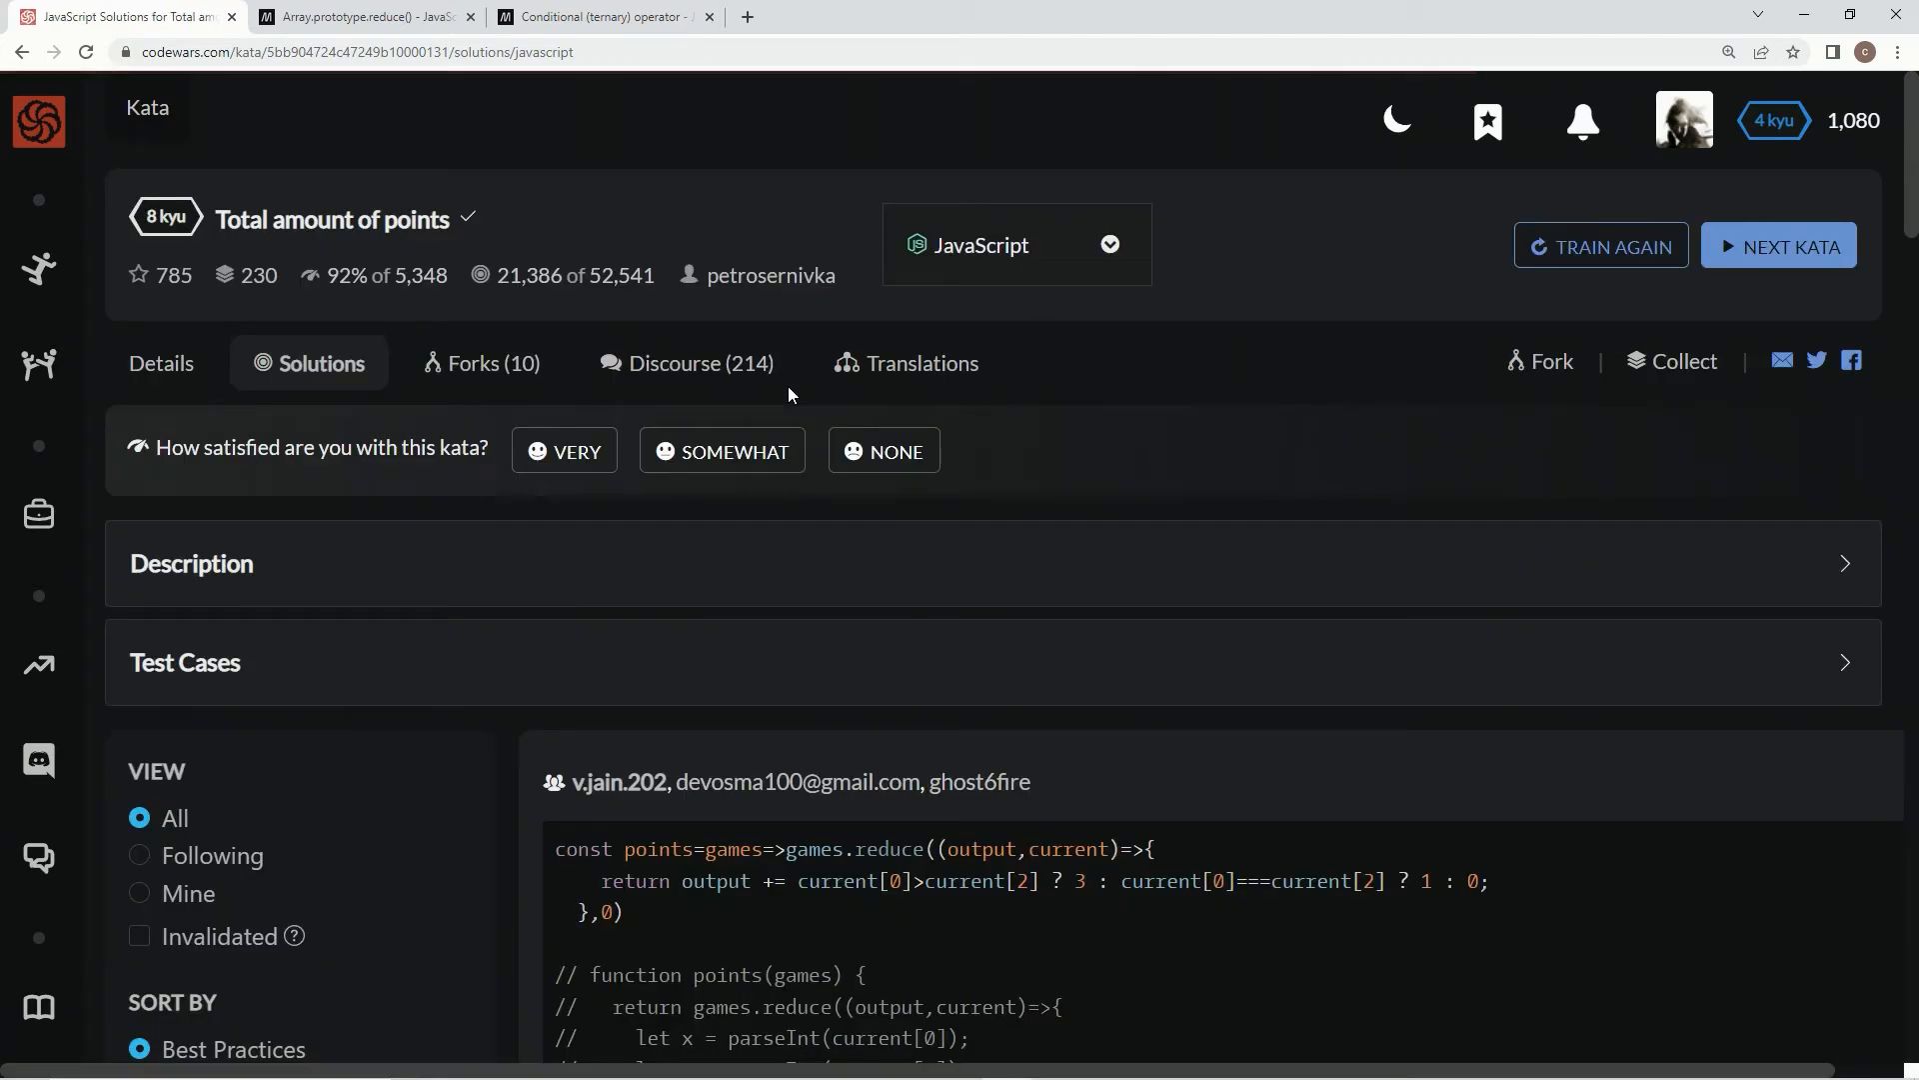
# - Browse the Best Practices solutions, highlighting the top reduce answer's call and callback body, then filter to Mine
pyautogui.scroll(-3)
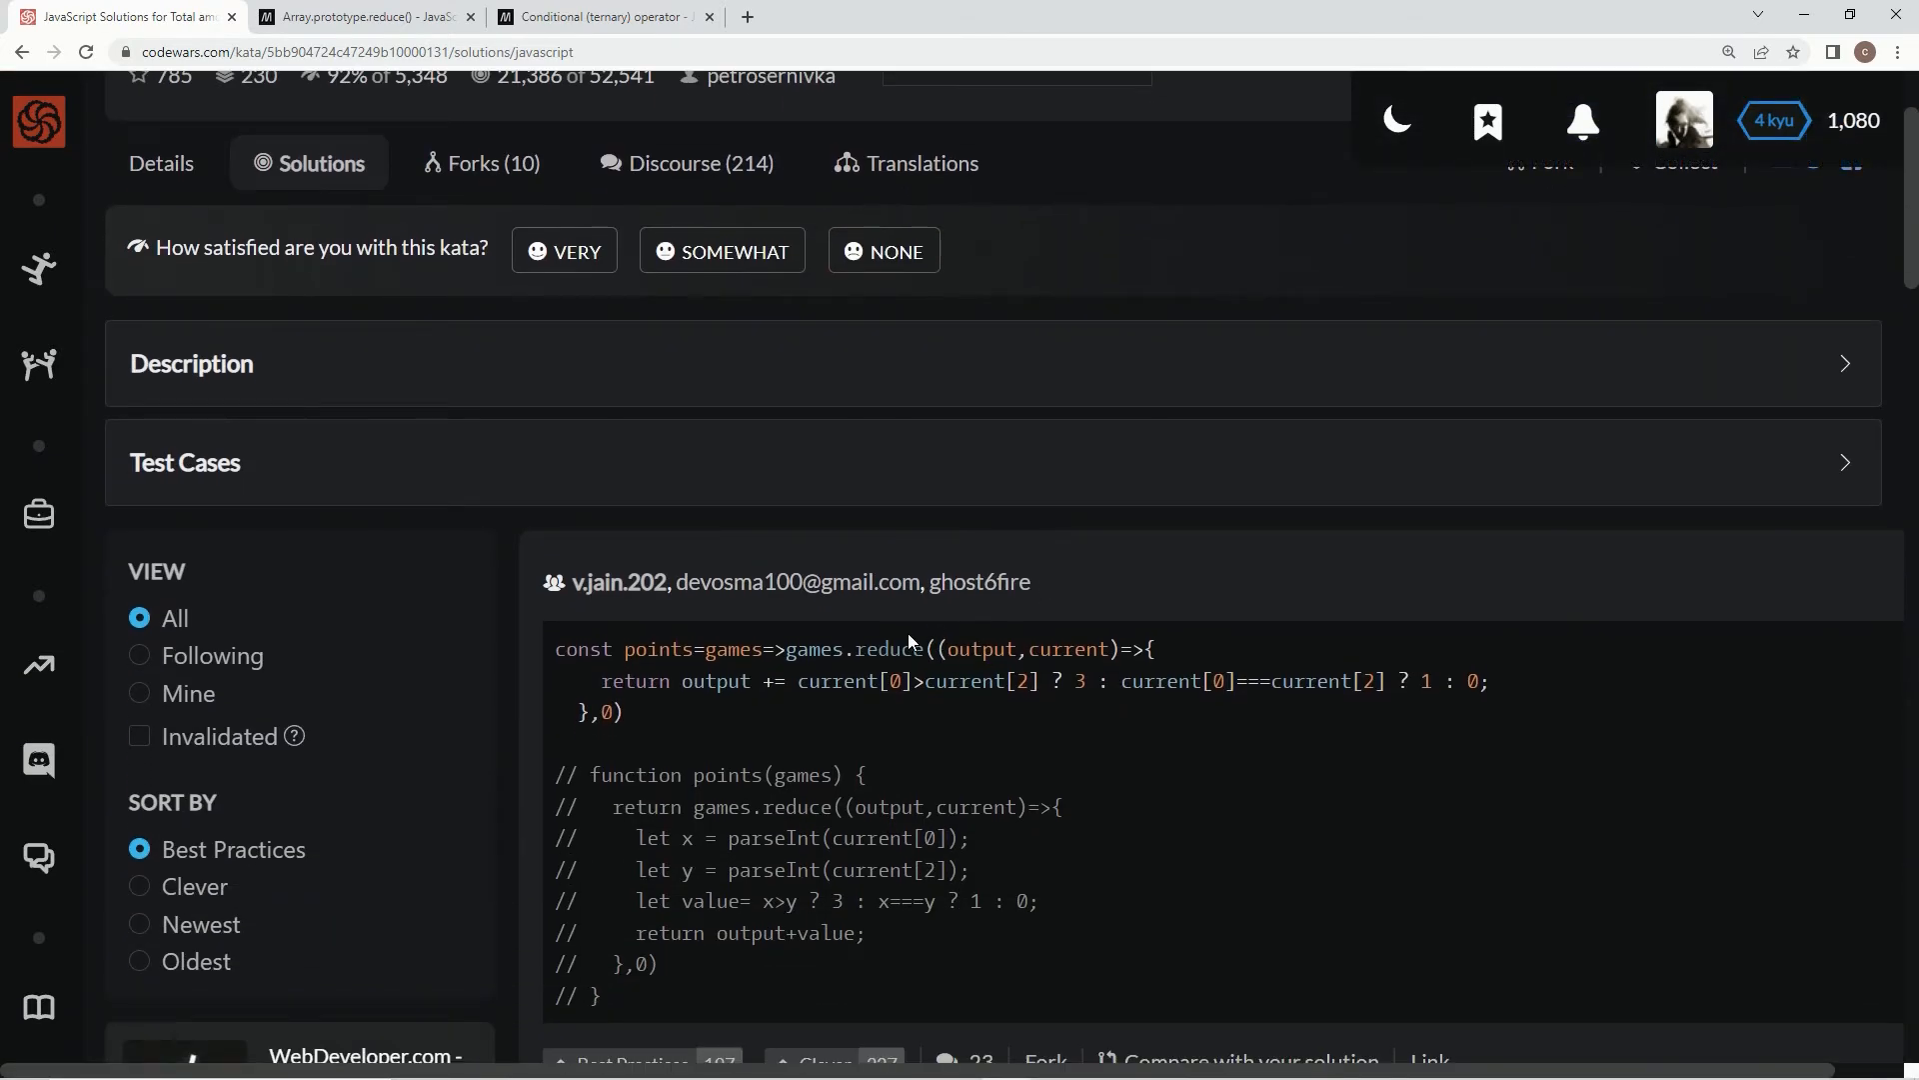
pyautogui.moveTo(786, 658)
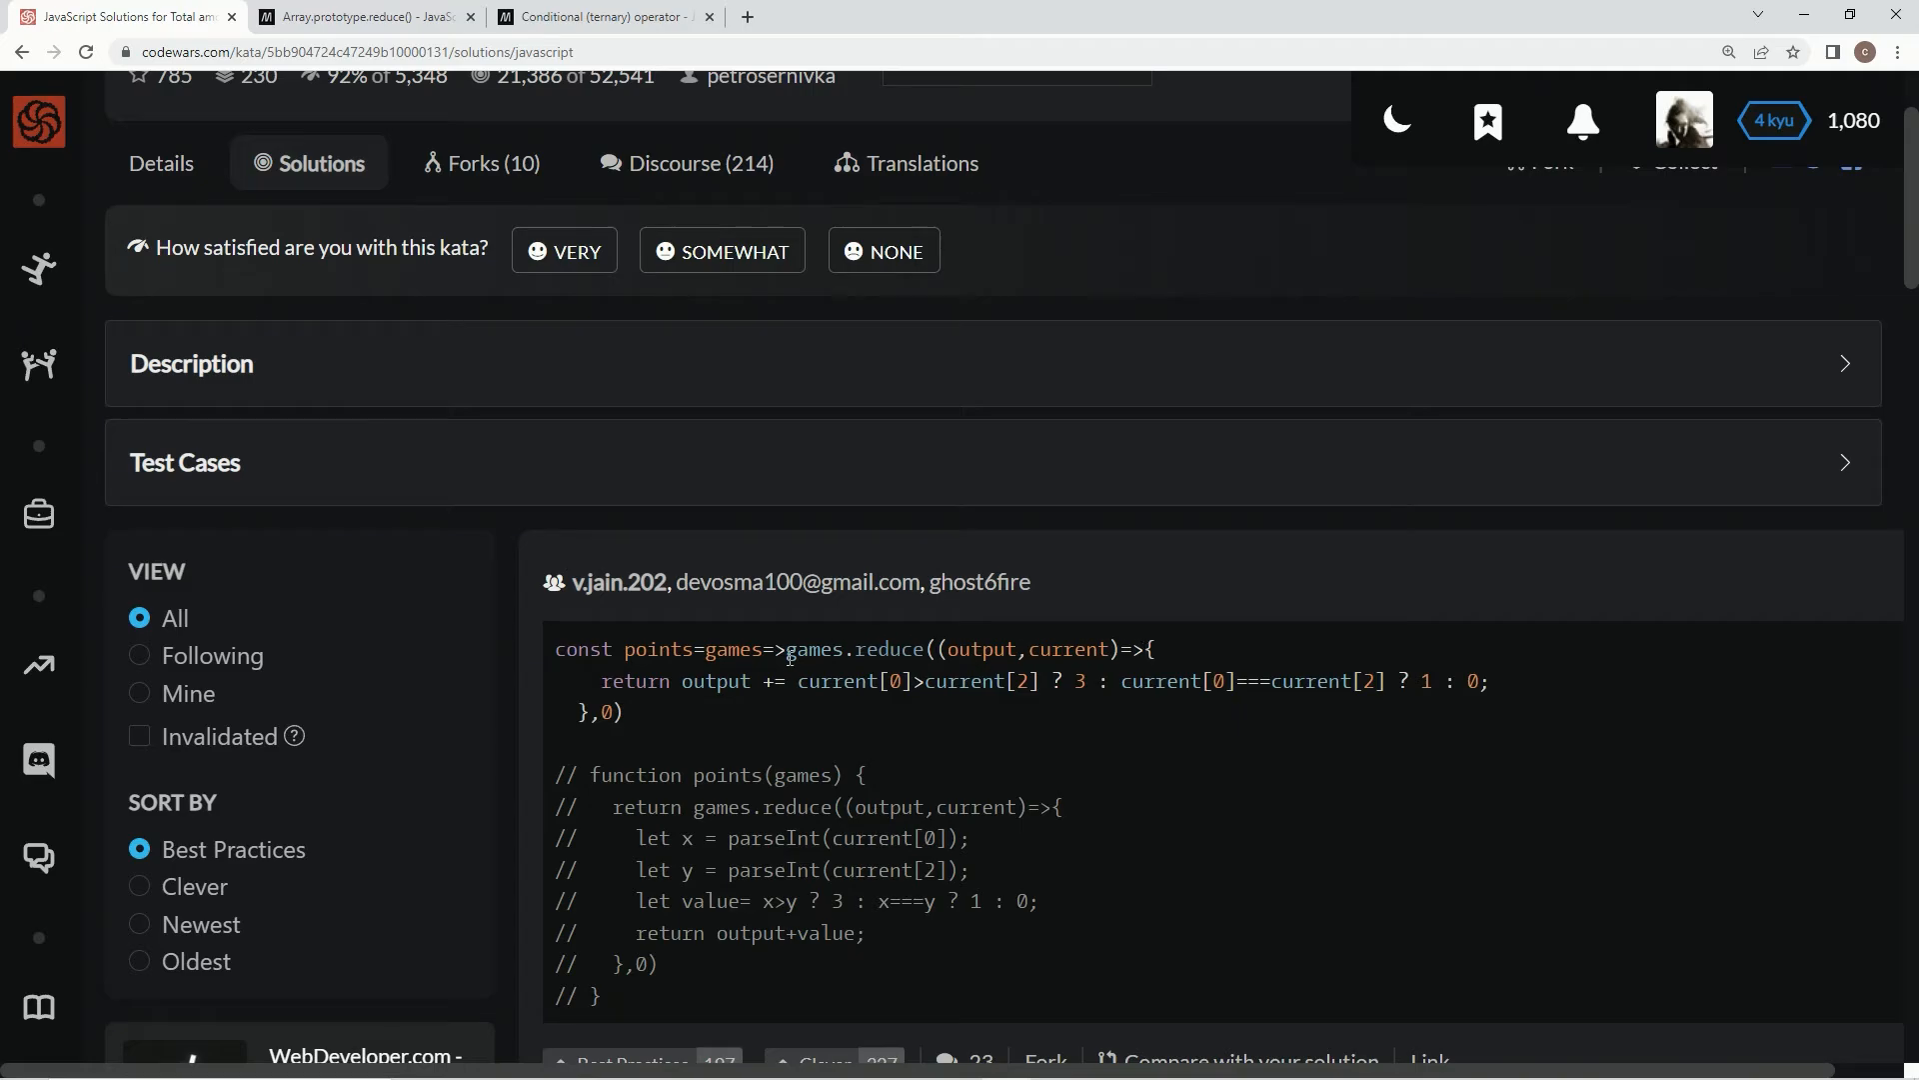
pyautogui.moveTo(785, 649); pyautogui.dragTo(1138, 649)
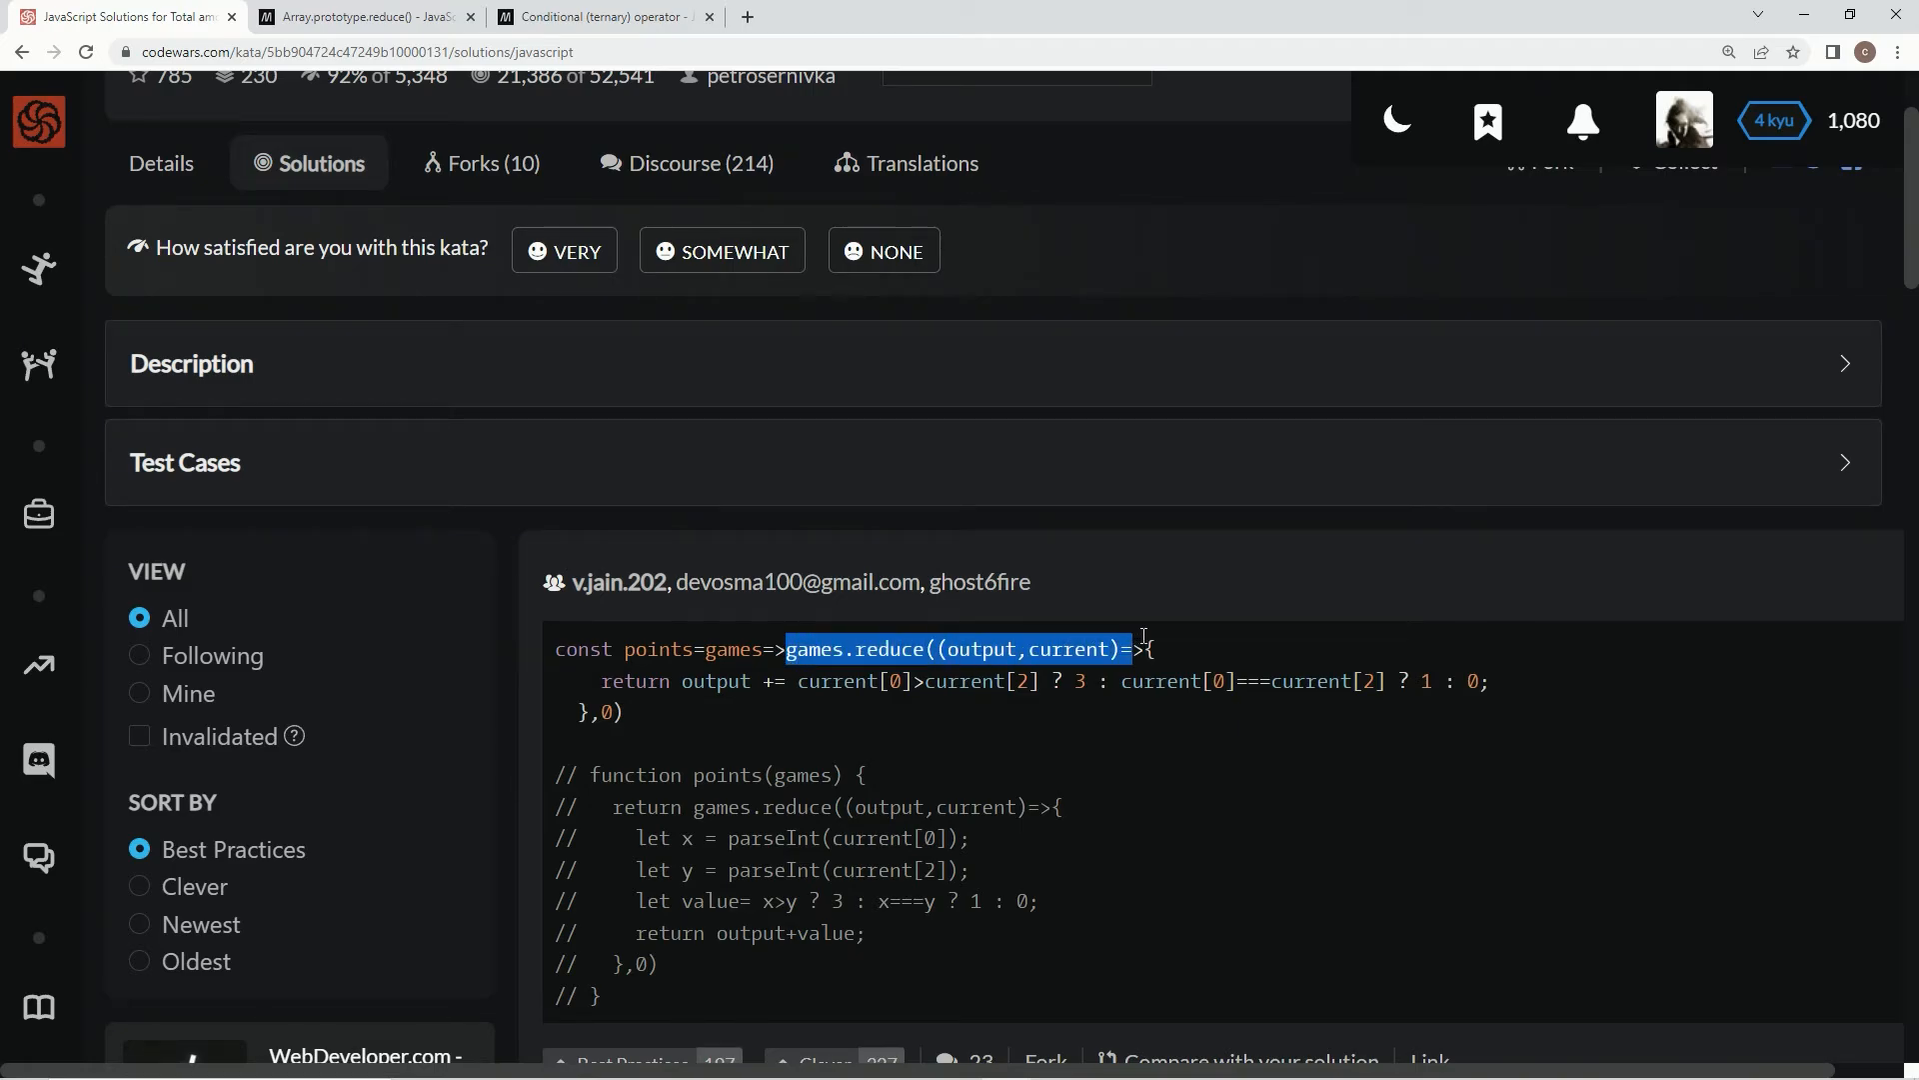
pyautogui.click(966, 648)
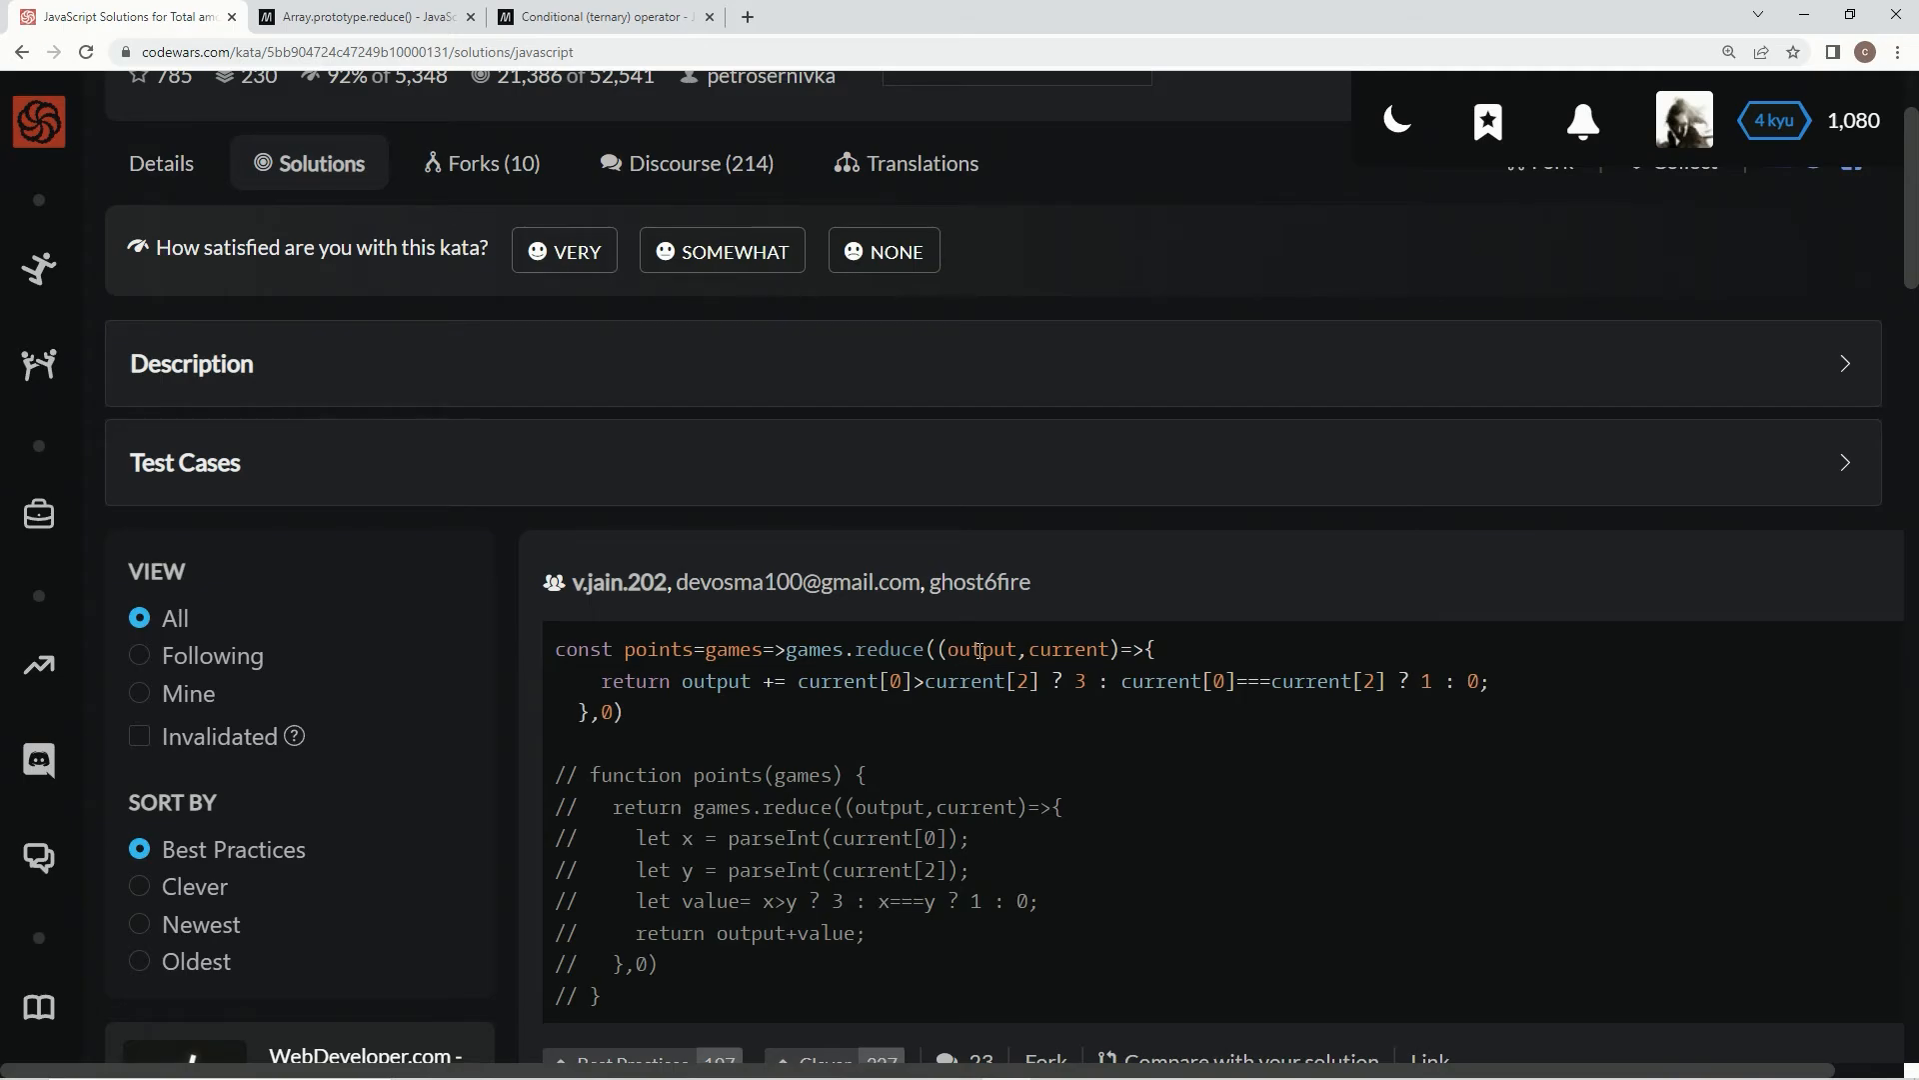
pyautogui.doubleClick(980, 648)
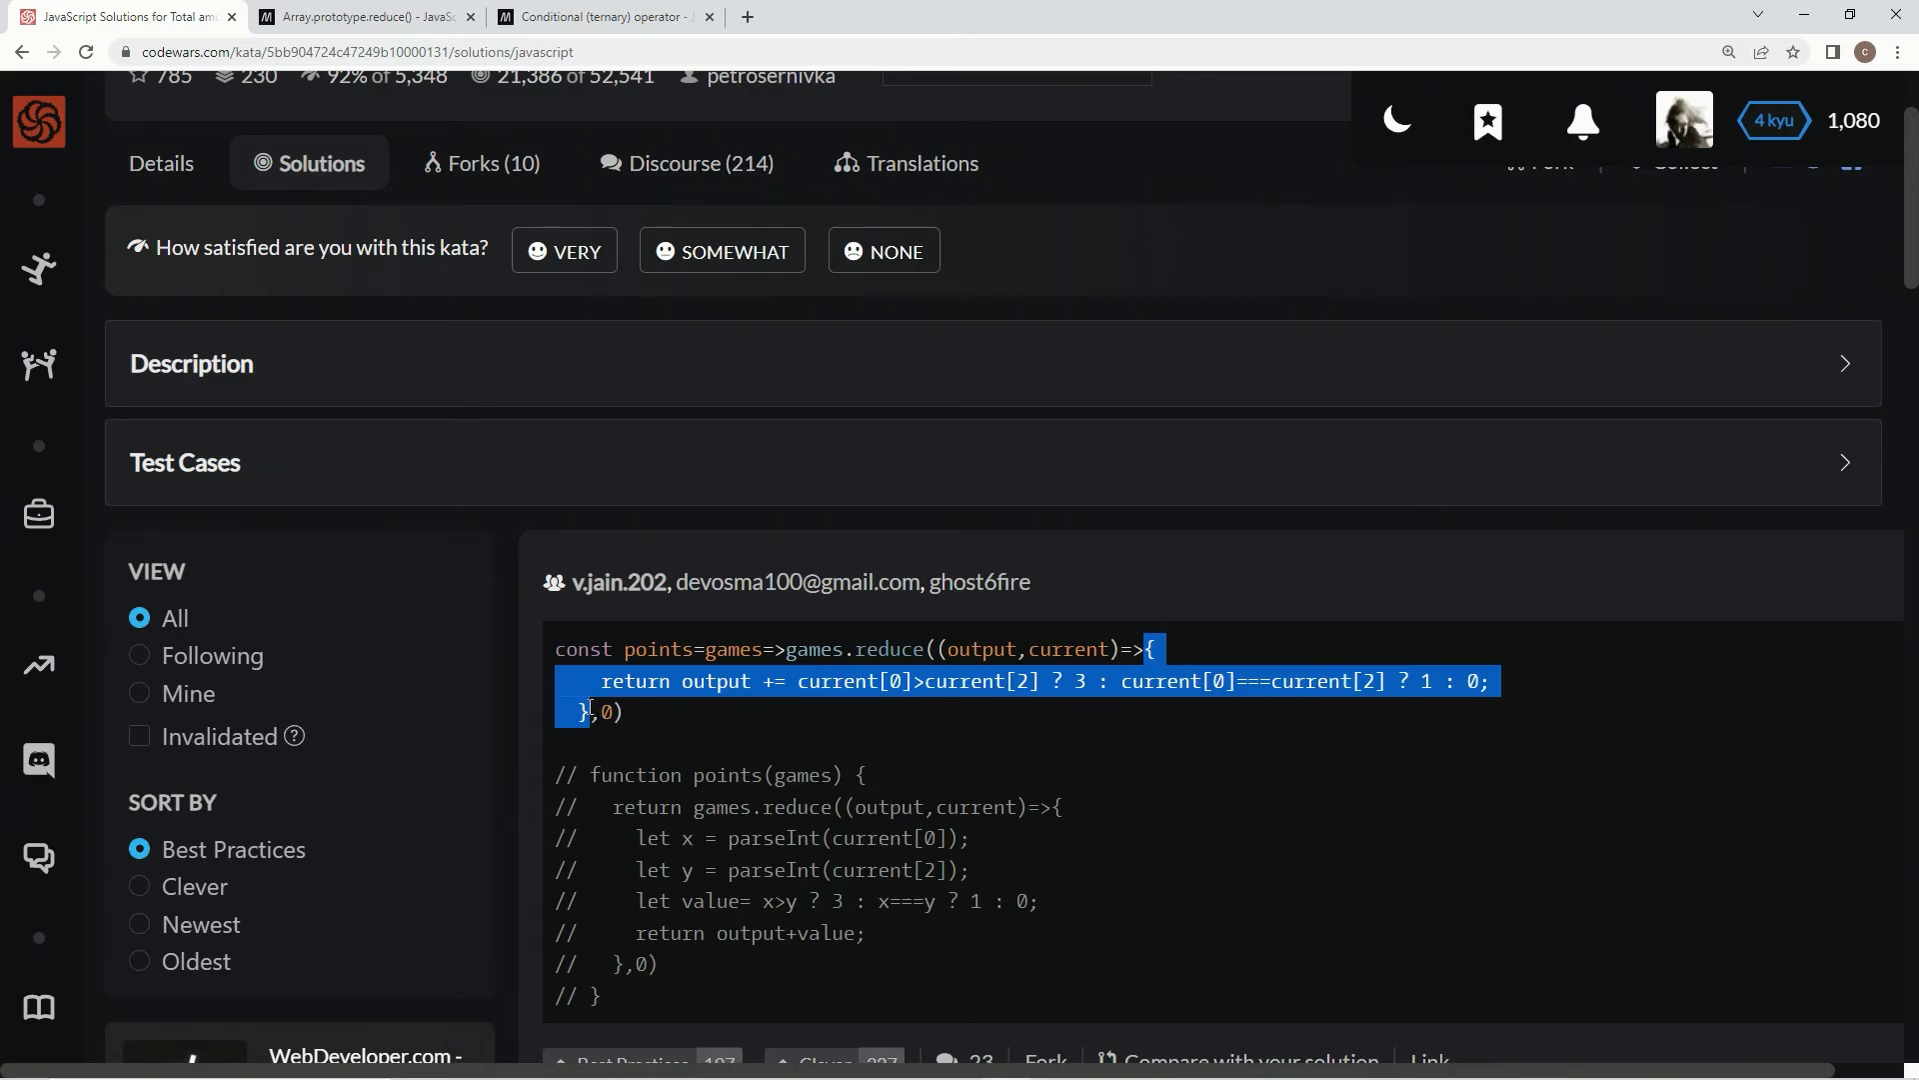
pyautogui.moveTo(1080, 692)
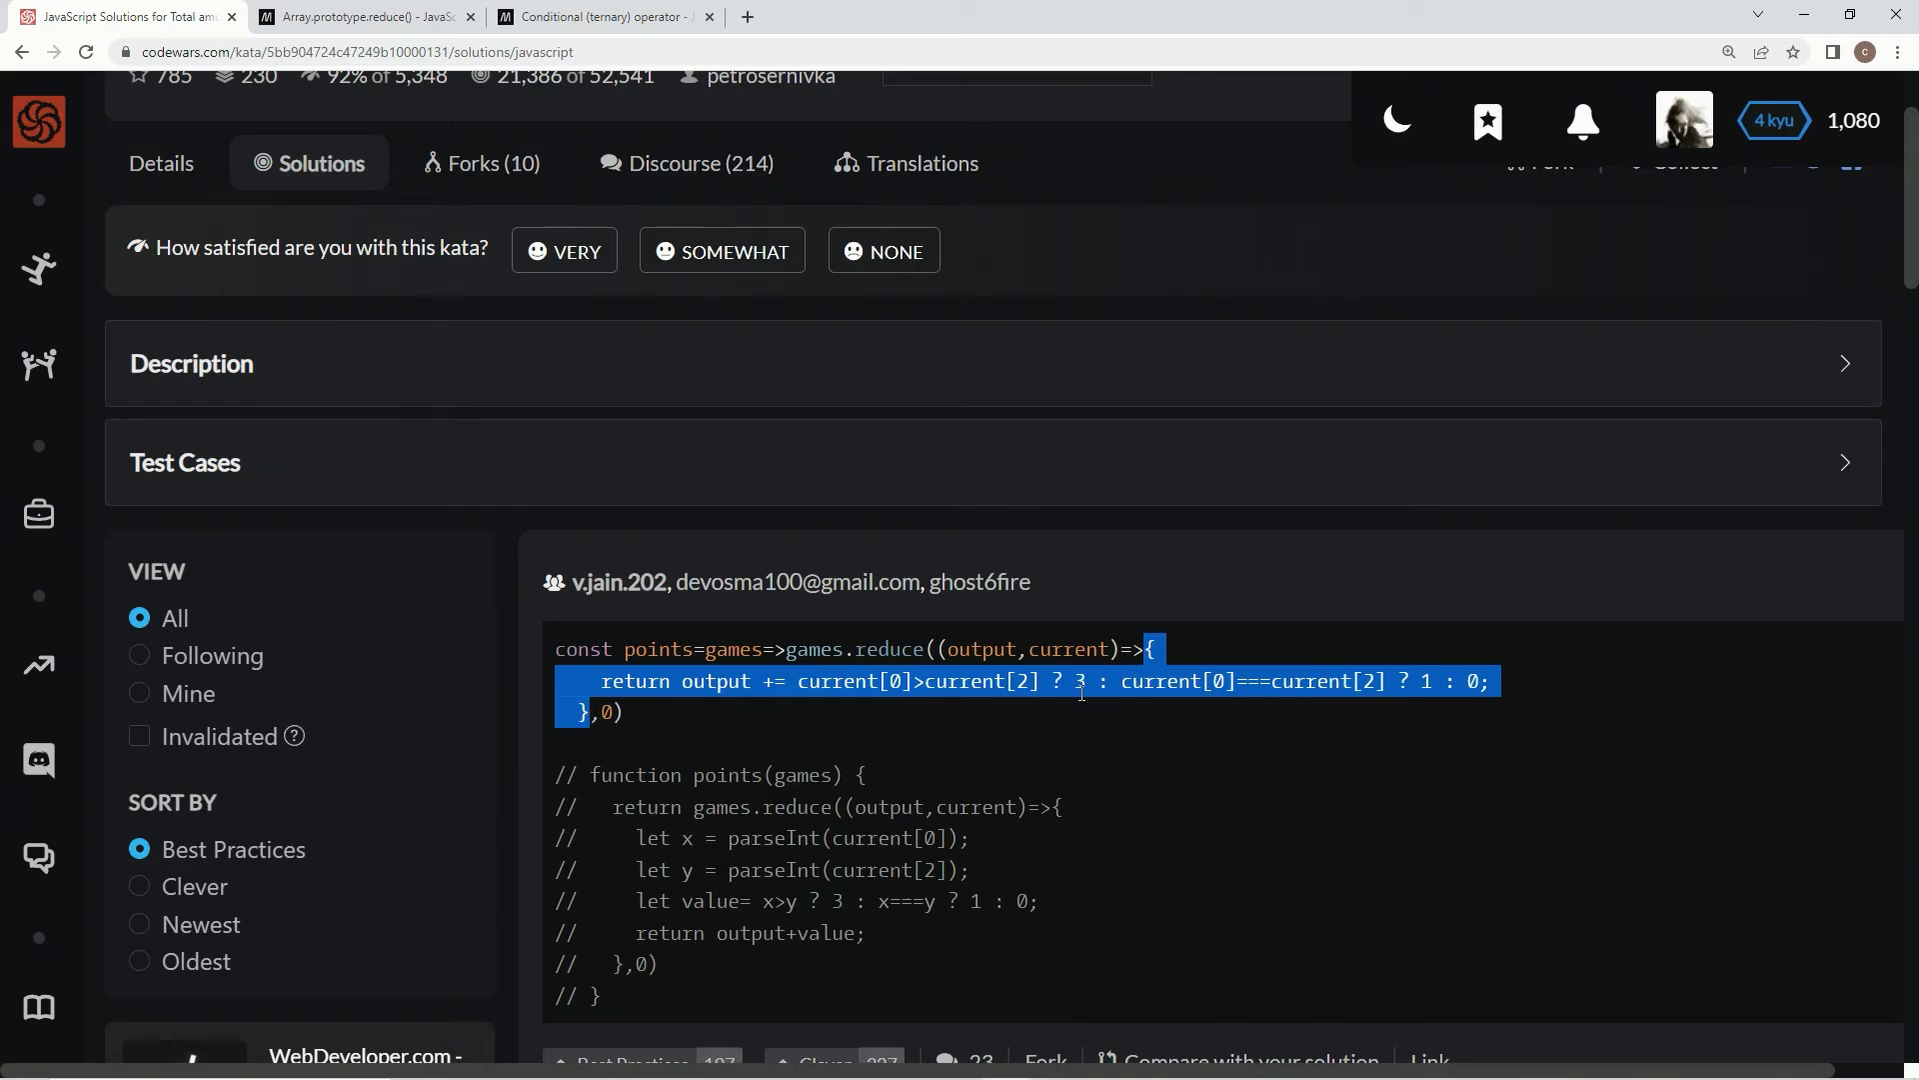
pyautogui.click(929, 711)
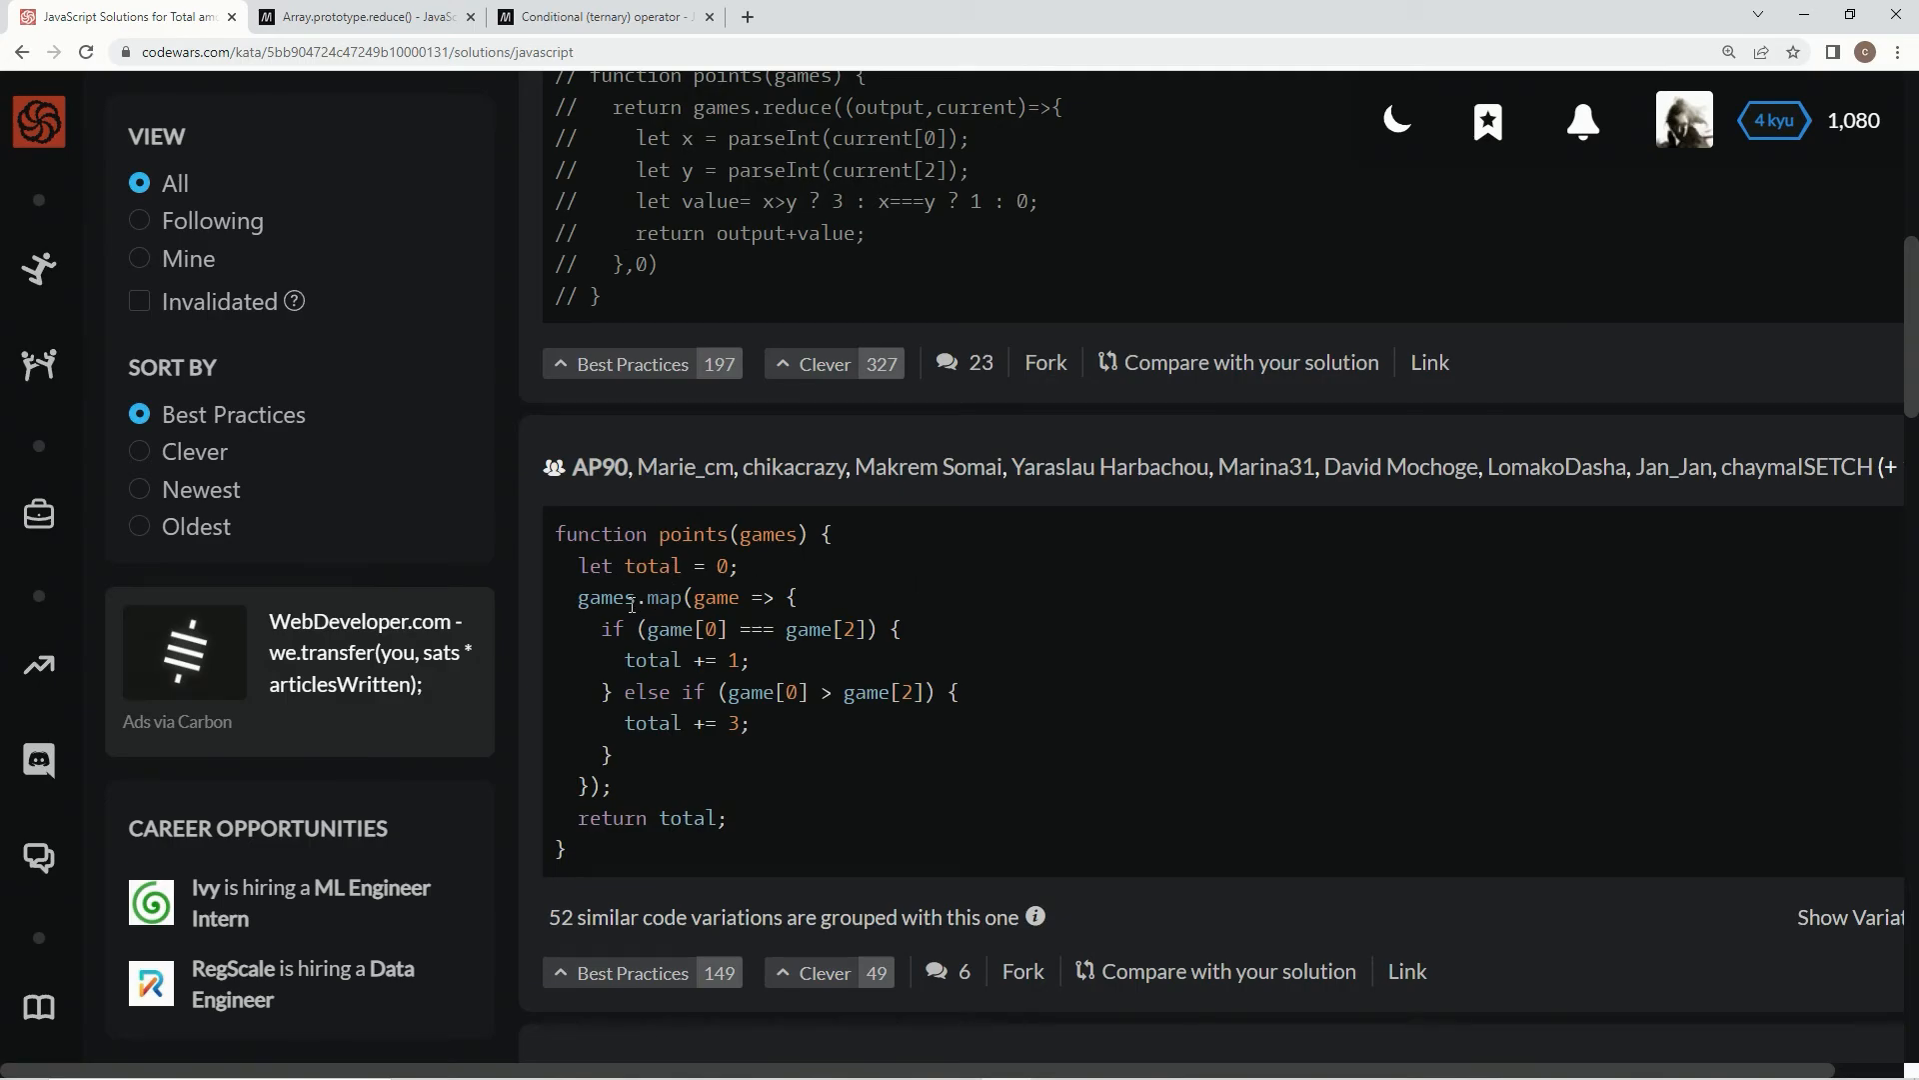
pyautogui.moveTo(561, 649)
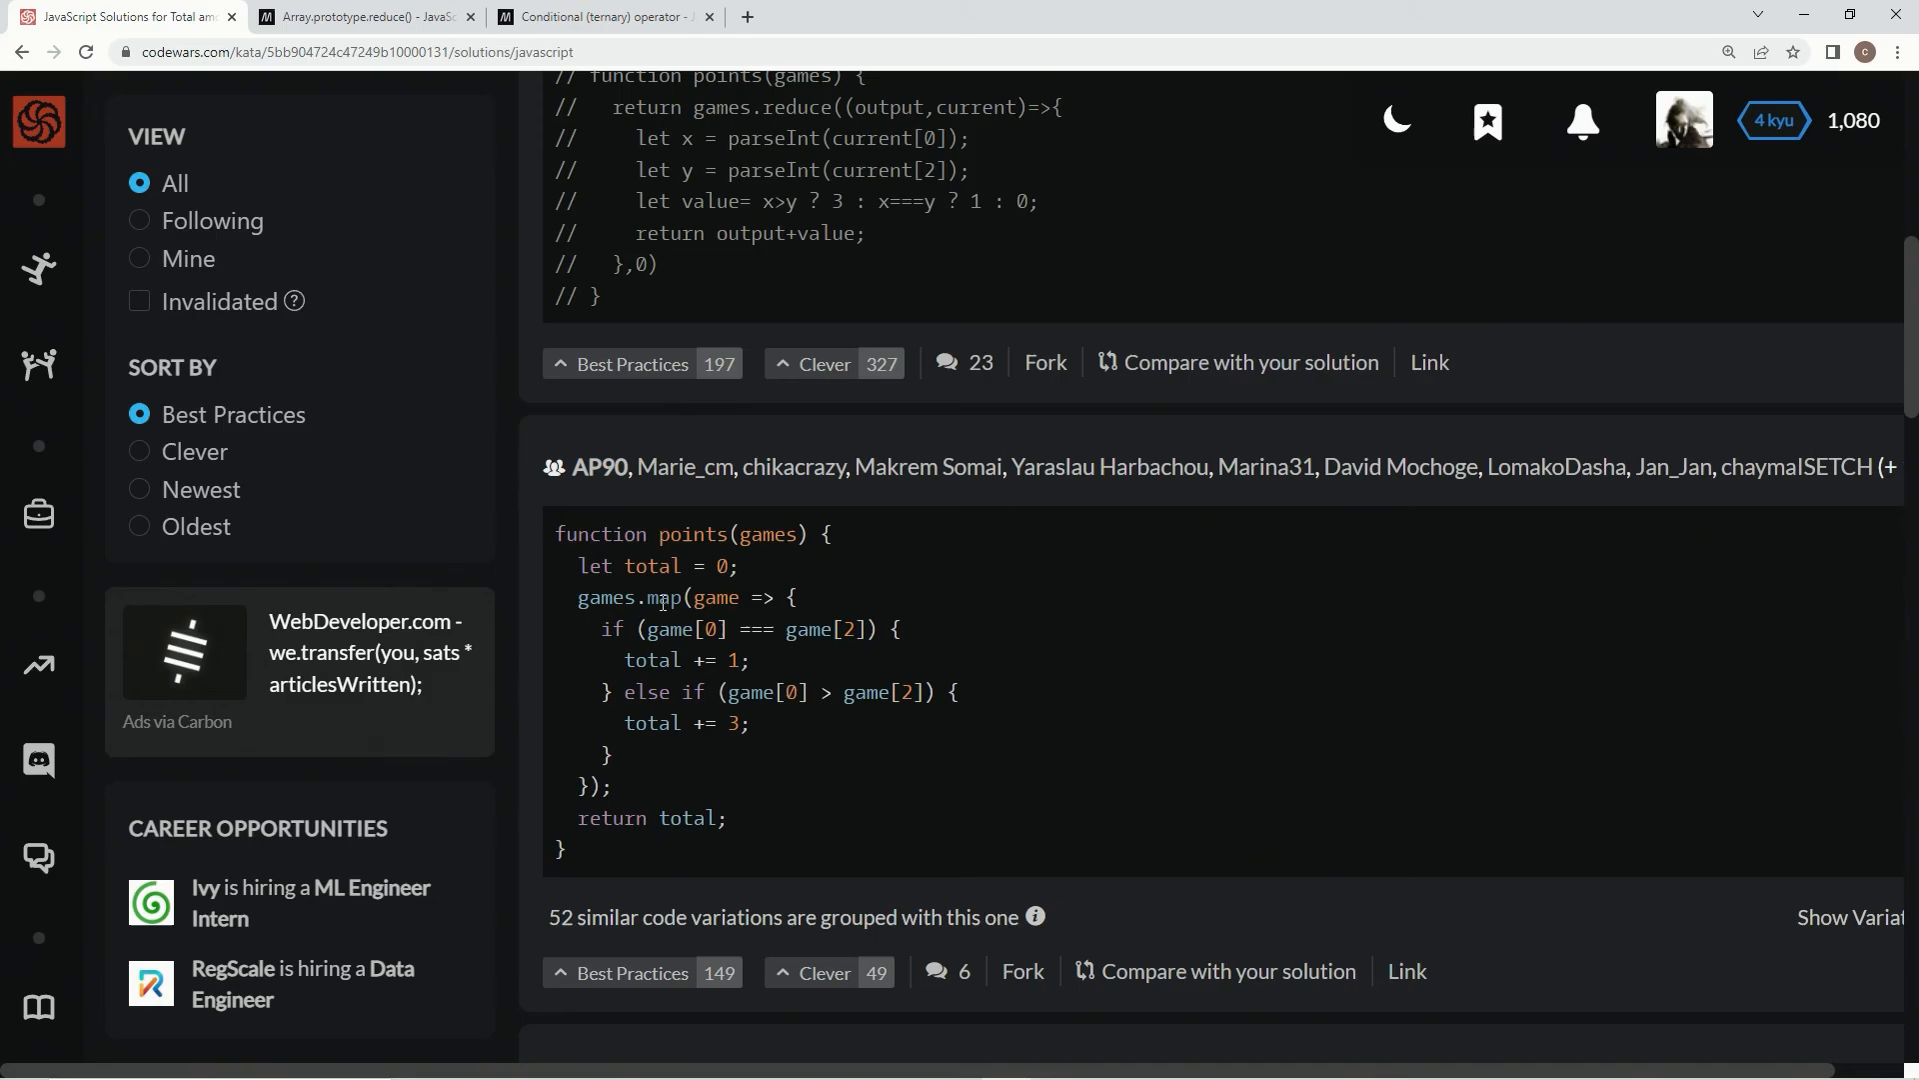
pyautogui.moveTo(720, 751)
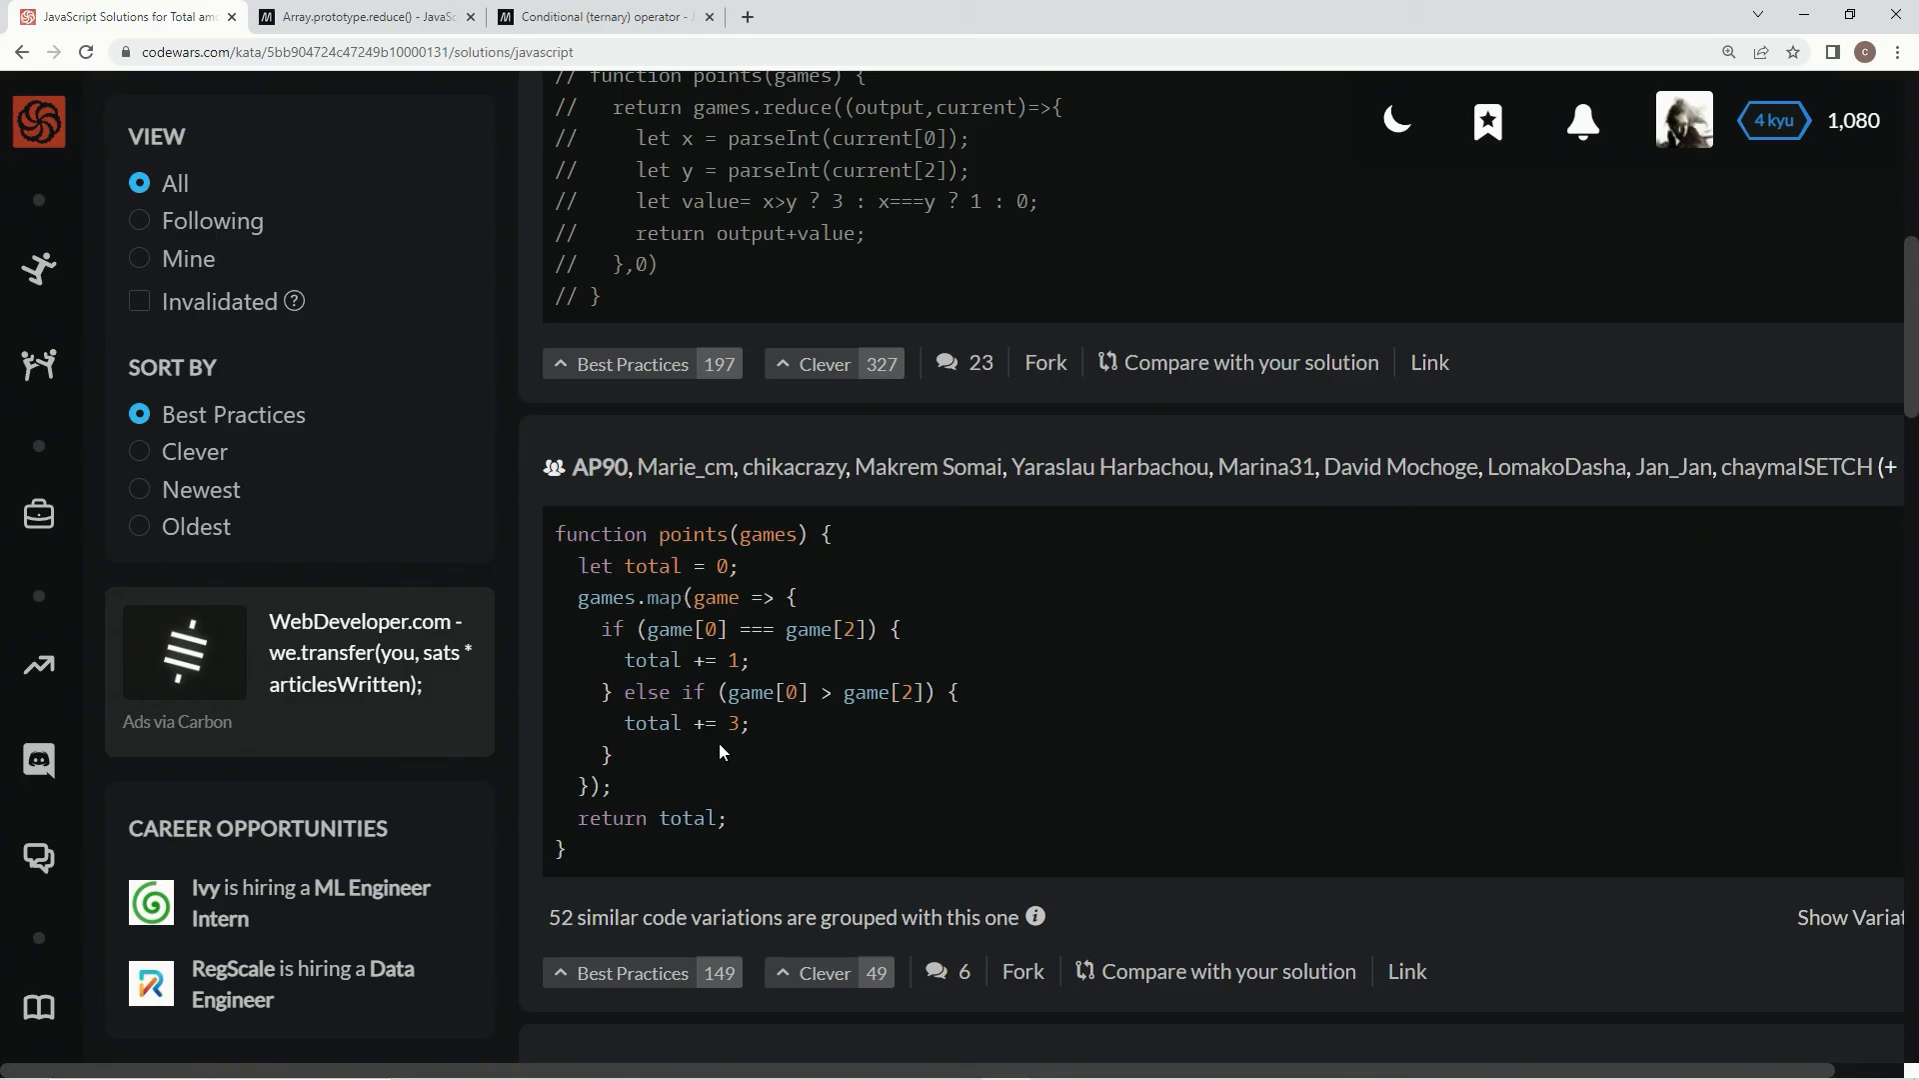
pyautogui.scroll(-3)
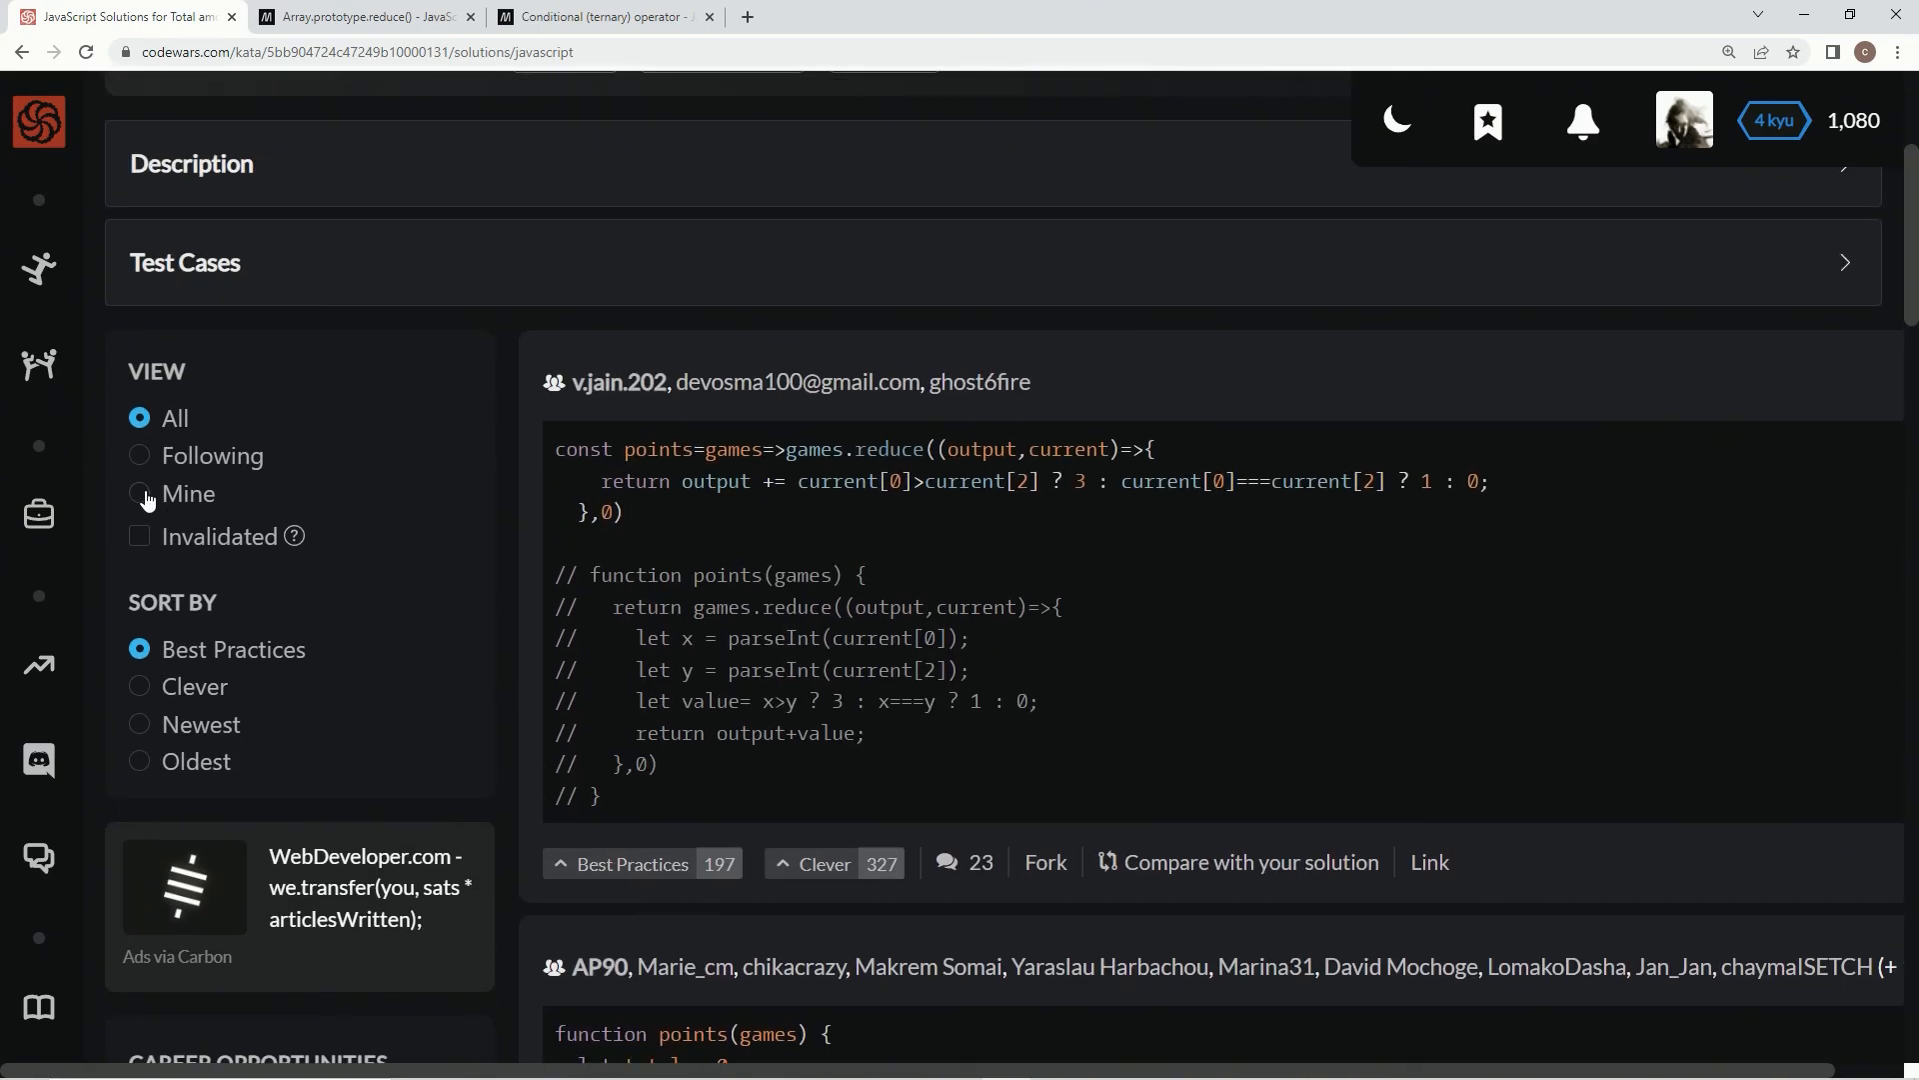
pyautogui.click(138, 492)
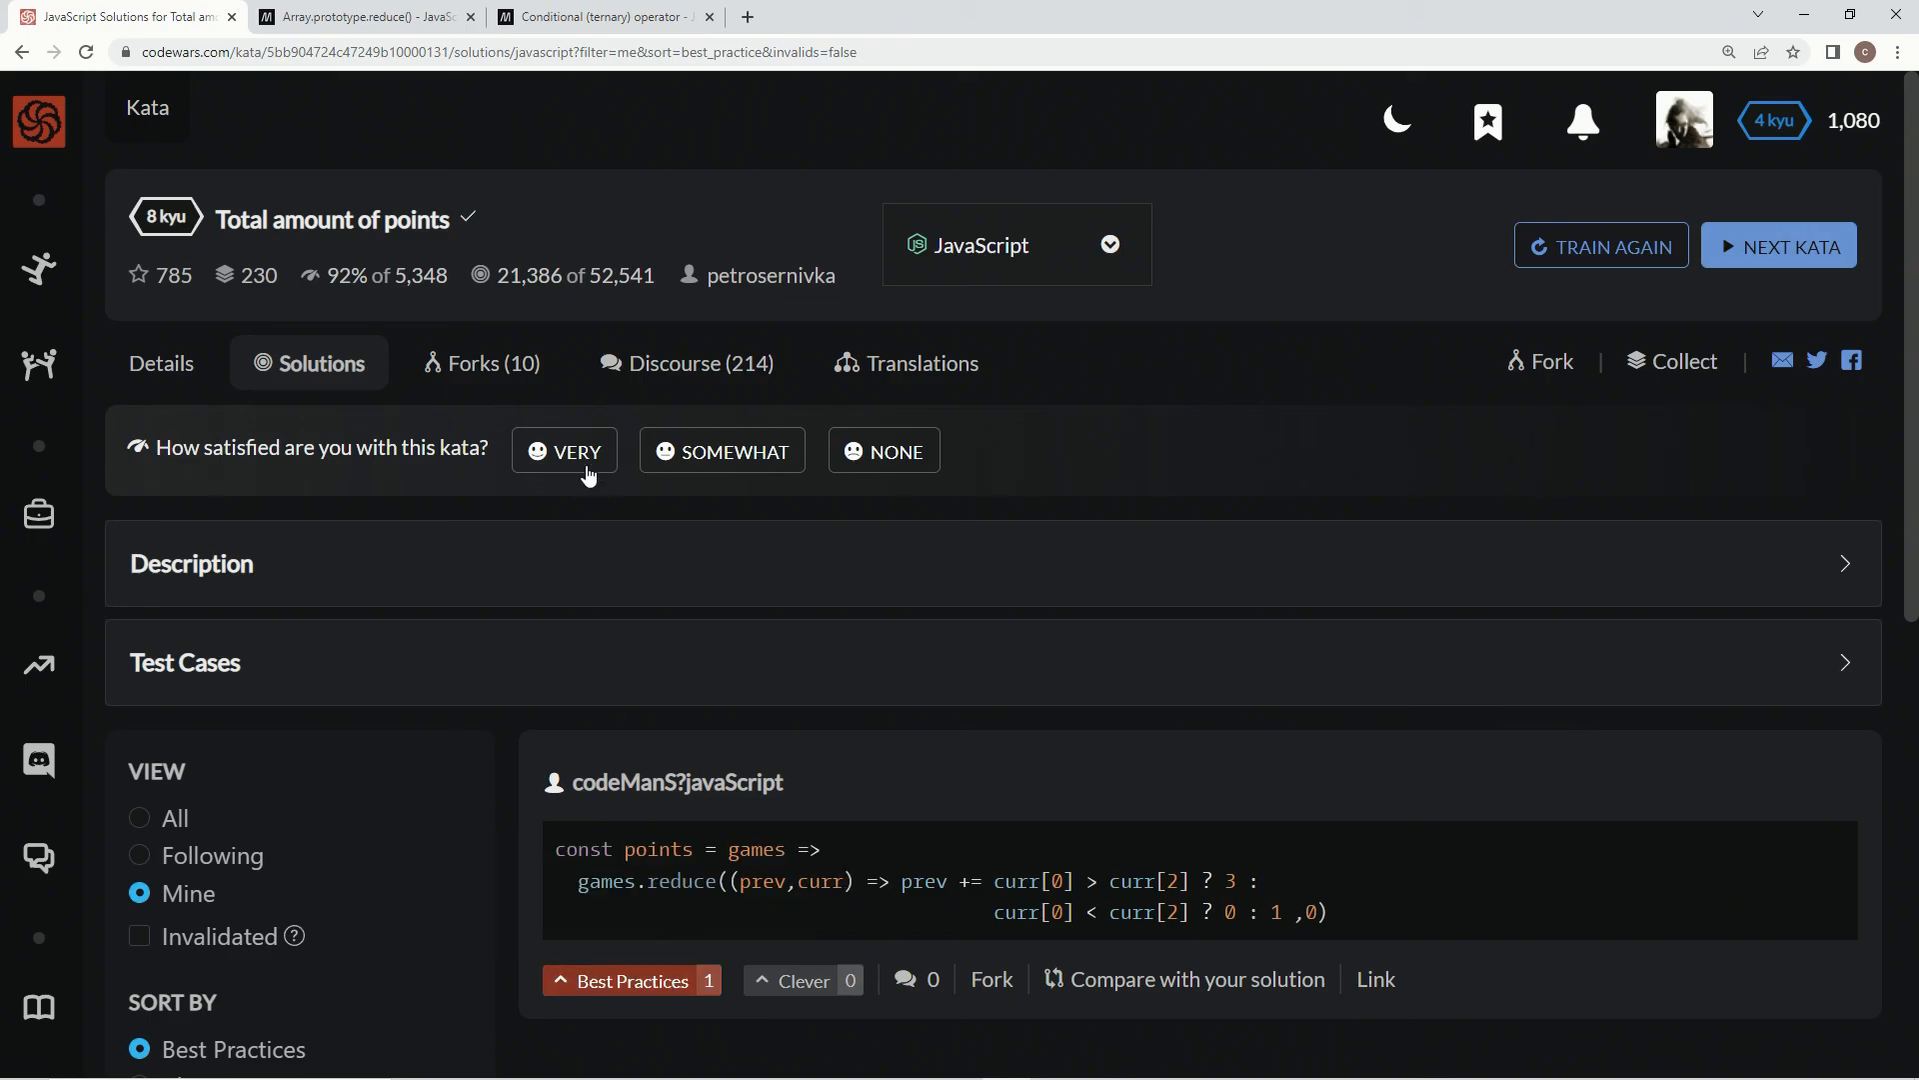
# - Rate the kata as VERY satisfying in the satisfaction prompt
pyautogui.click(564, 451)
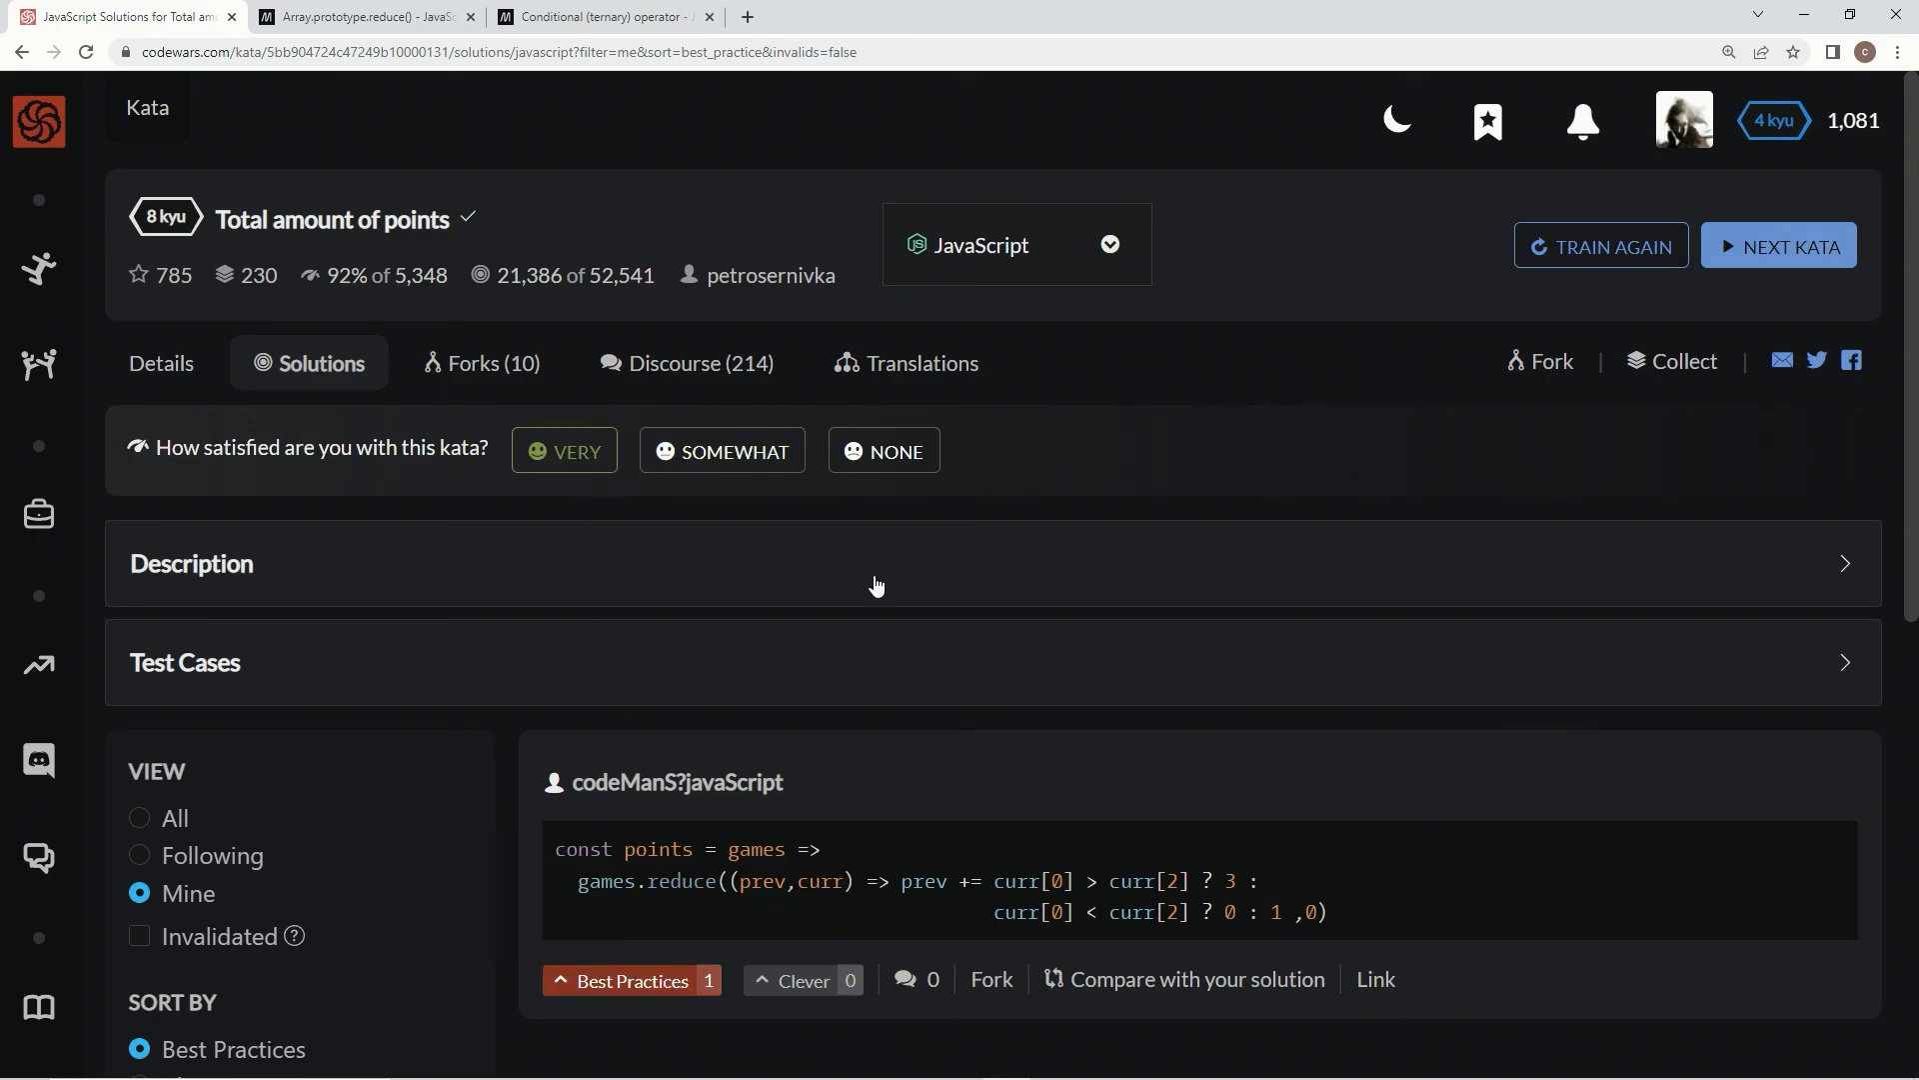